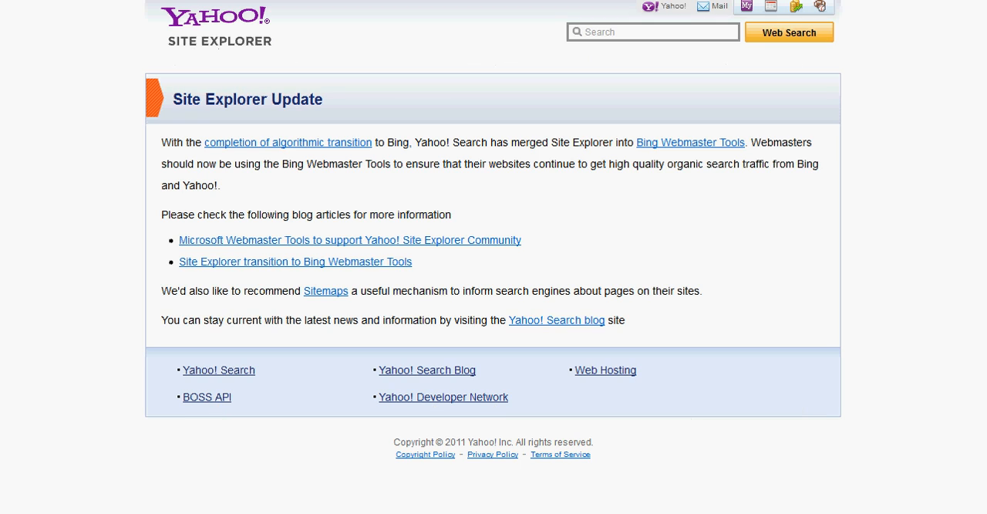
mouse_move(384, 77)
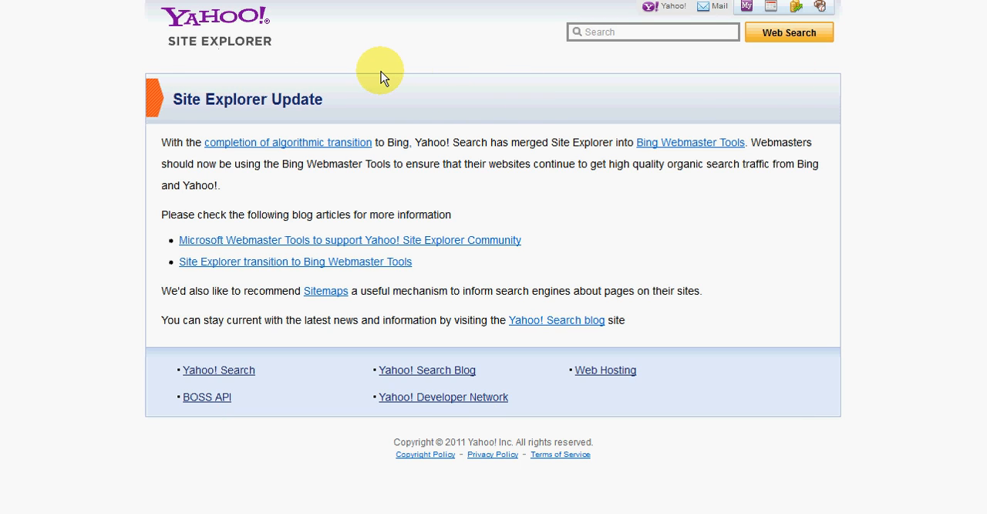
mouse_move(342, 69)
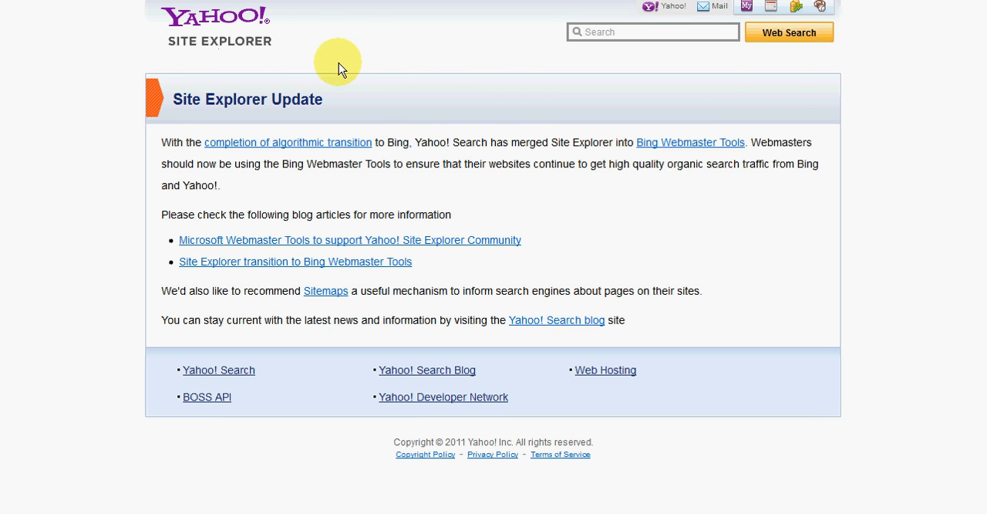
mouse_move(451, 150)
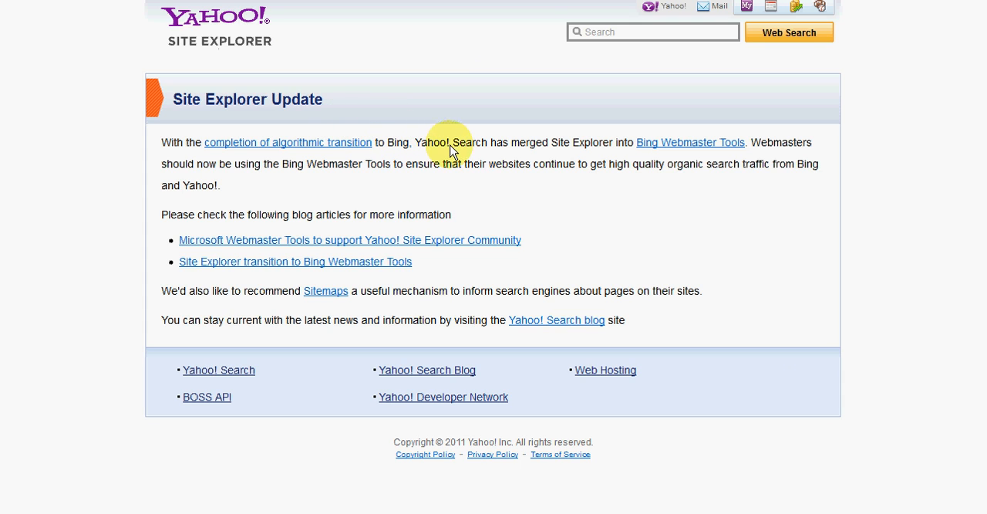
mouse_move(670, 179)
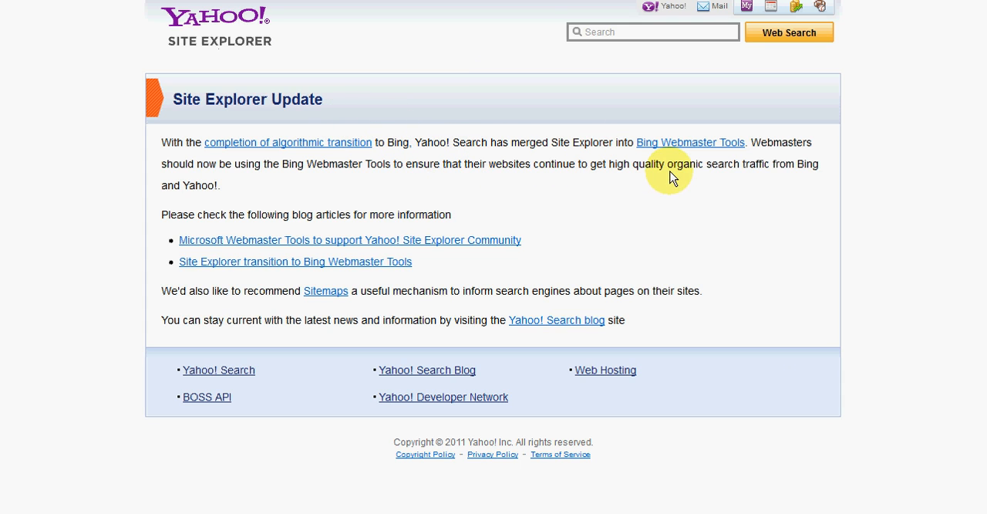
mouse_move(677, 169)
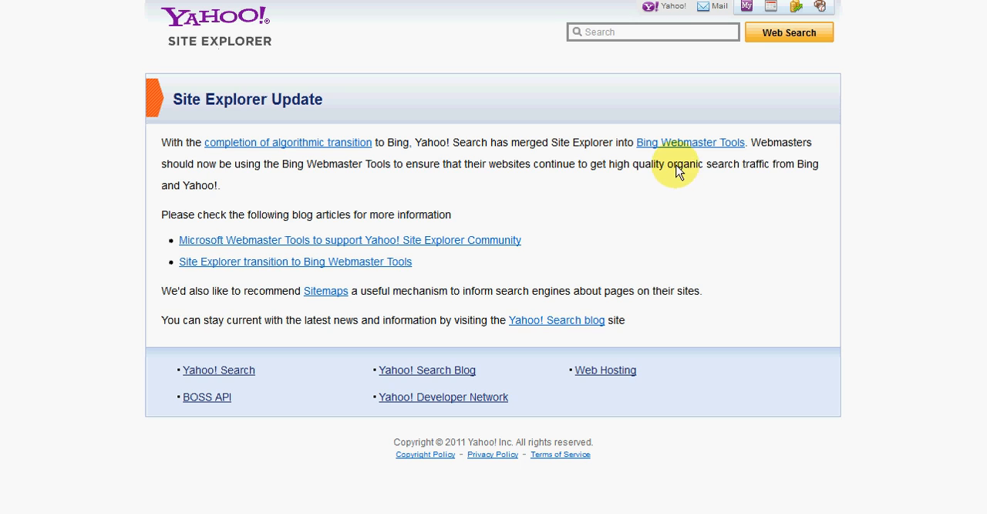
mouse_move(739, 170)
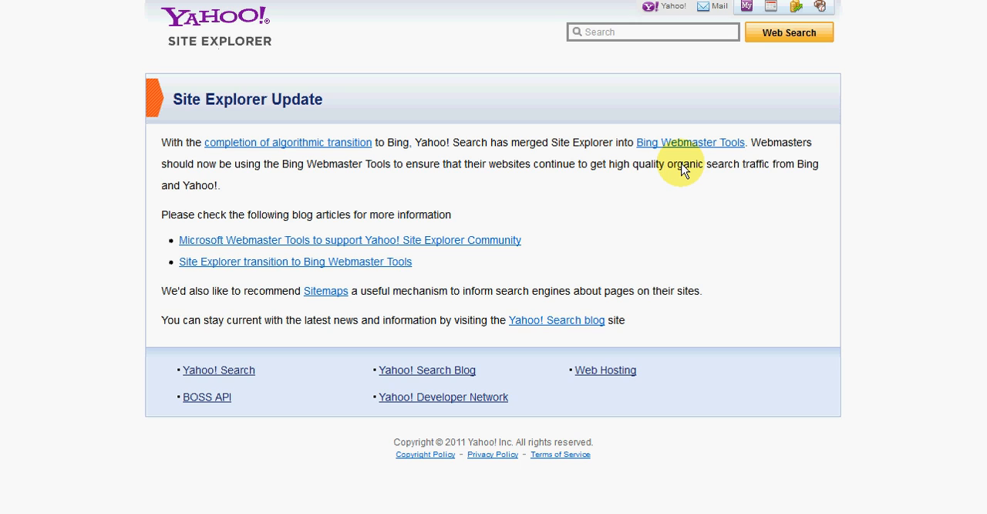
mouse_move(142, 209)
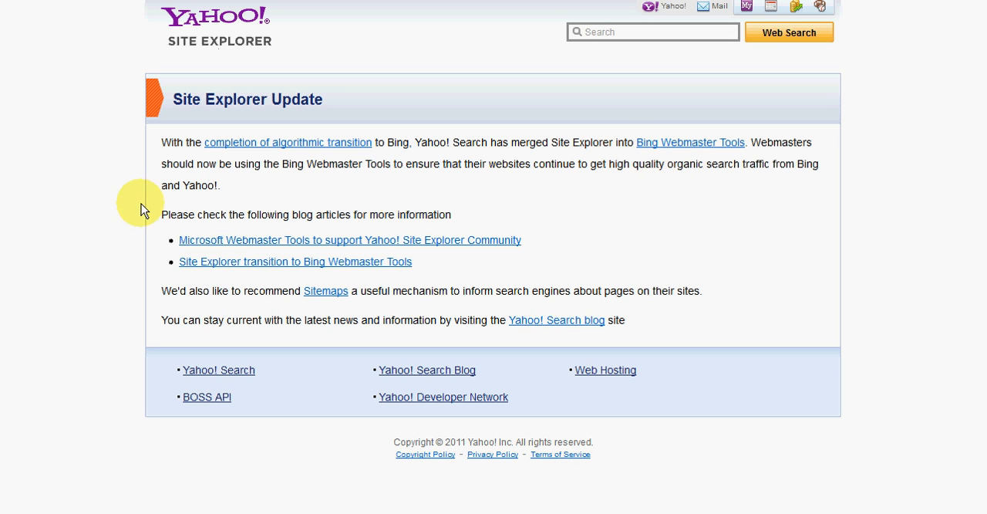
mouse_move(102, 189)
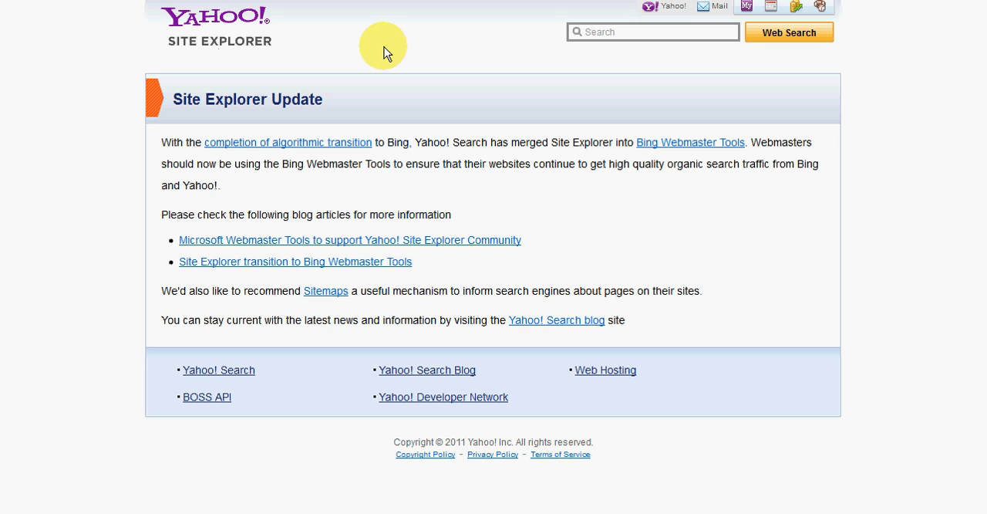
mouse_move(349, 42)
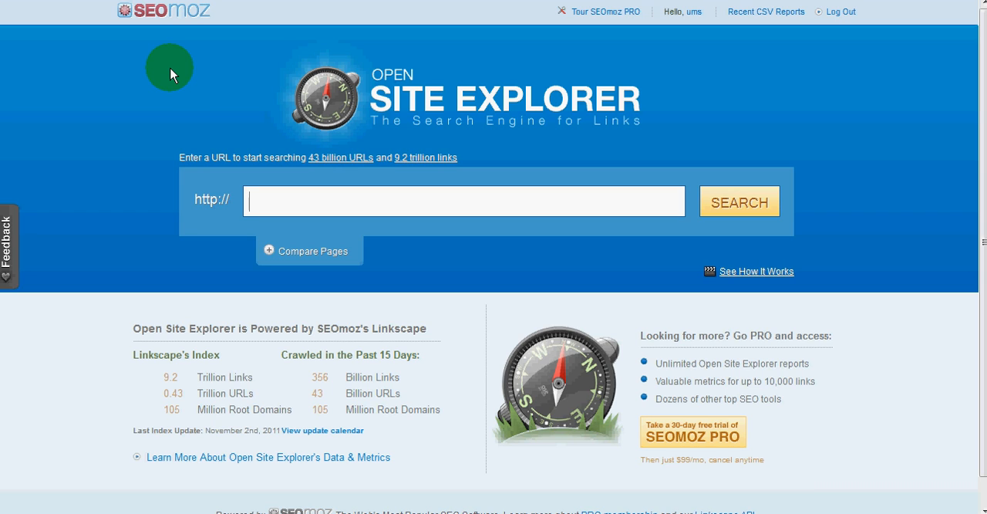
mouse_move(270, 35)
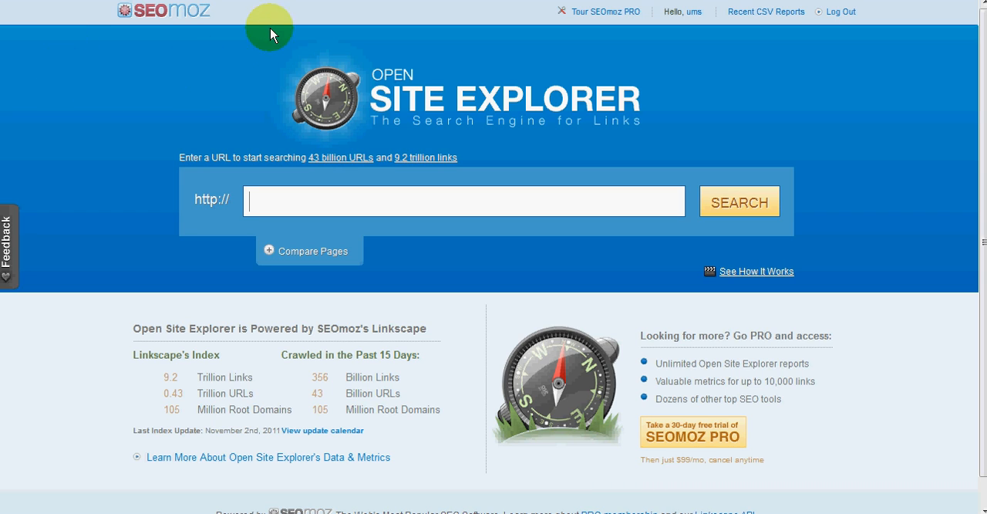
mouse_move(341, 175)
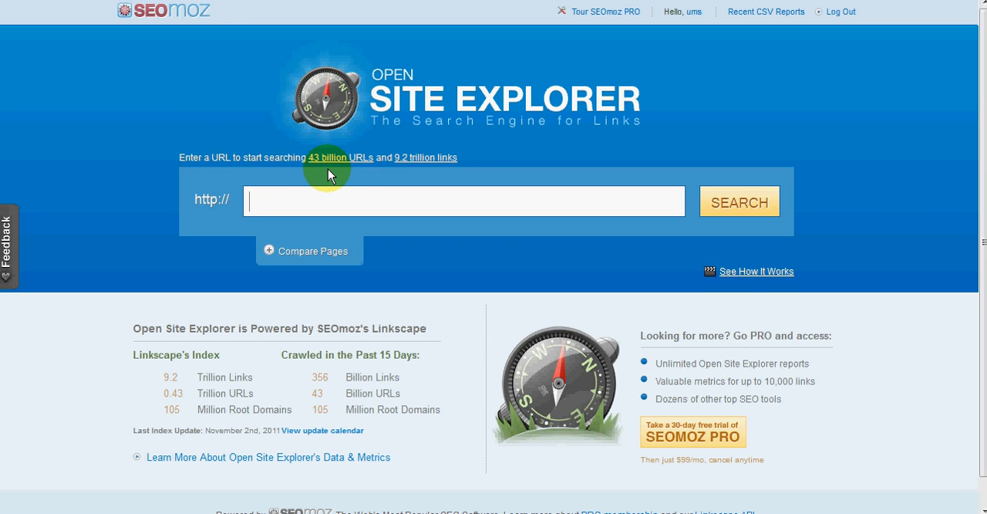
mouse_move(392, 176)
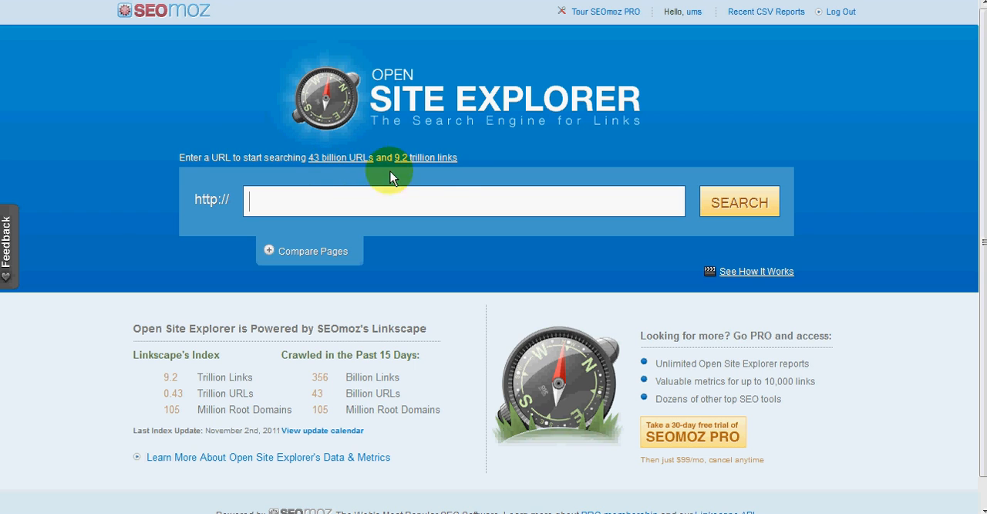
mouse_move(415, 174)
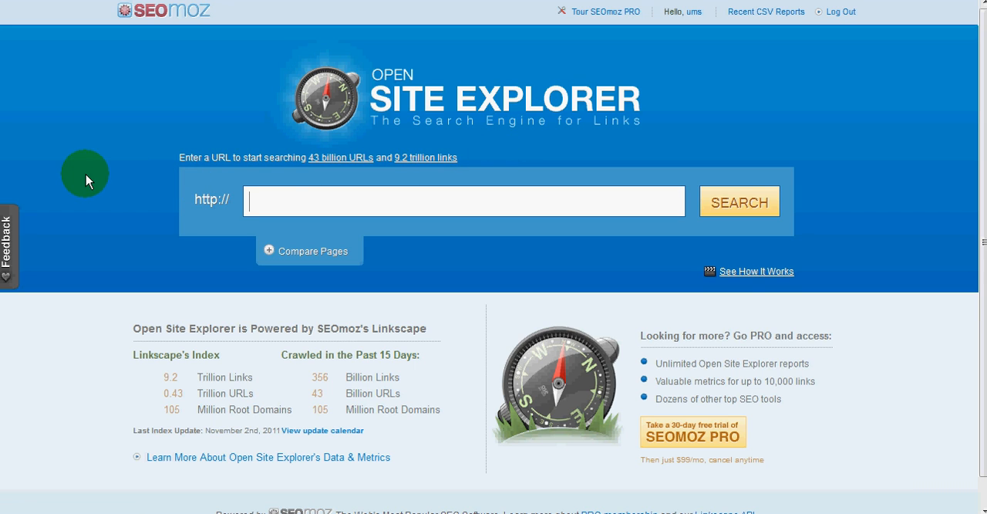
mouse_move(155, 266)
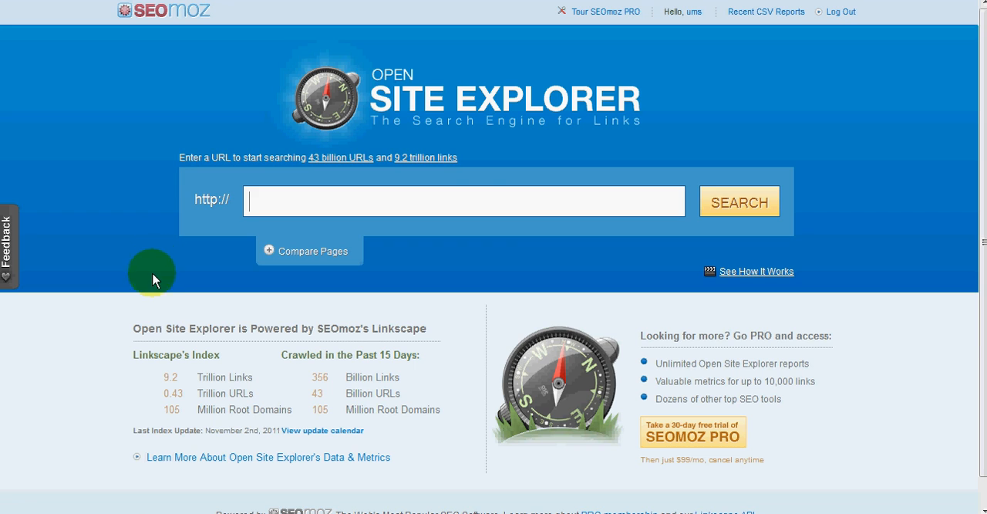
mouse_move(641, 160)
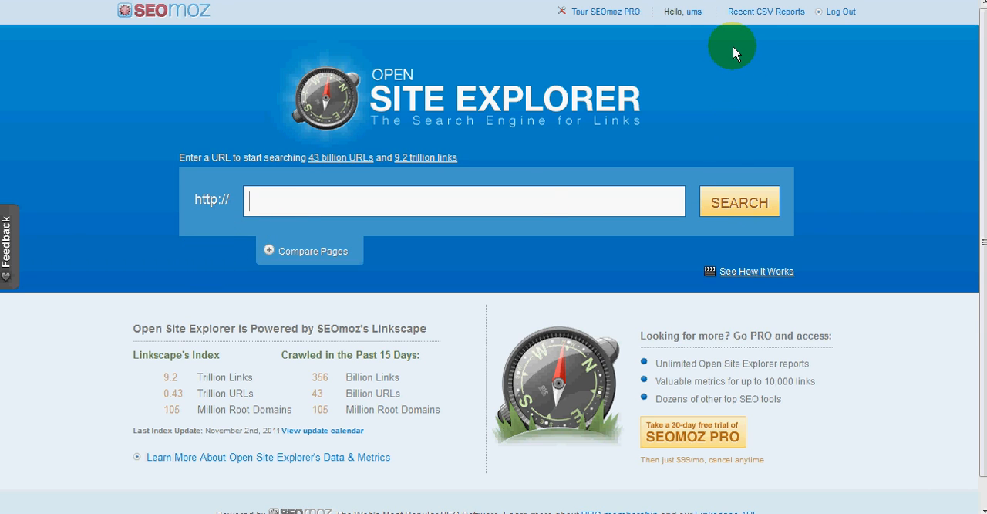
mouse_move(609, 27)
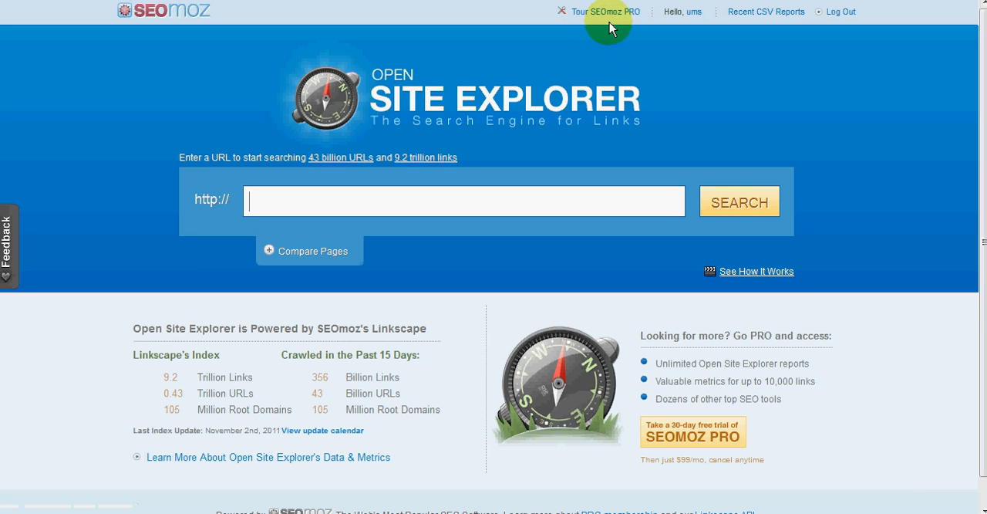
mouse_move(607, 40)
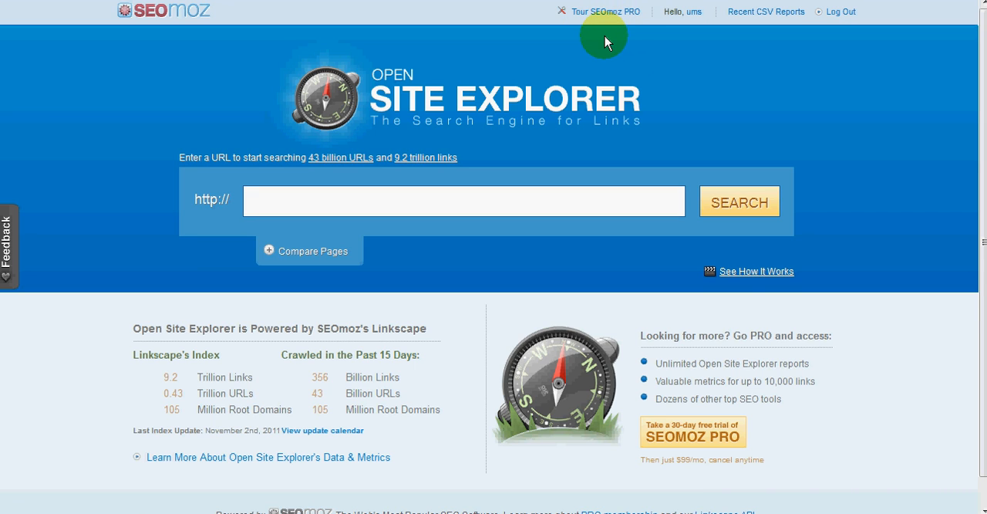
mouse_move(128, 187)
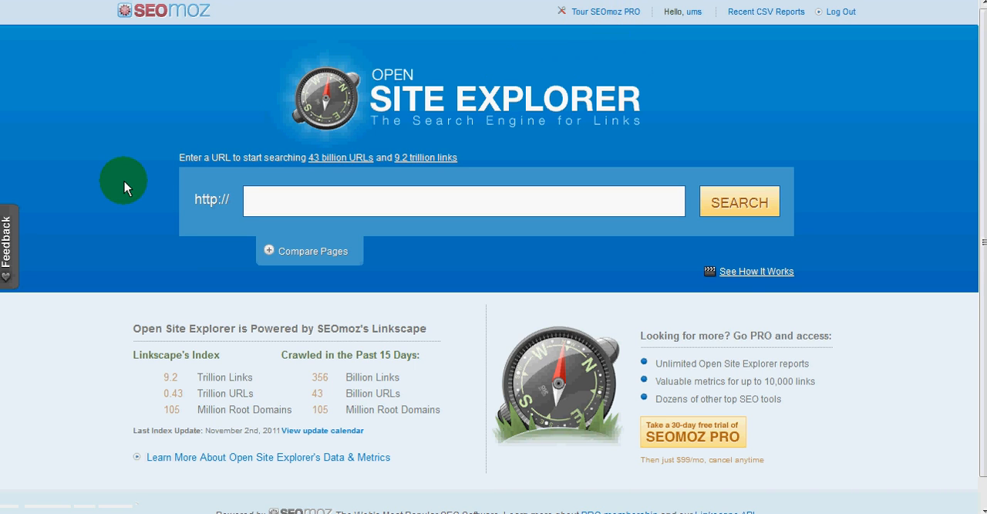
mouse_move(132, 238)
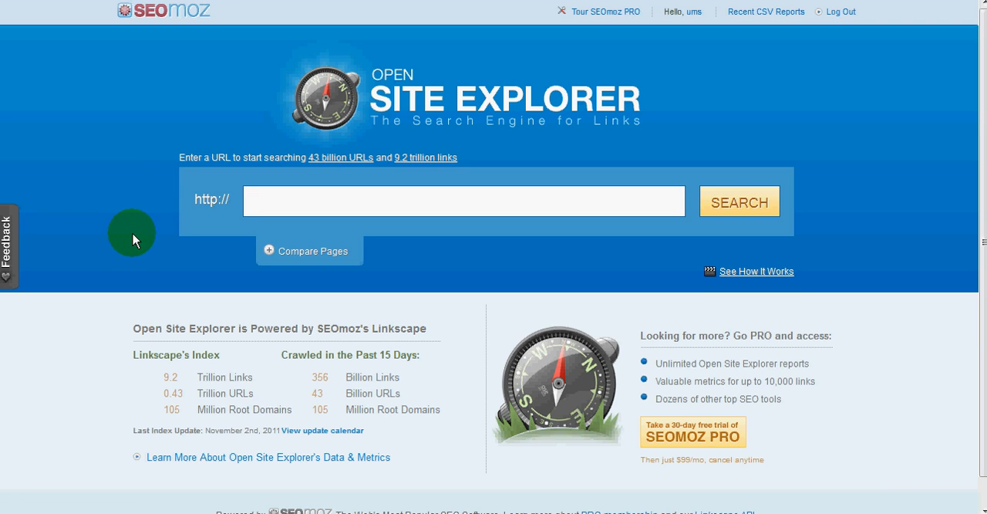
mouse_move(137, 234)
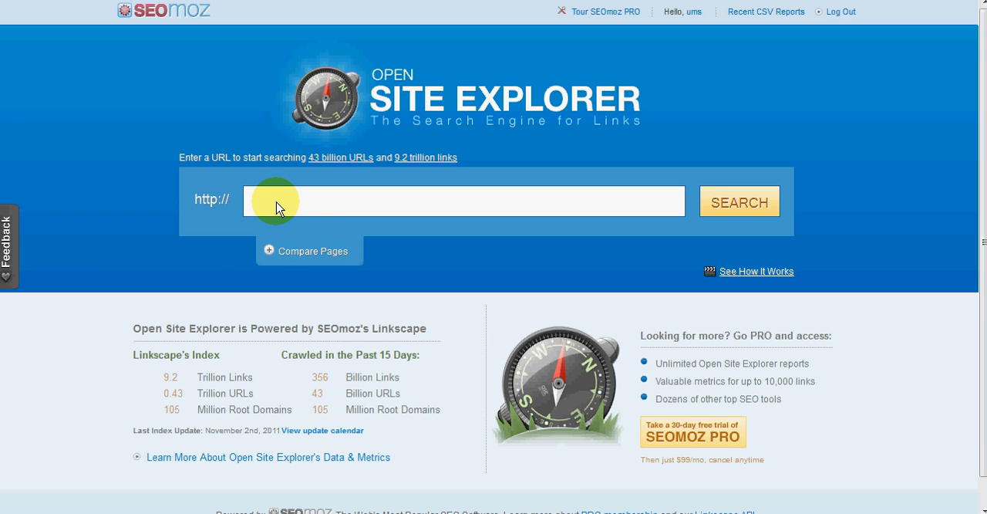
Step: Run an Open Site Explorer link search for traffictravis.com, chosen from the 'tra' suggestions
type("t")
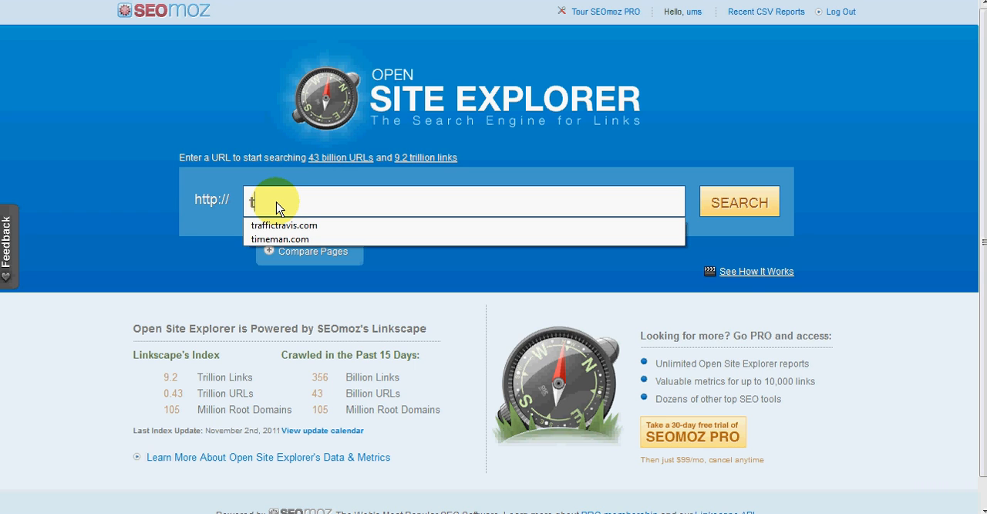
type("ra")
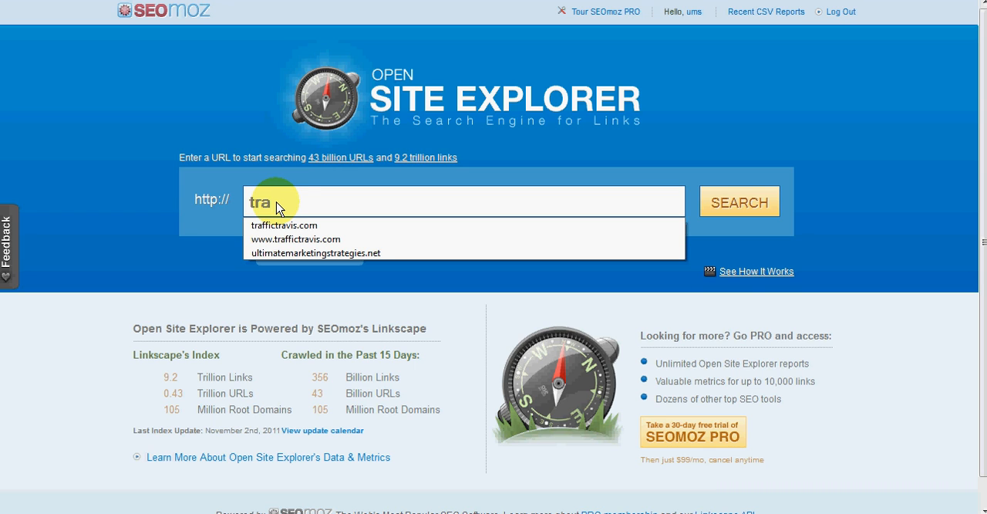
left_click(284, 224)
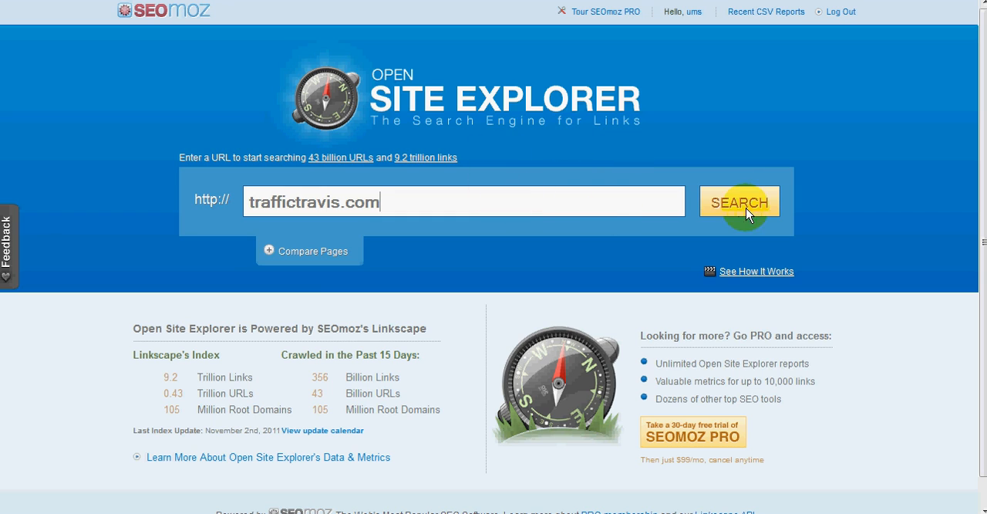
left_click(739, 201)
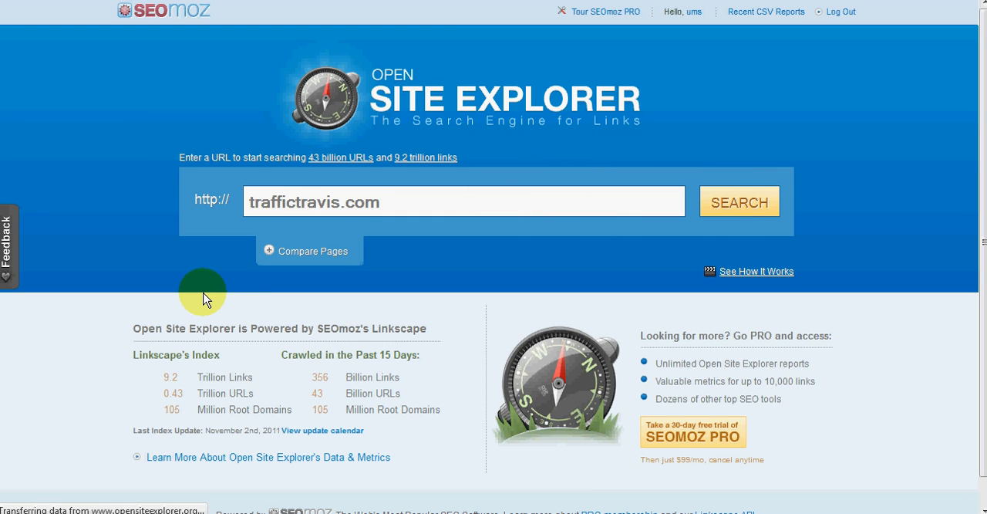
left_click(739, 202)
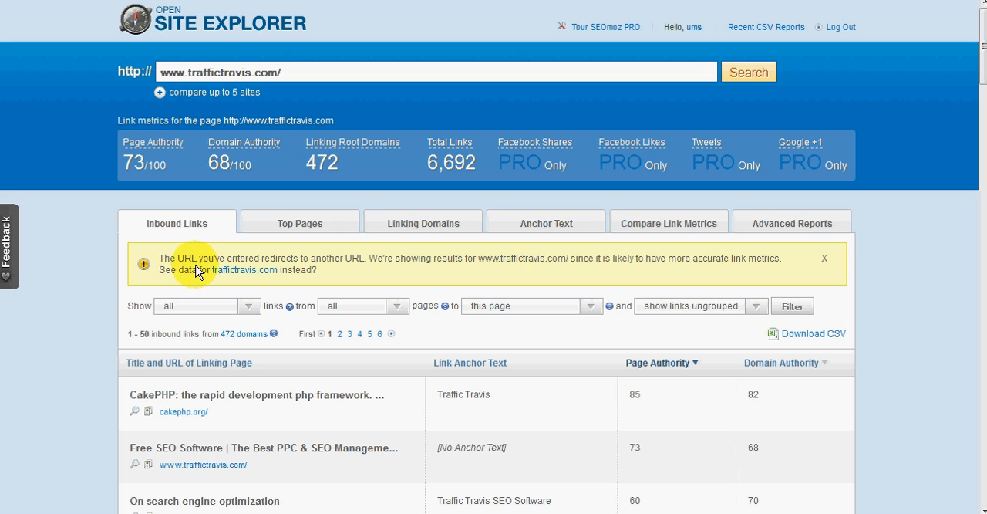
mouse_move(360, 266)
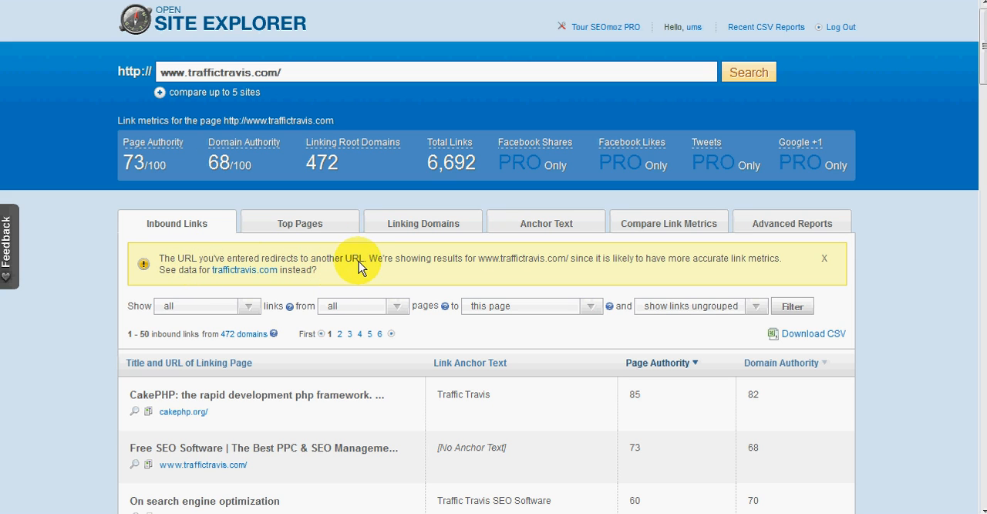
mouse_move(480, 270)
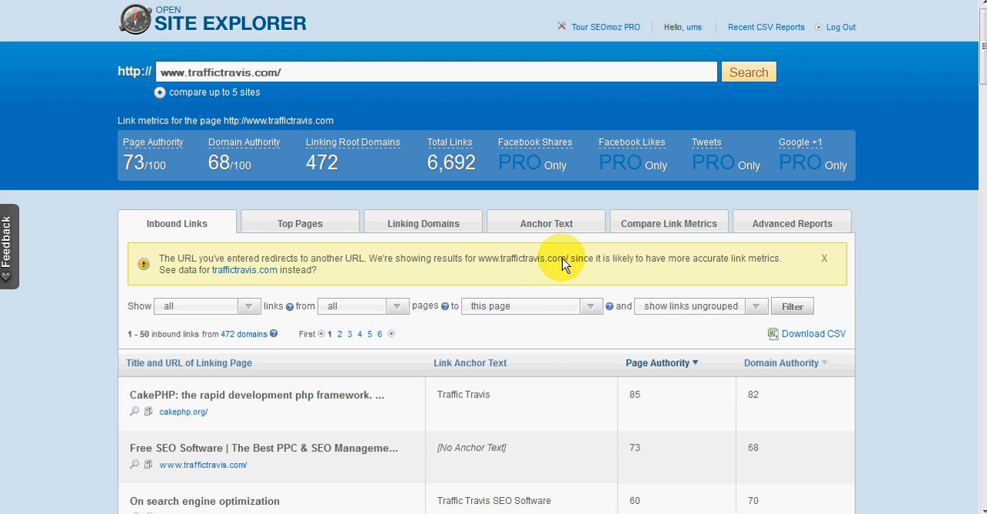
mouse_move(556, 266)
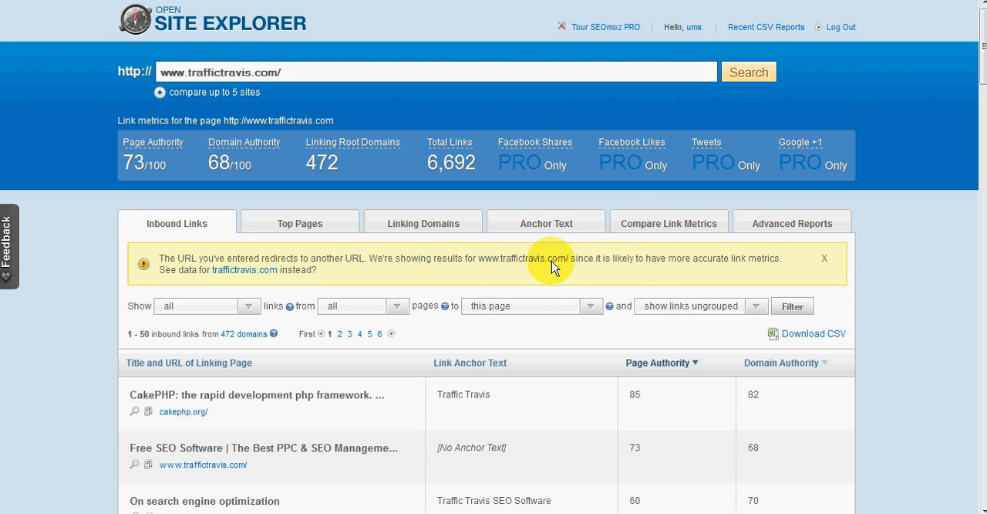
mouse_move(430, 263)
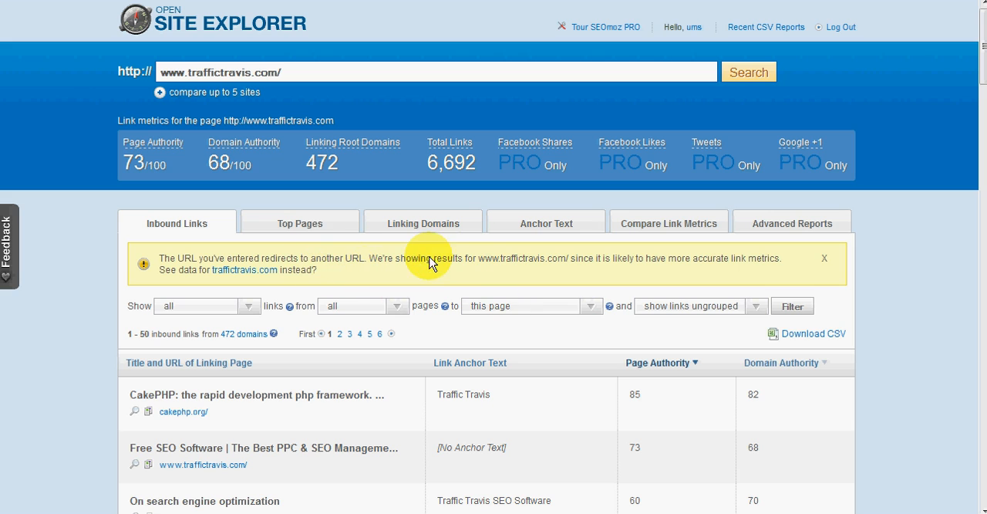
mouse_move(81, 93)
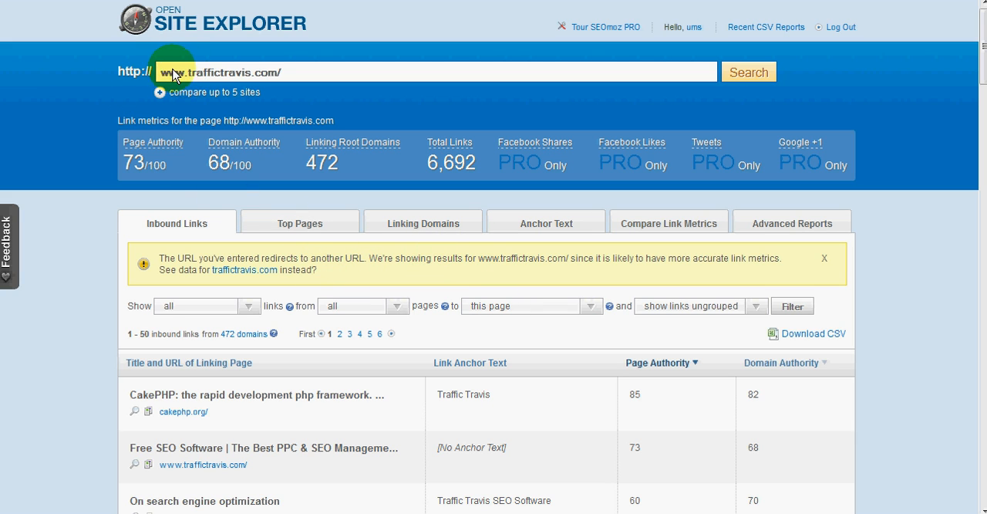
mouse_move(337, 292)
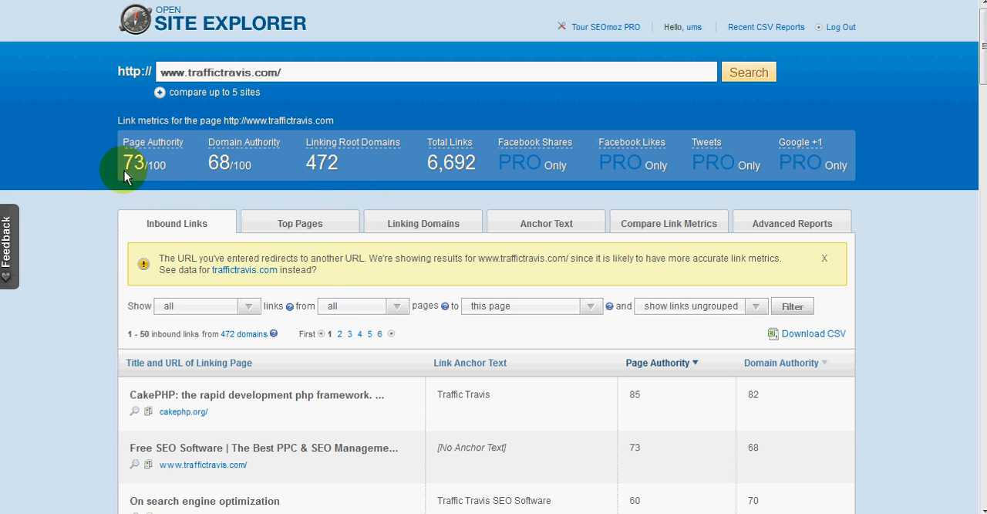
mouse_move(190, 176)
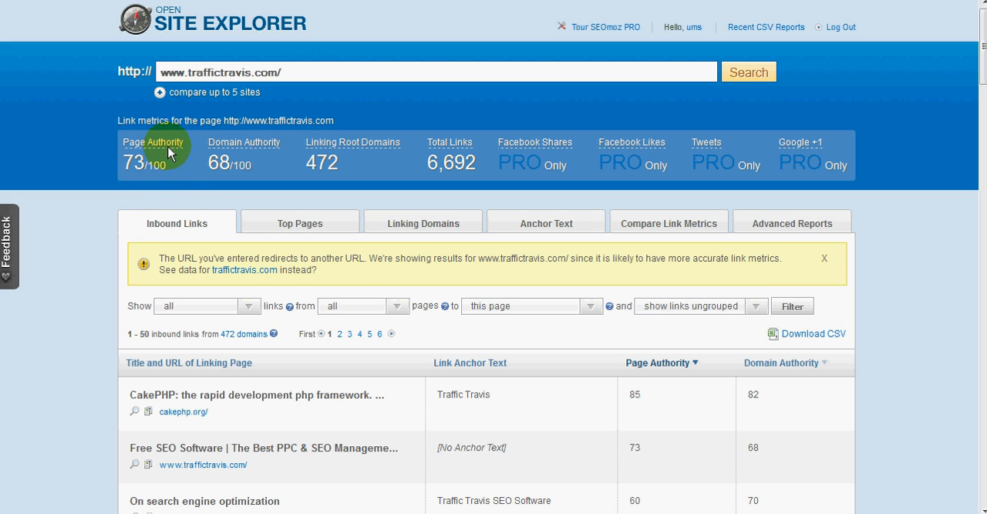
mouse_move(238, 174)
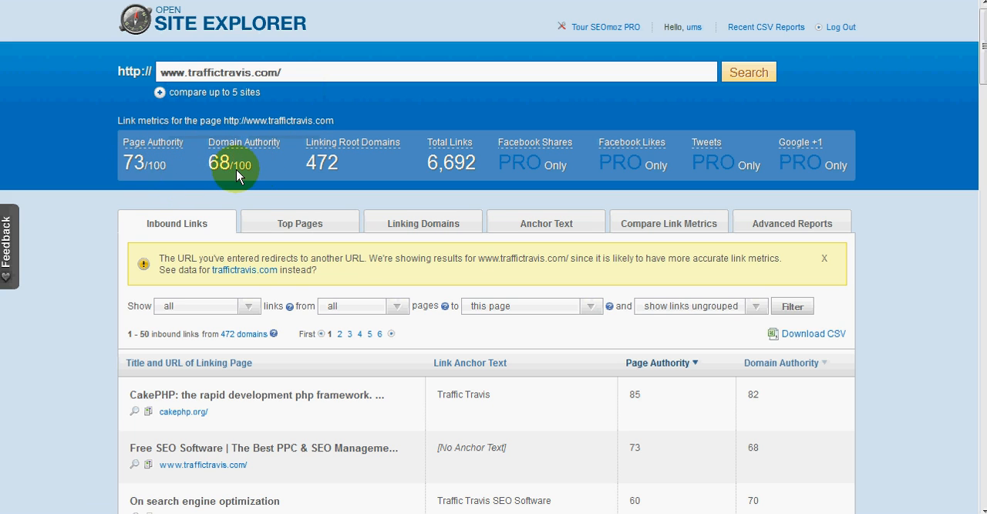
mouse_move(244, 143)
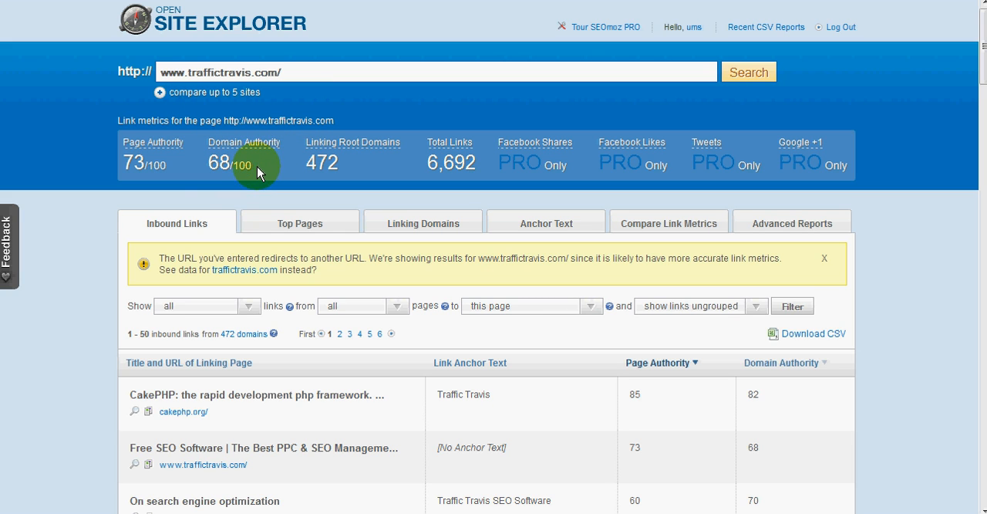
mouse_move(179, 173)
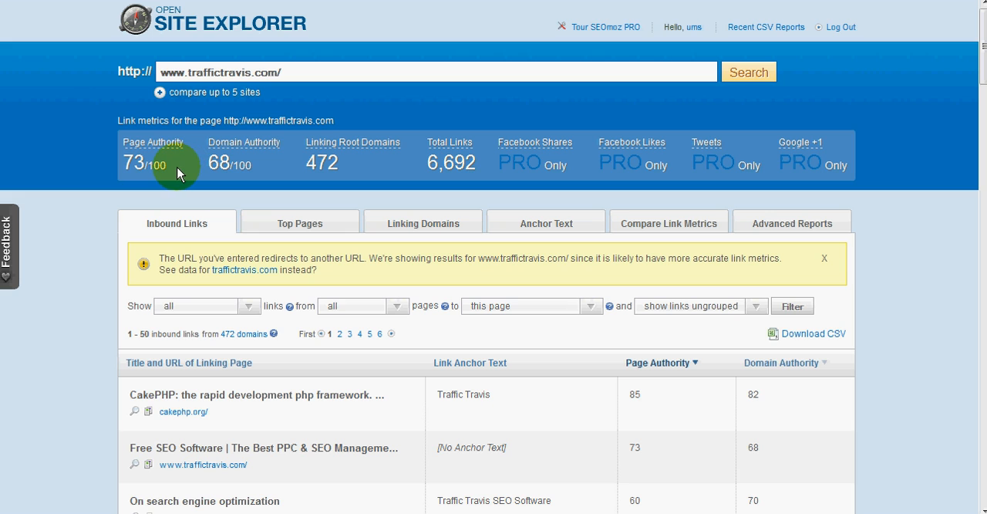
mouse_move(320, 179)
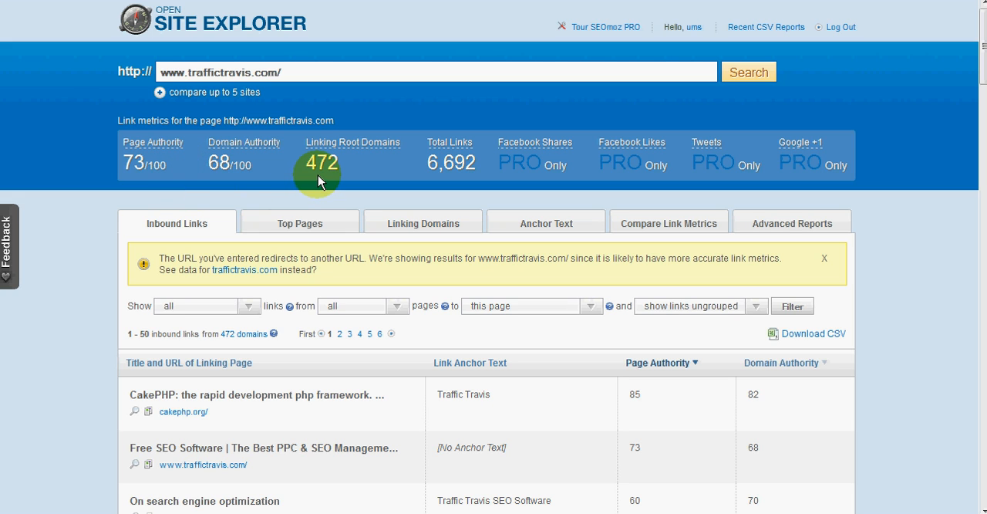
mouse_move(288, 148)
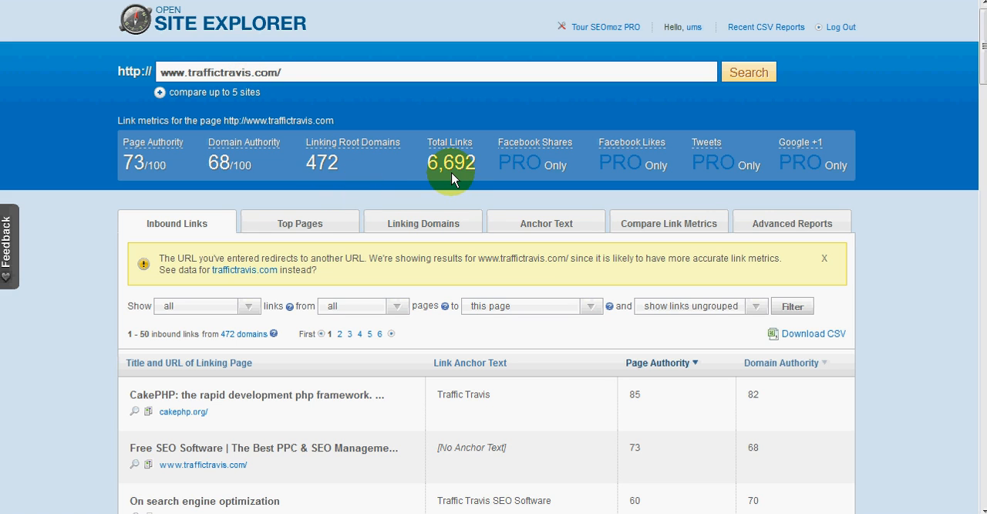
mouse_move(449, 180)
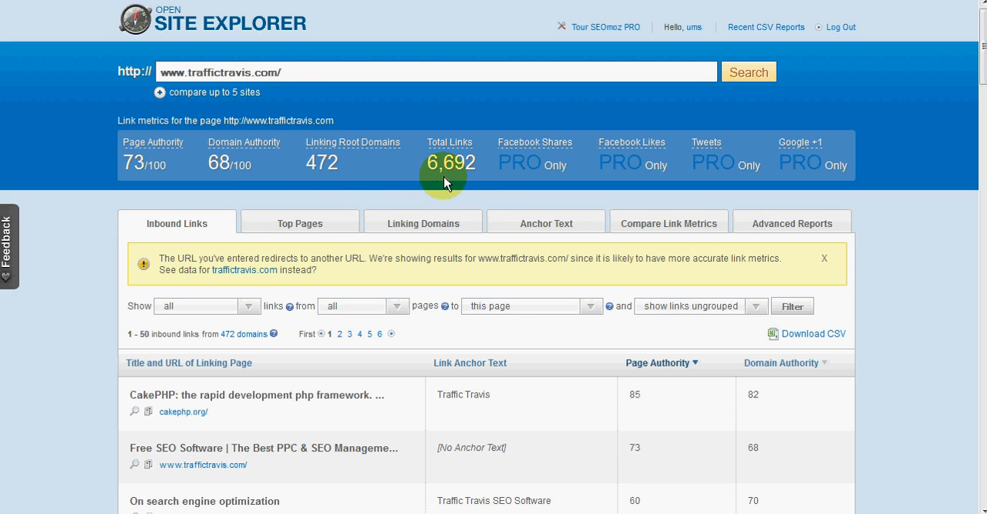
mouse_move(492, 166)
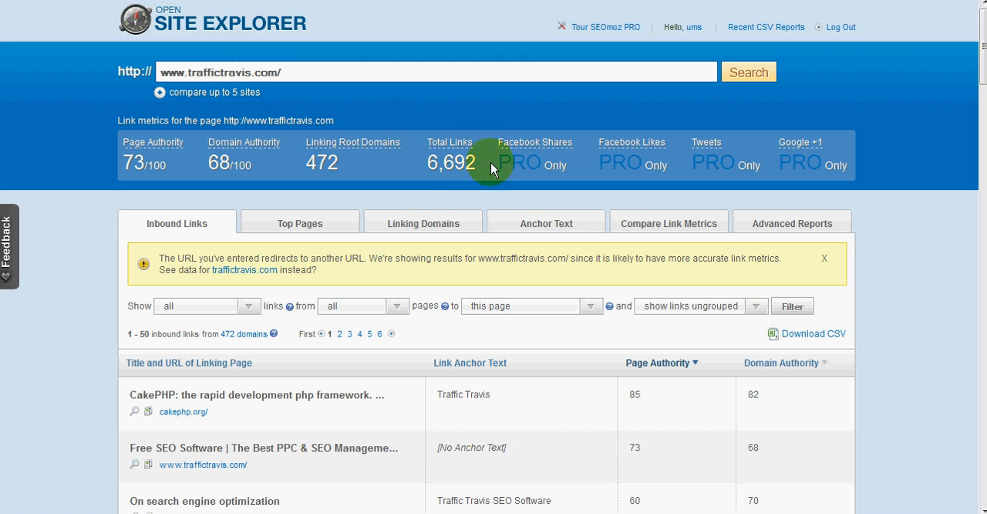
mouse_move(409, 161)
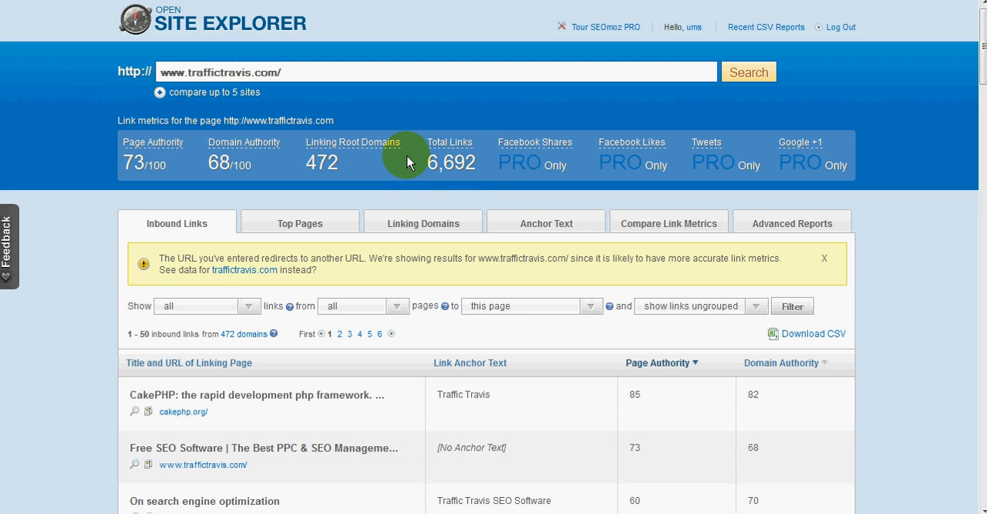
mouse_move(444, 185)
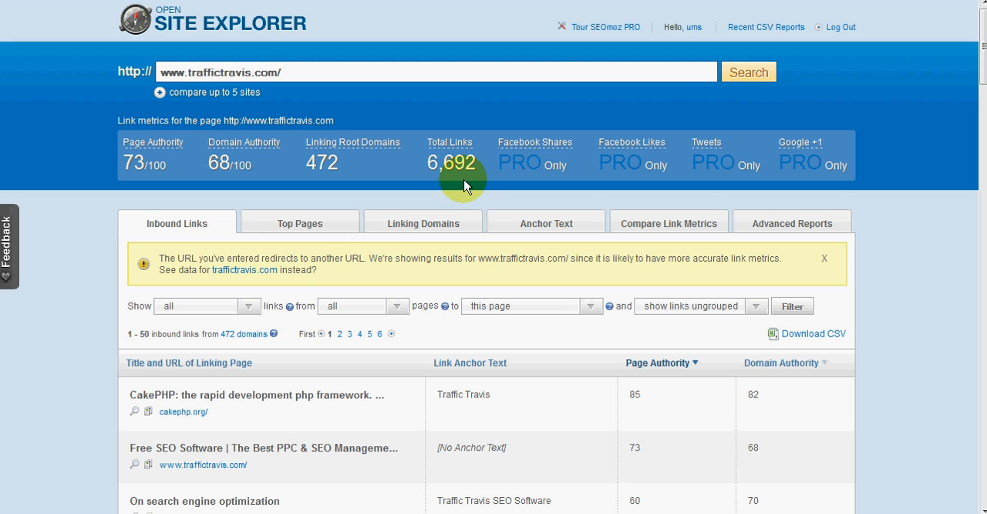
mouse_move(423, 124)
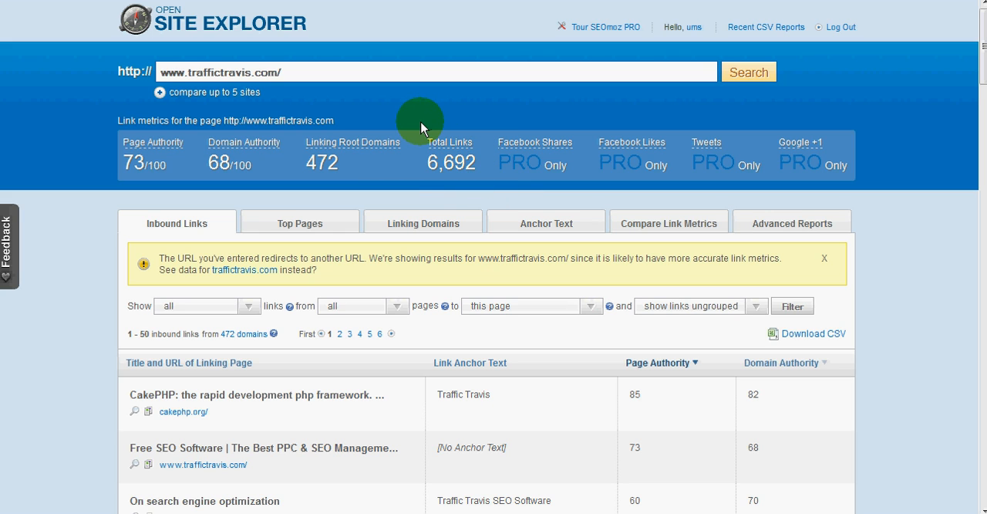
mouse_move(442, 189)
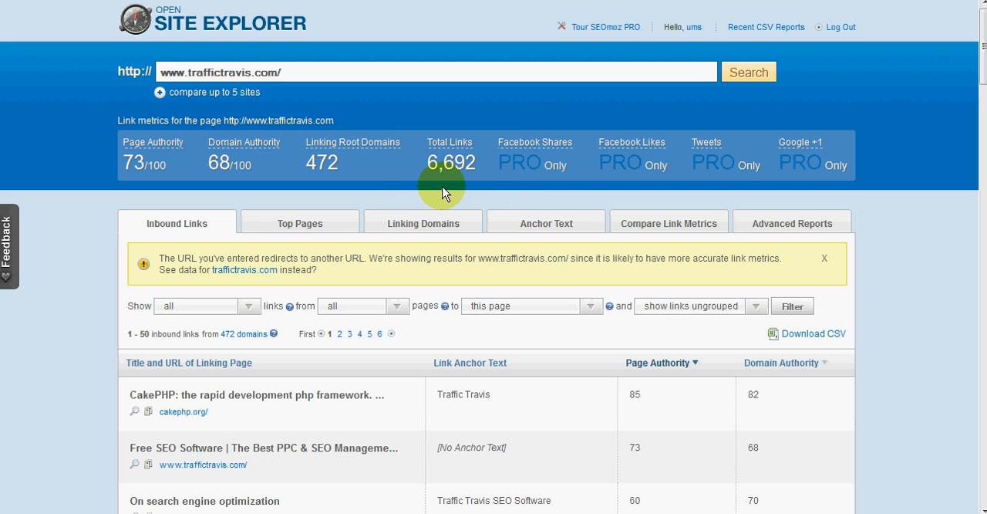
mouse_move(430, 187)
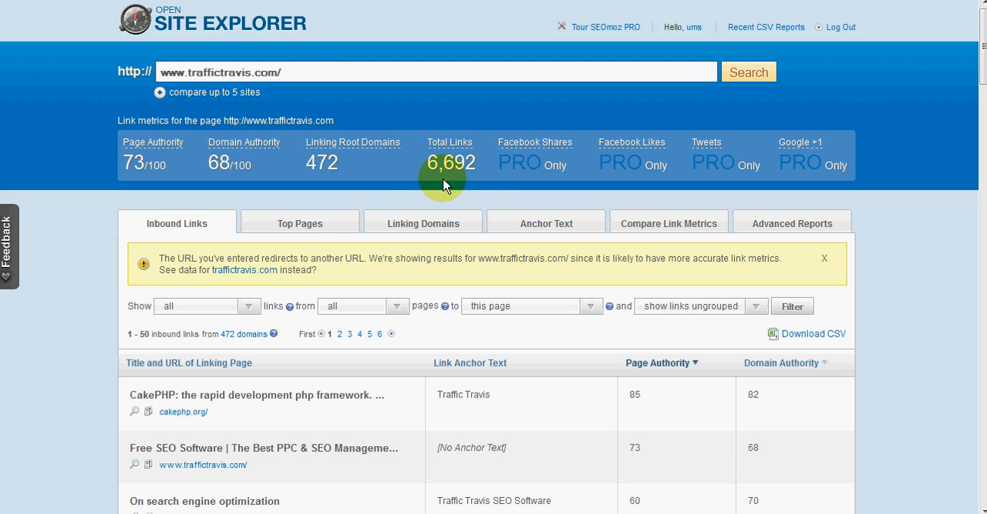
scroll("down", 3)
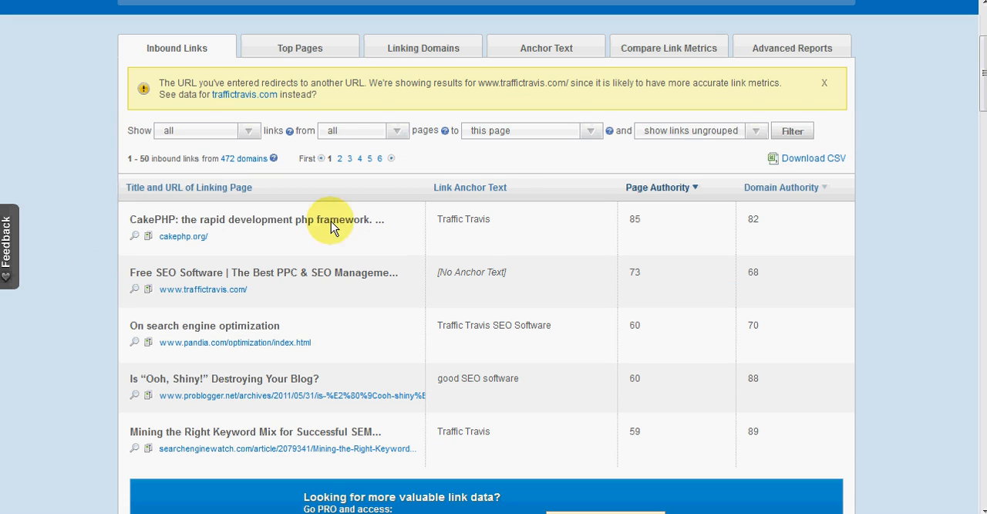
mouse_move(244, 245)
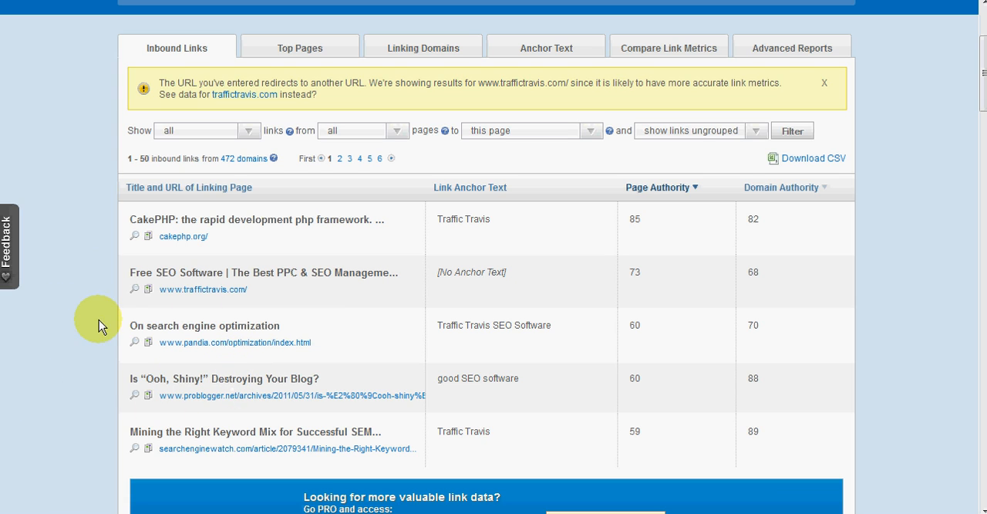
mouse_move(169, 219)
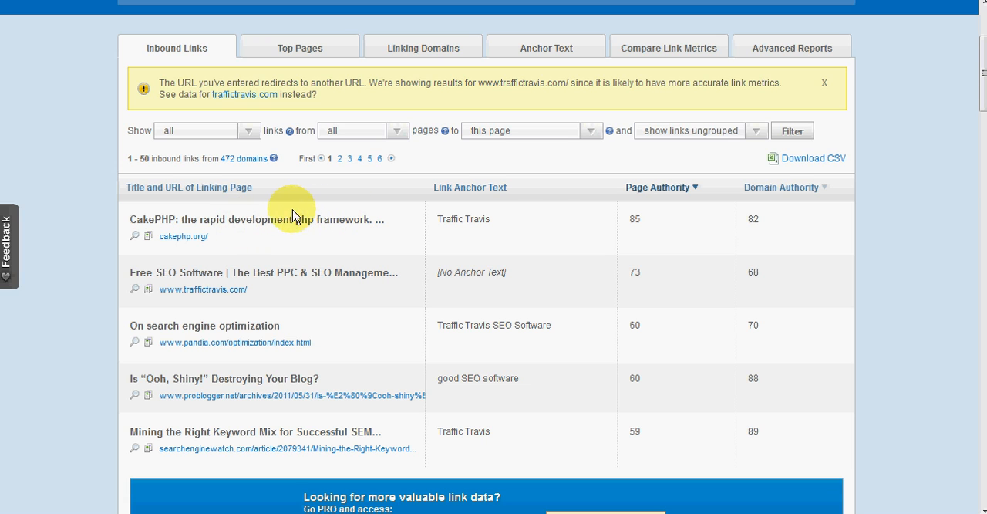
mouse_move(331, 225)
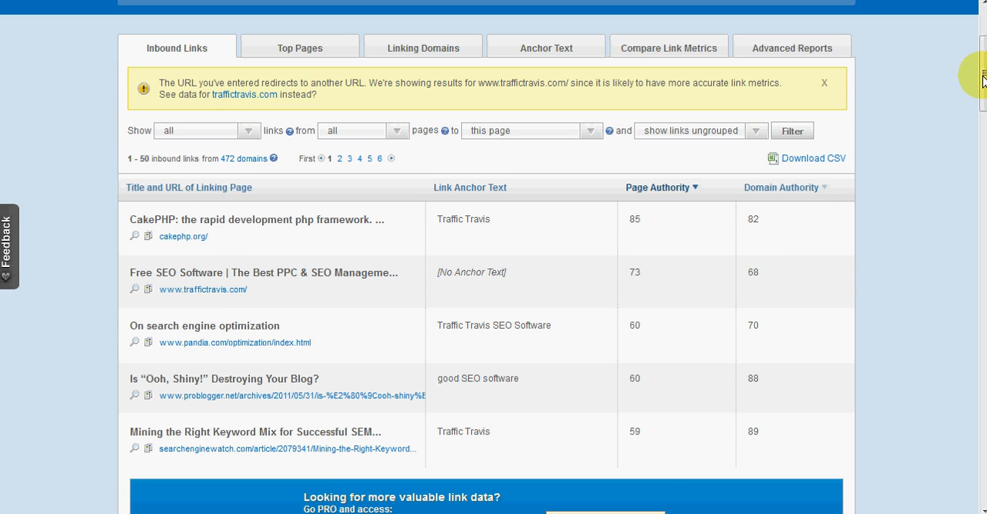
scroll("down", 3)
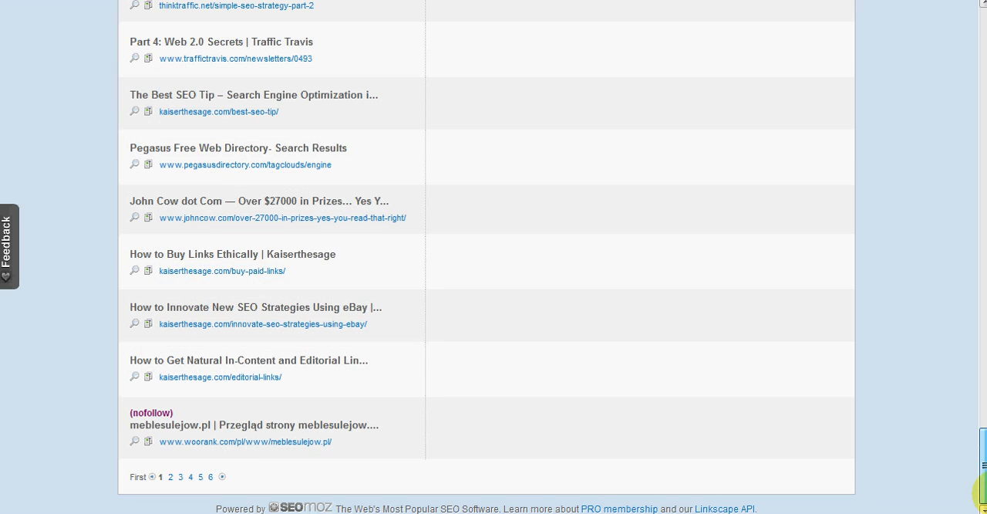
mouse_move(864, 407)
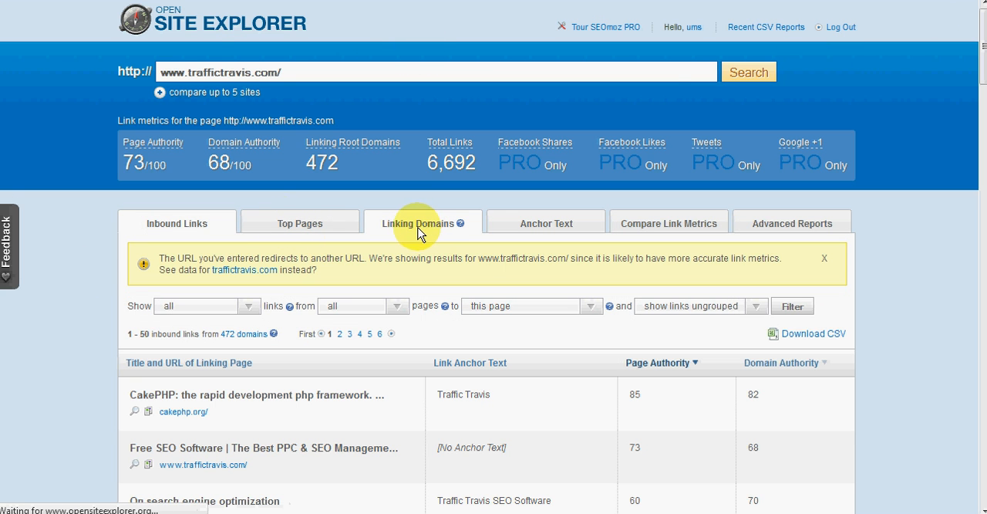
Step: Show traffictravis.com's Top Pages, led by the homepage with Page Authority 73 and 6,692 links
left_click(299, 222)
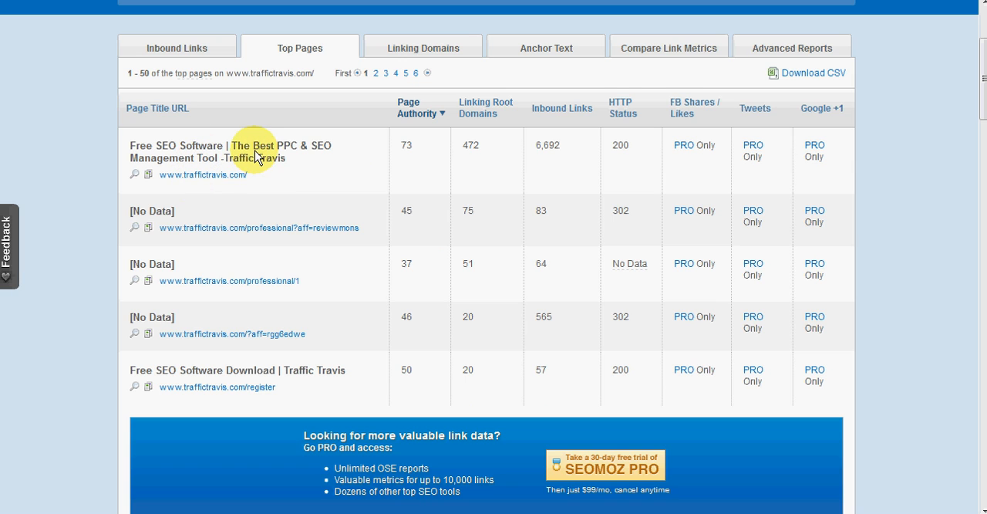
mouse_move(335, 215)
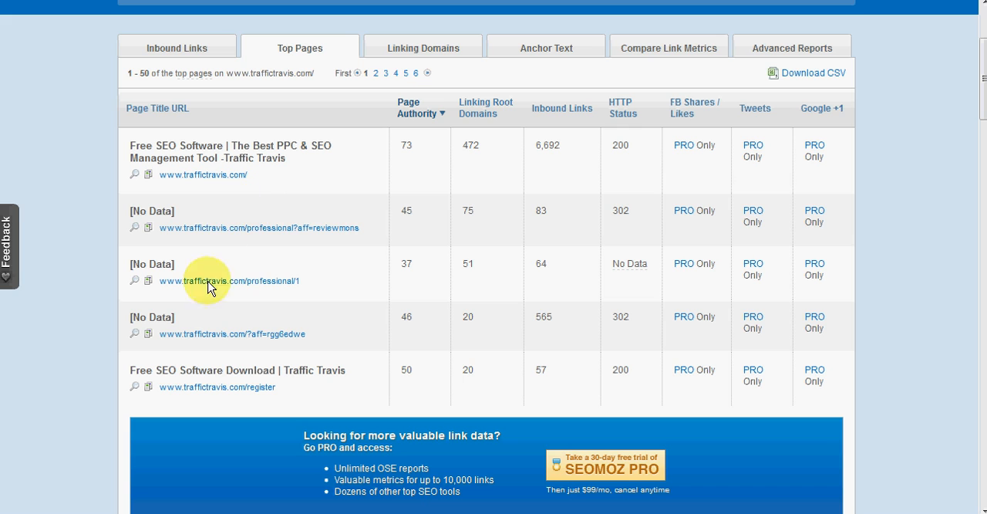
mouse_move(248, 402)
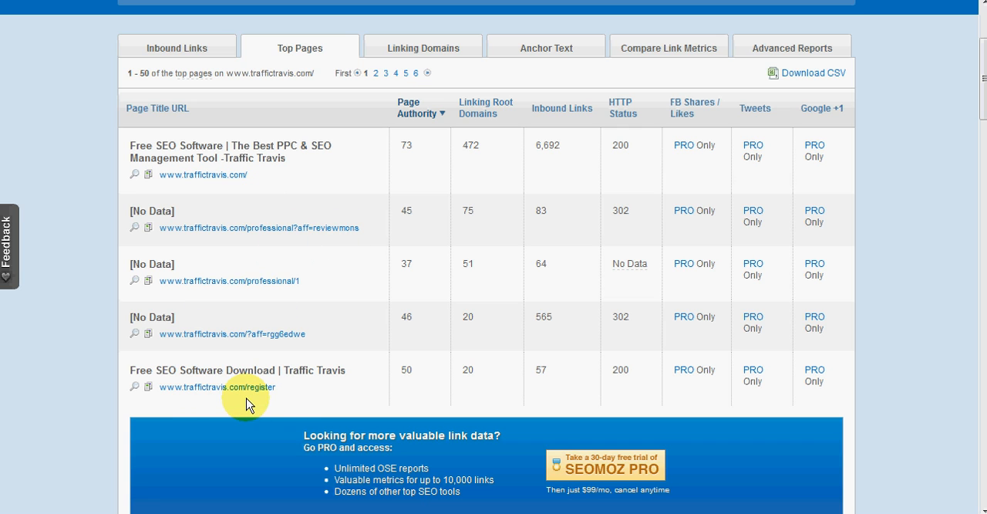
mouse_move(437, 321)
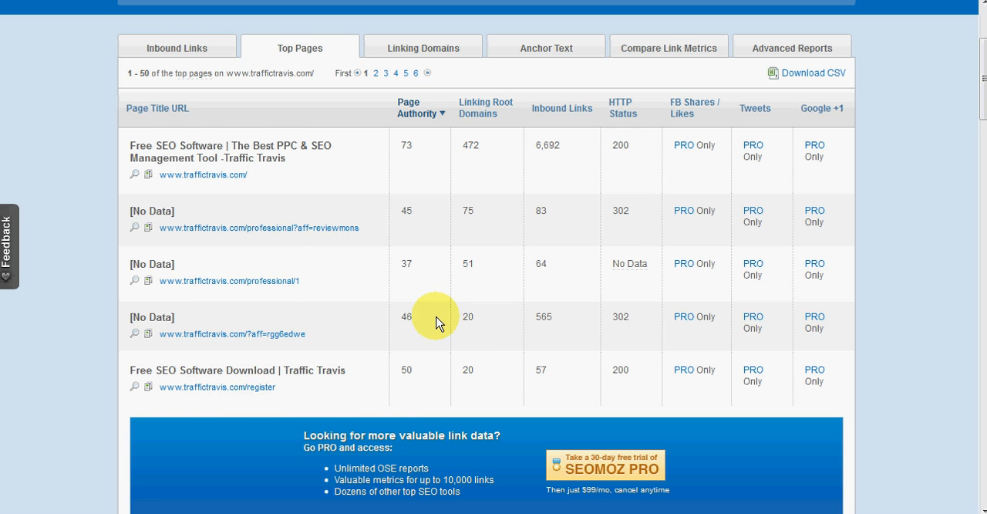
scroll("down", 3)
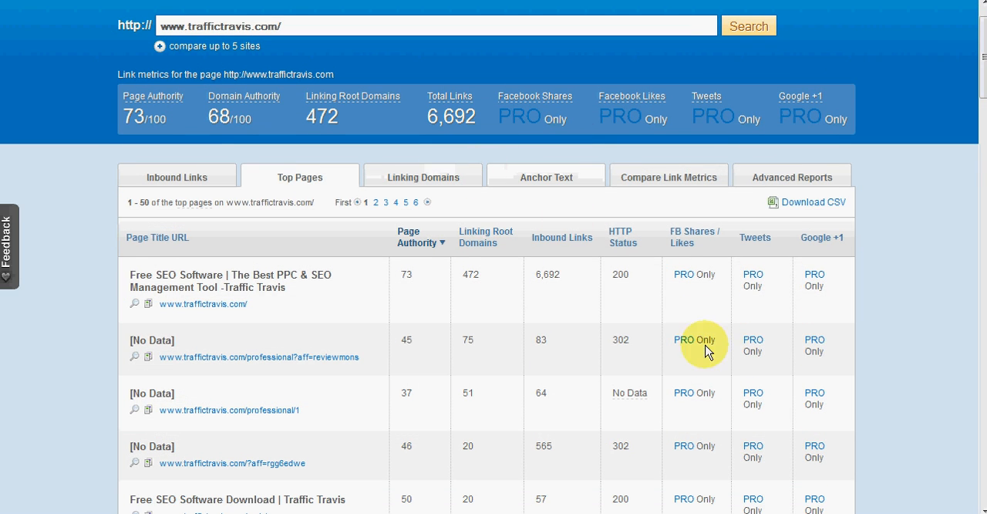
mouse_move(805, 293)
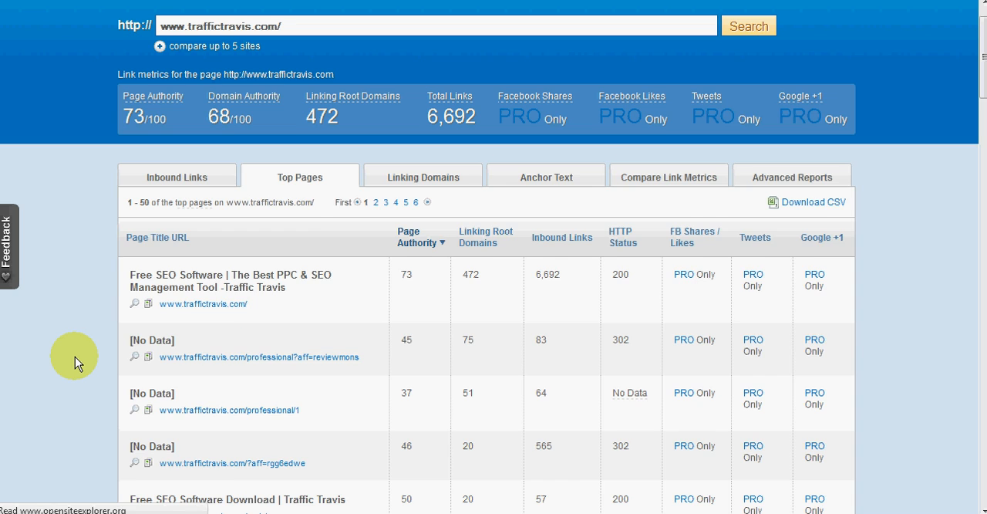
left_click(422, 176)
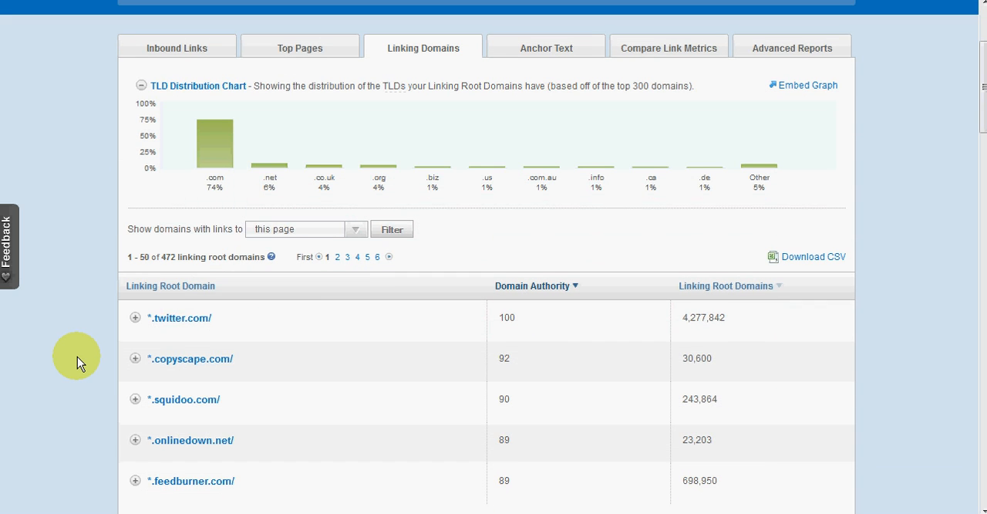
scroll("down", 3)
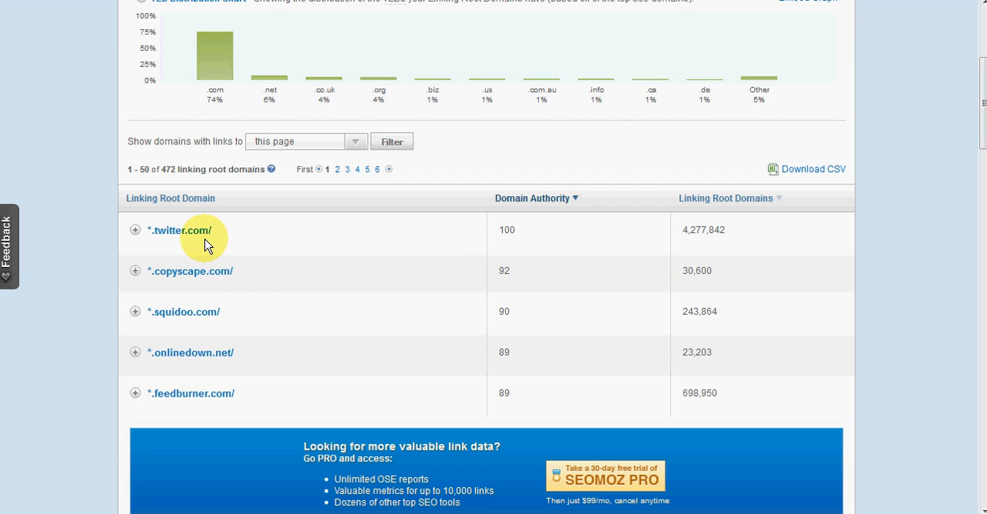
mouse_move(307, 248)
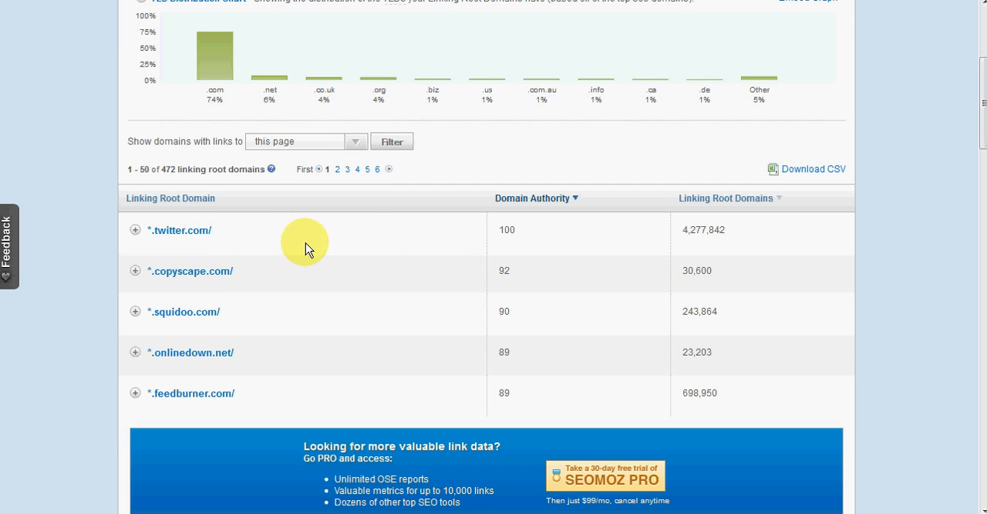
mouse_move(147, 249)
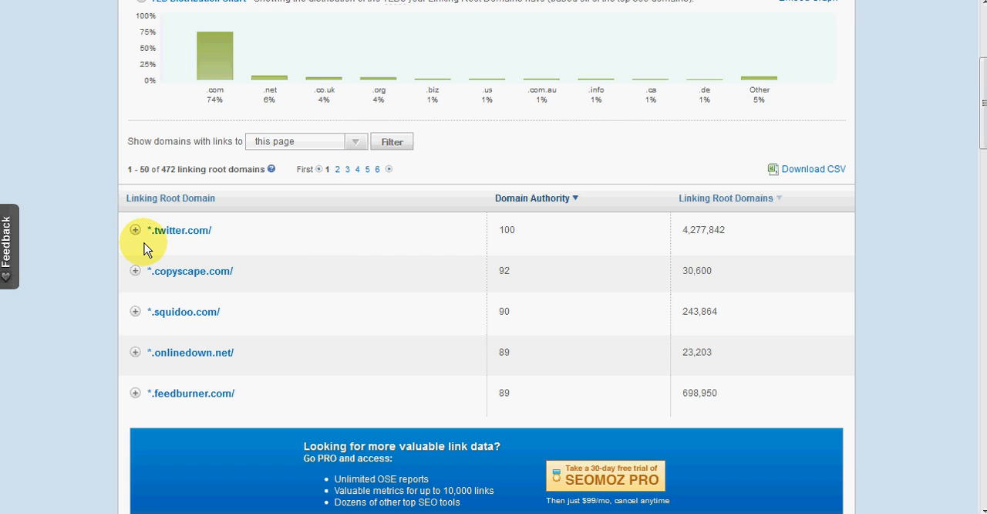
mouse_move(168, 245)
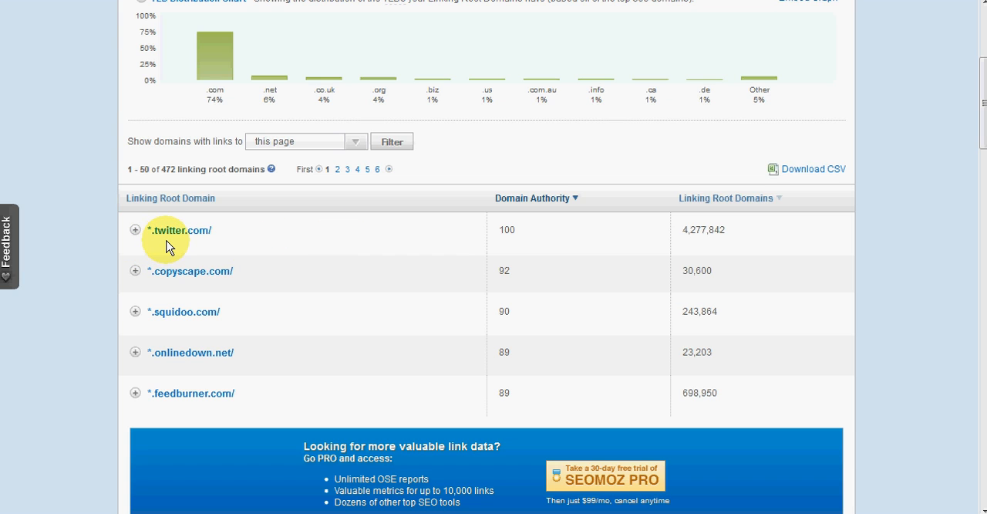
mouse_move(547, 215)
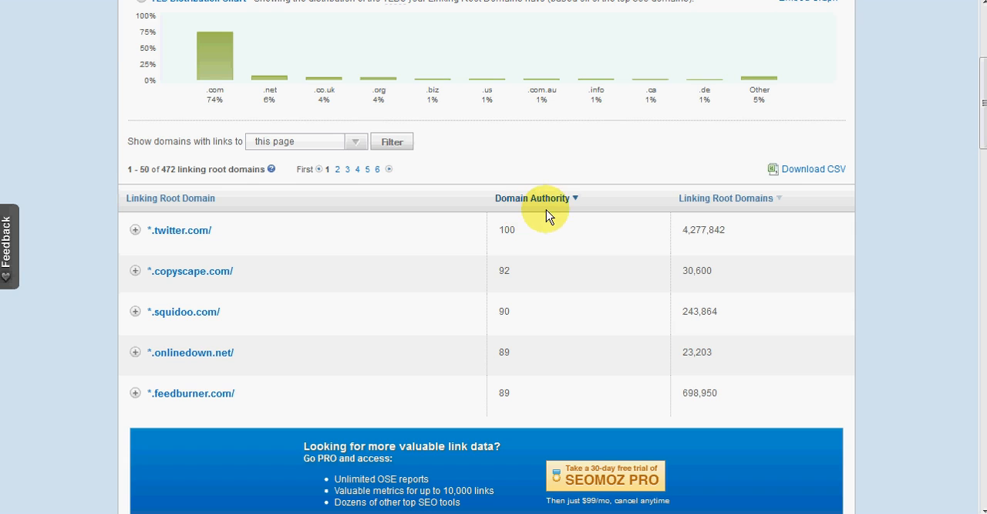
mouse_move(475, 245)
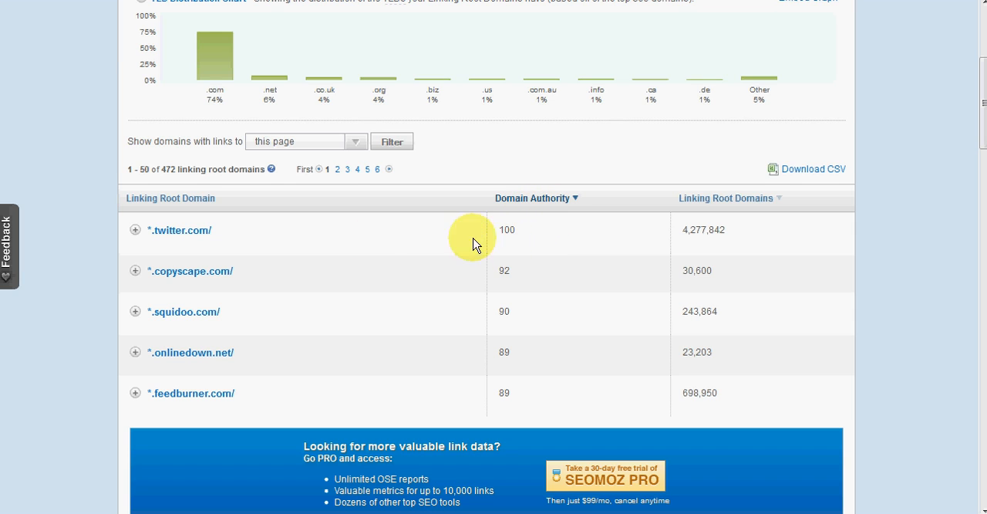
mouse_move(228, 251)
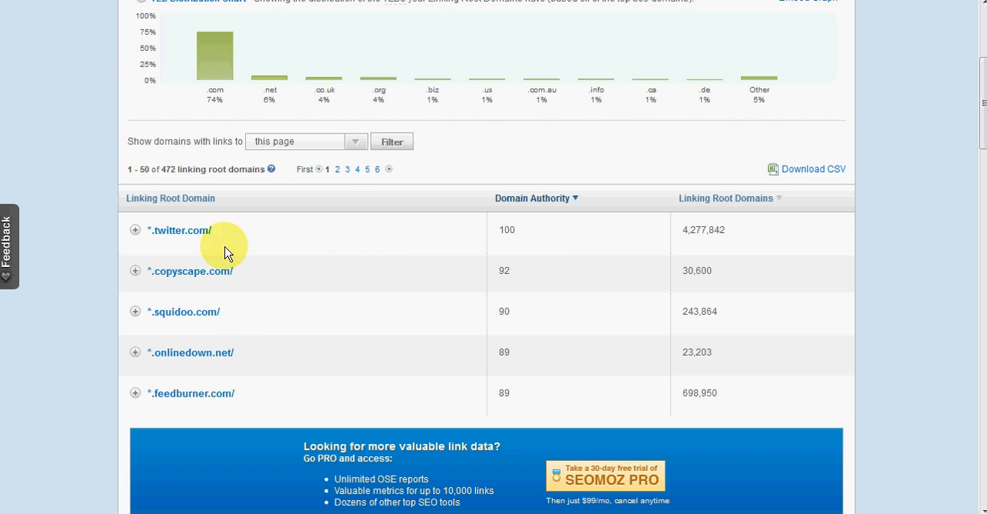
mouse_move(200, 333)
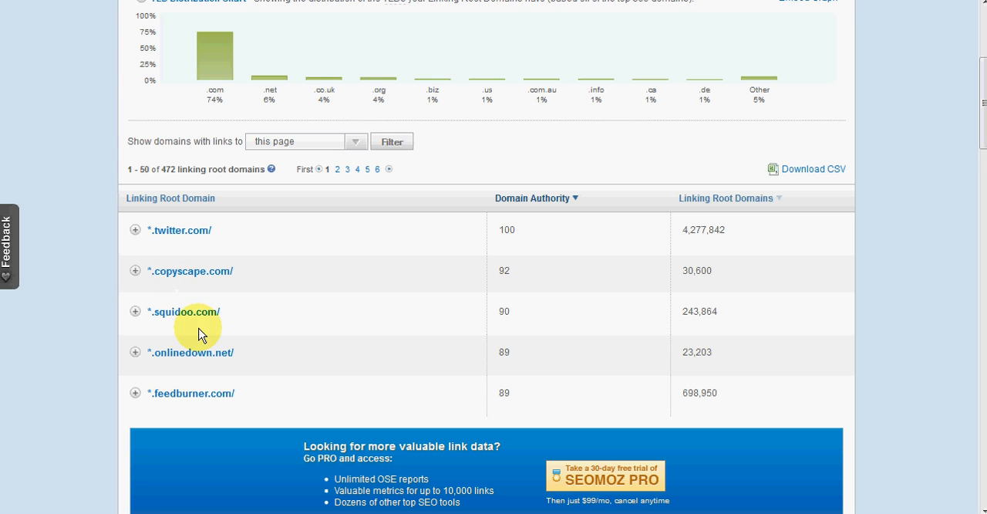
scroll("down", 3)
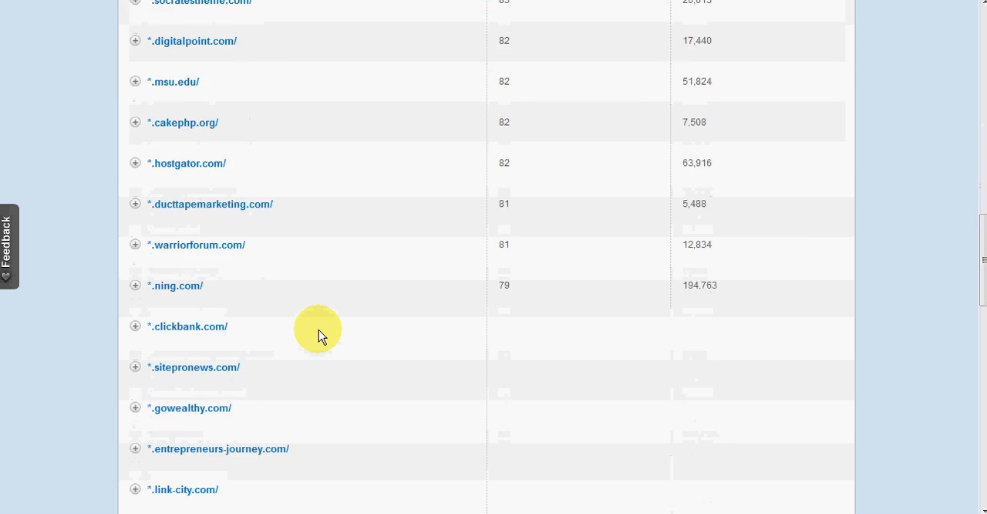
scroll("up", 3)
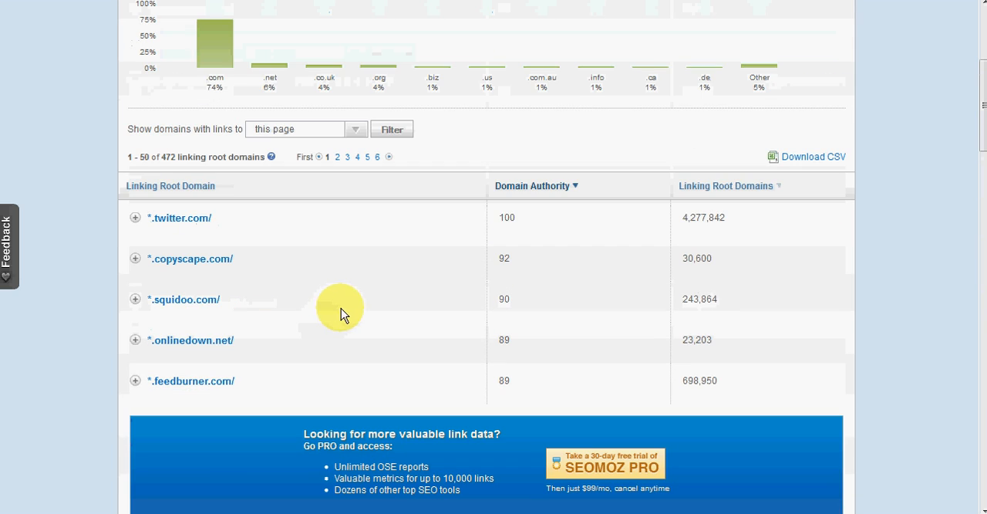
scroll("down", 3)
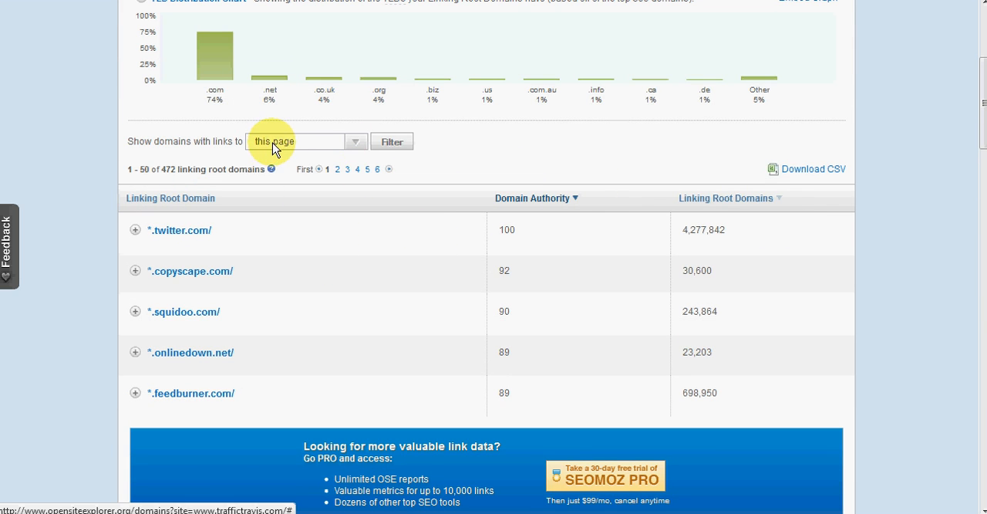
mouse_move(450, 301)
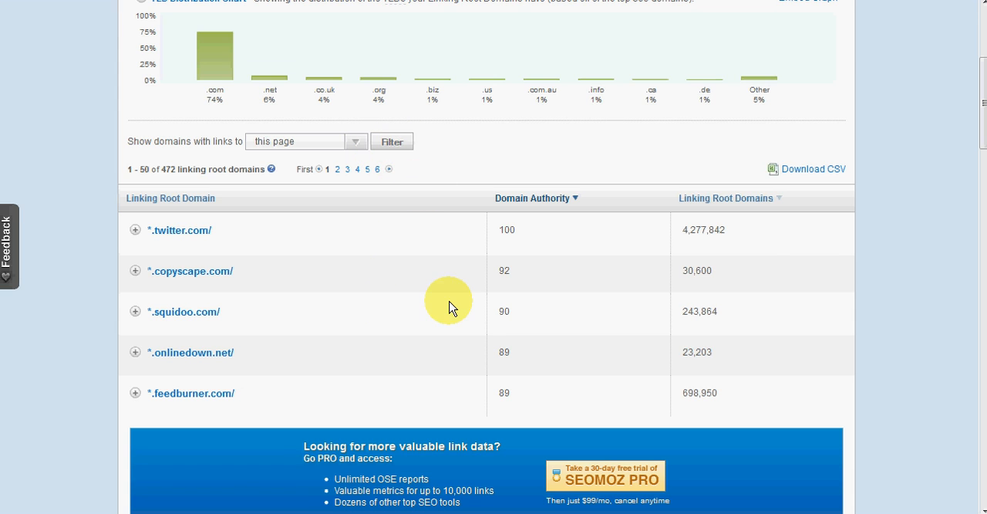
scroll("up", 3)
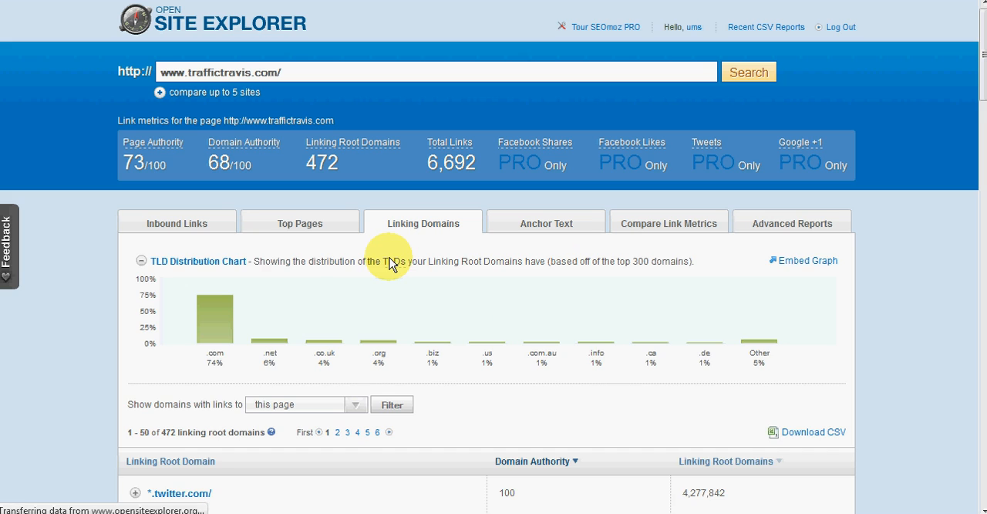
Step: Show the Anchor Text report and scroll its phrases, led by 'traffic travis' (107 root domains)
left_click(545, 223)
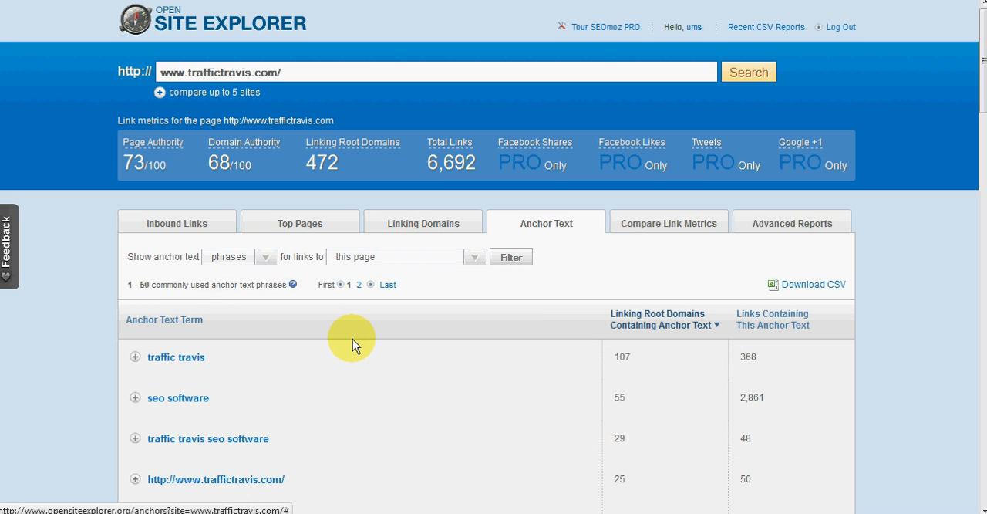
scroll("down", 3)
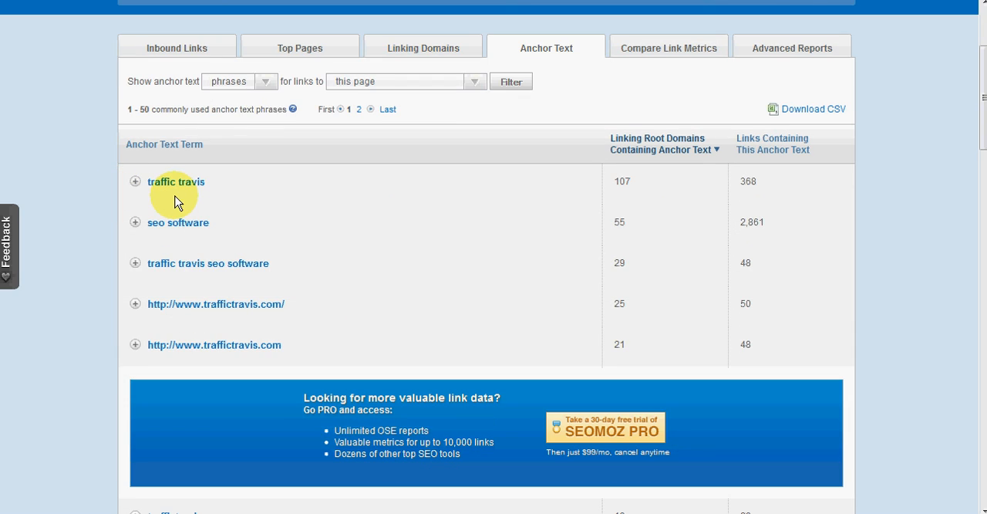
mouse_move(184, 197)
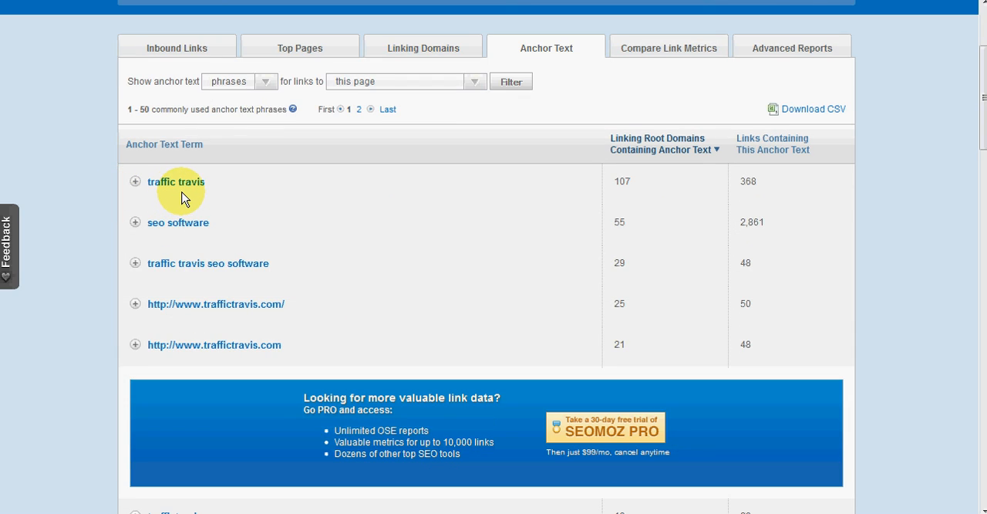
mouse_move(248, 202)
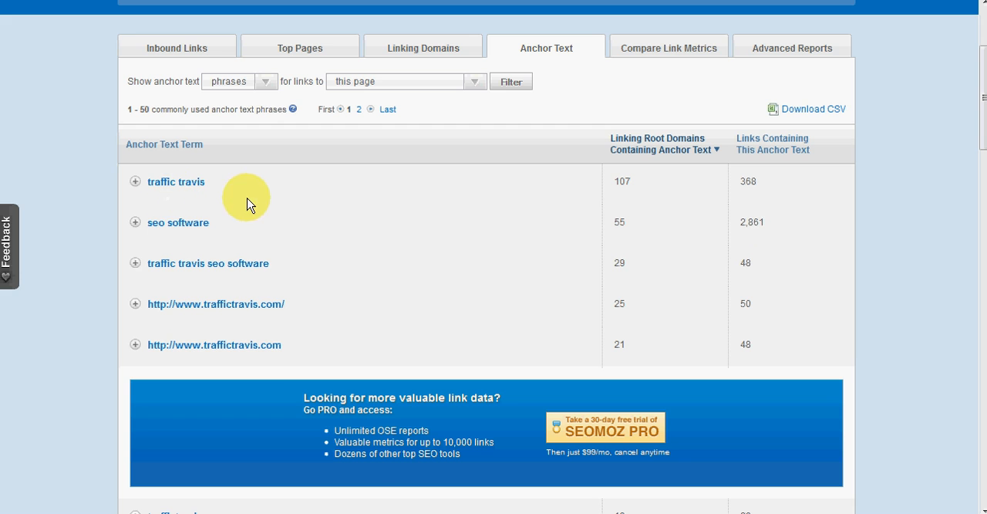
mouse_move(214, 372)
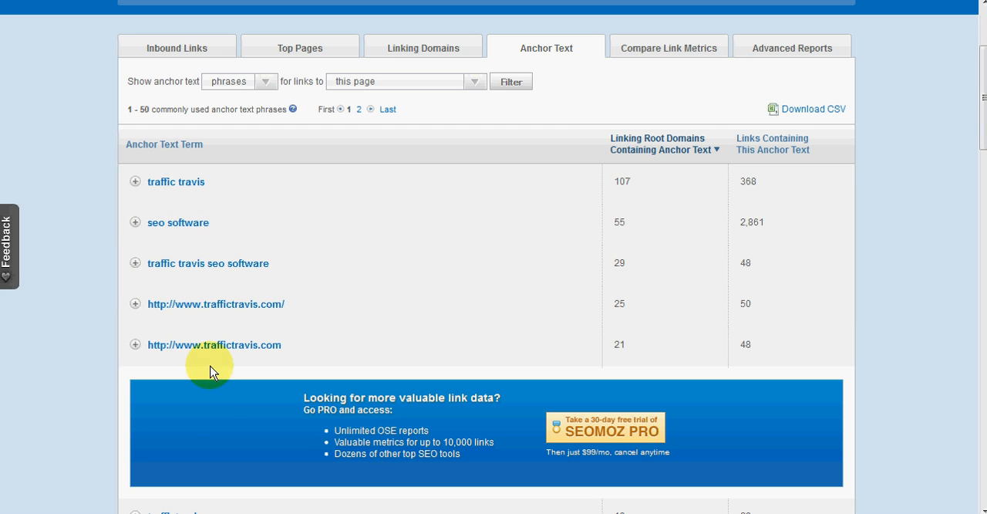
scroll("down", 3)
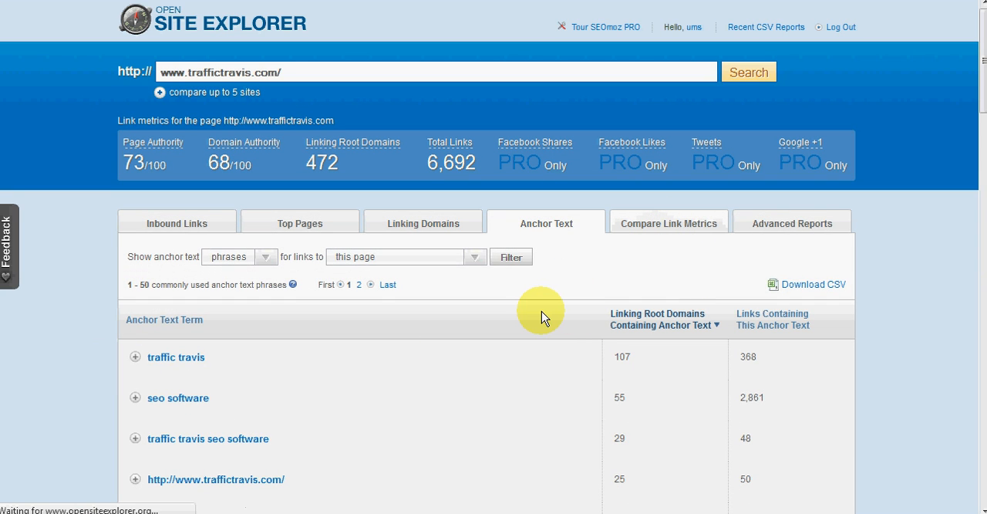
Step: Scroll the Compare Link Metrics page metrics, including MozRank 8.49 and MozTrust 6.43
left_click(668, 223)
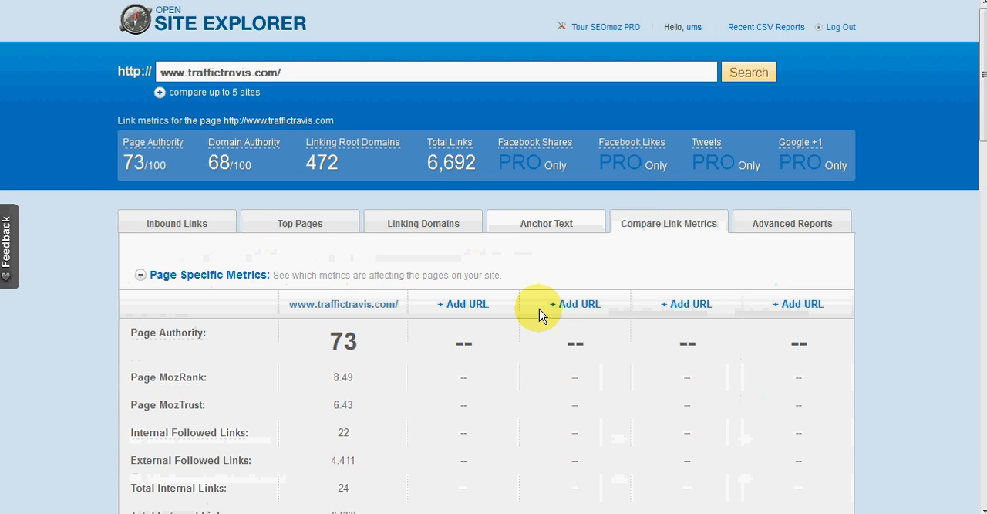
mouse_move(209, 320)
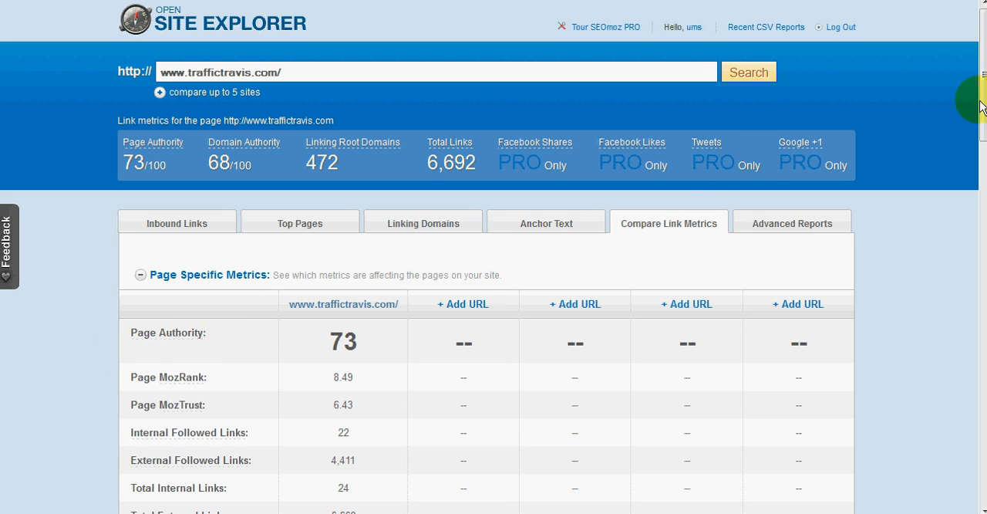
scroll("down", 3)
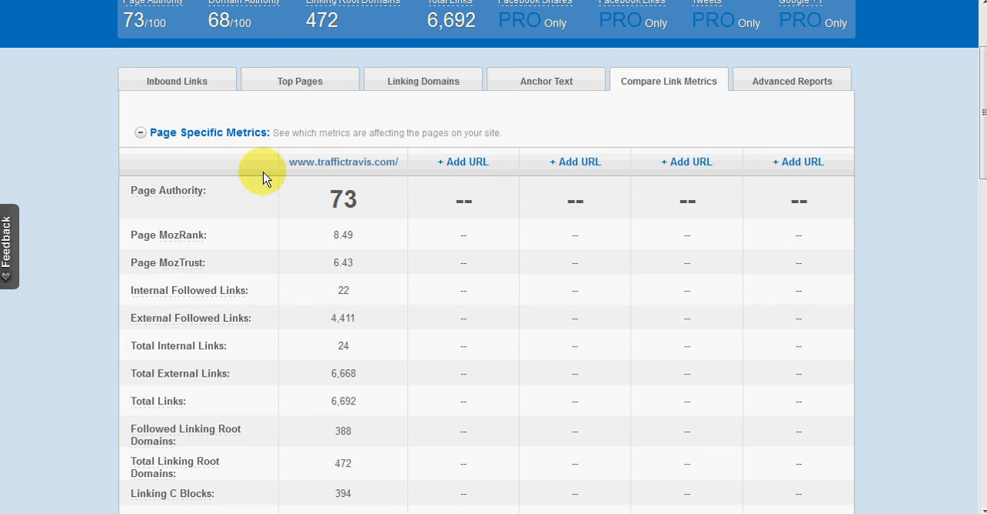
mouse_move(224, 214)
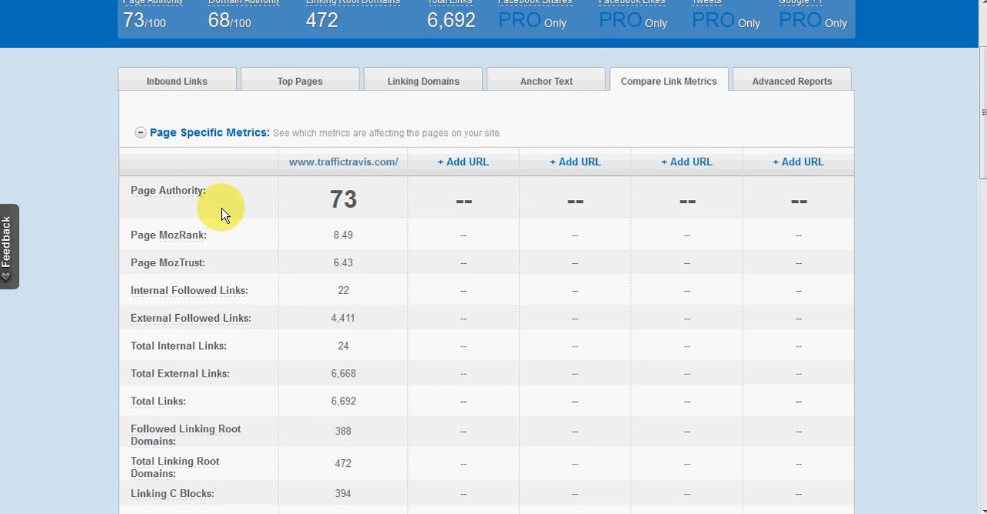
mouse_move(172, 248)
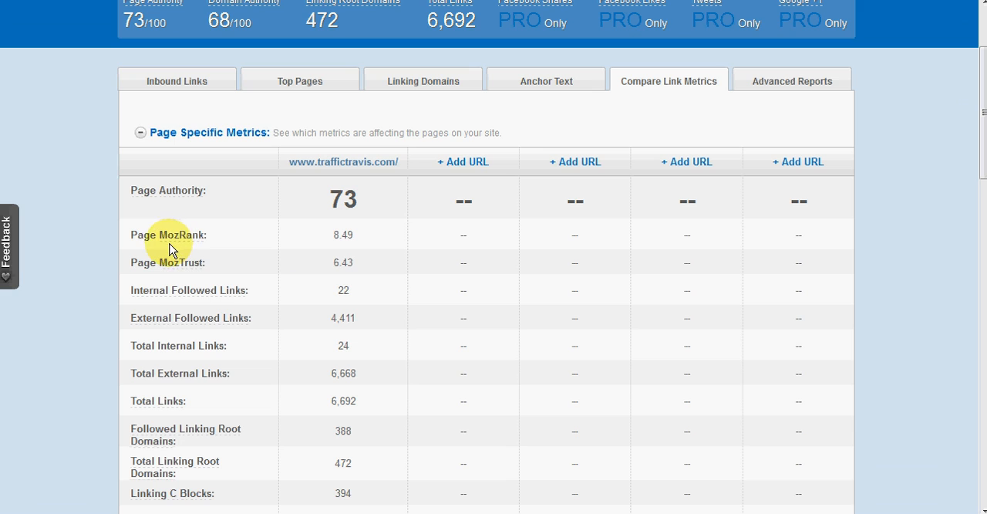
mouse_move(347, 243)
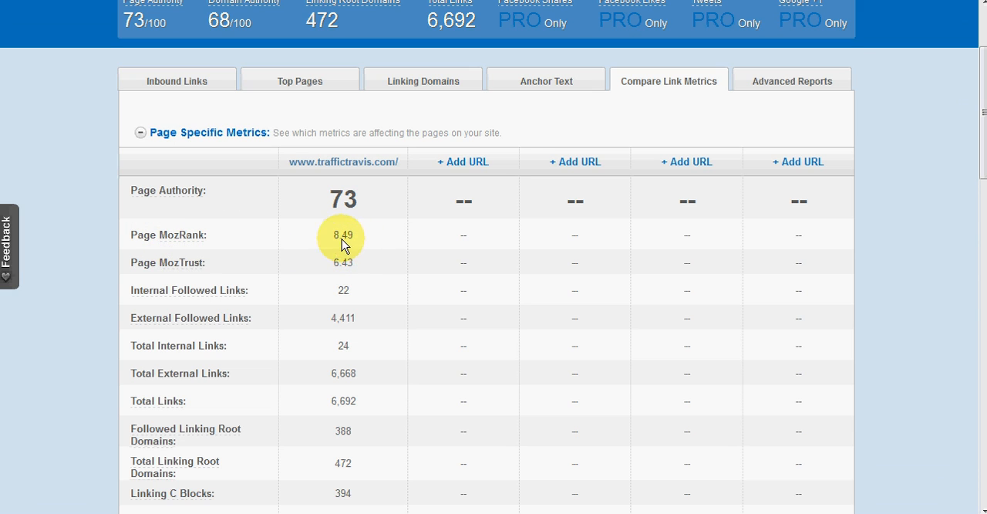
mouse_move(372, 258)
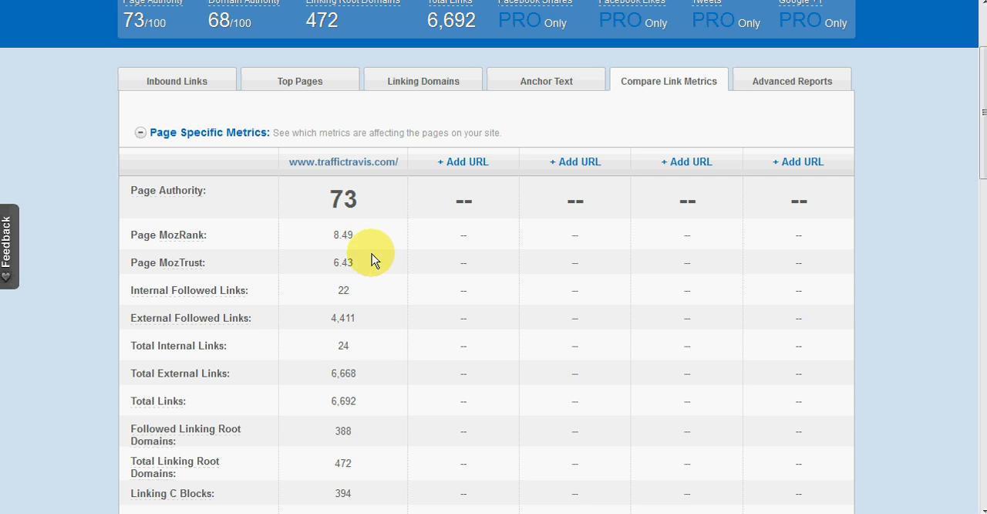
mouse_move(288, 285)
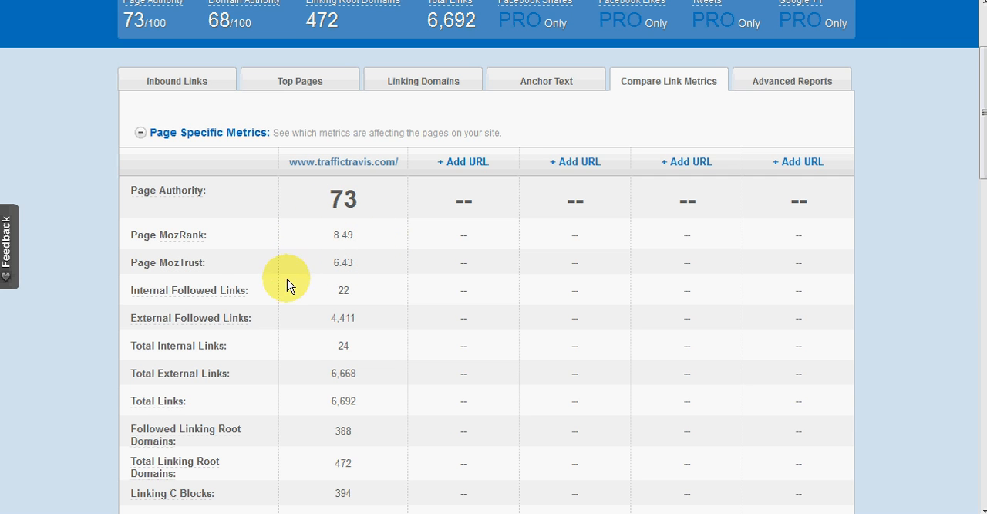
scroll("down", 3)
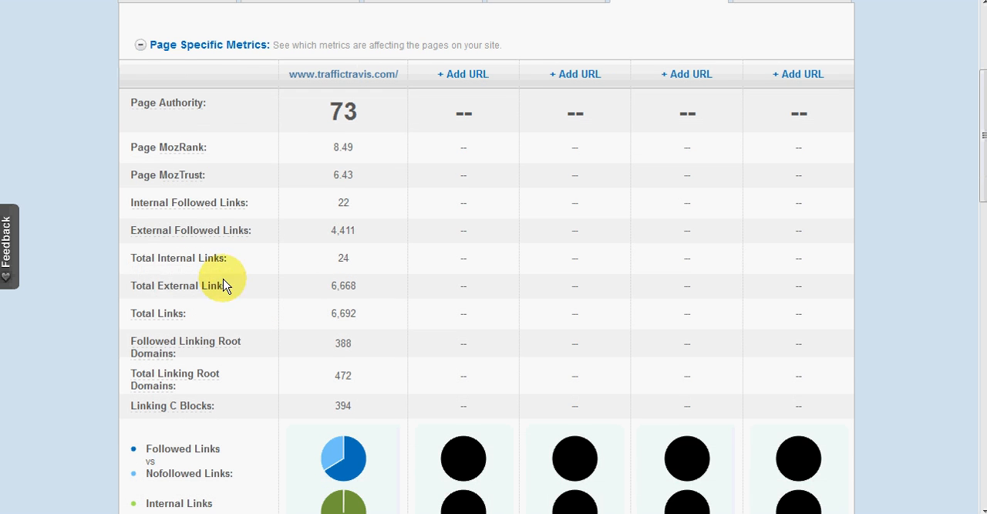
scroll("down", 3)
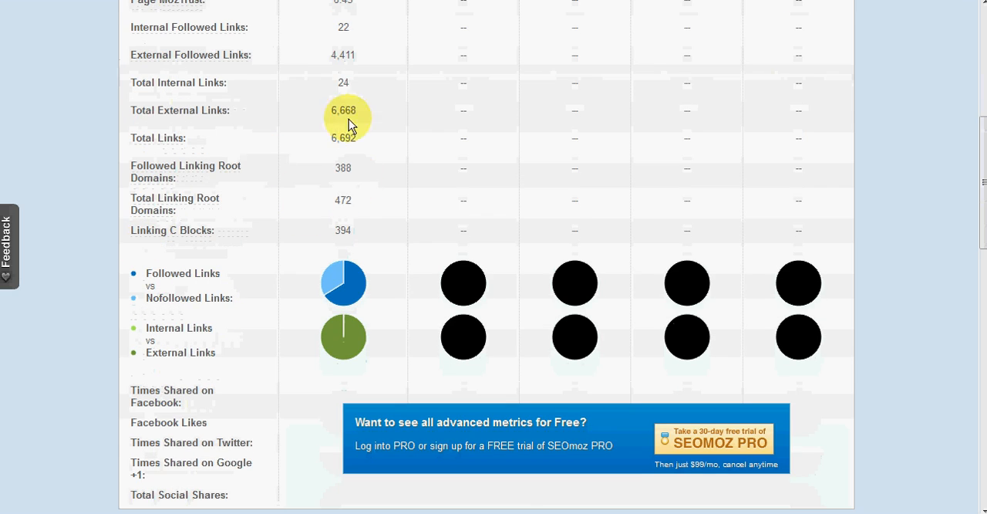
scroll("down", 3)
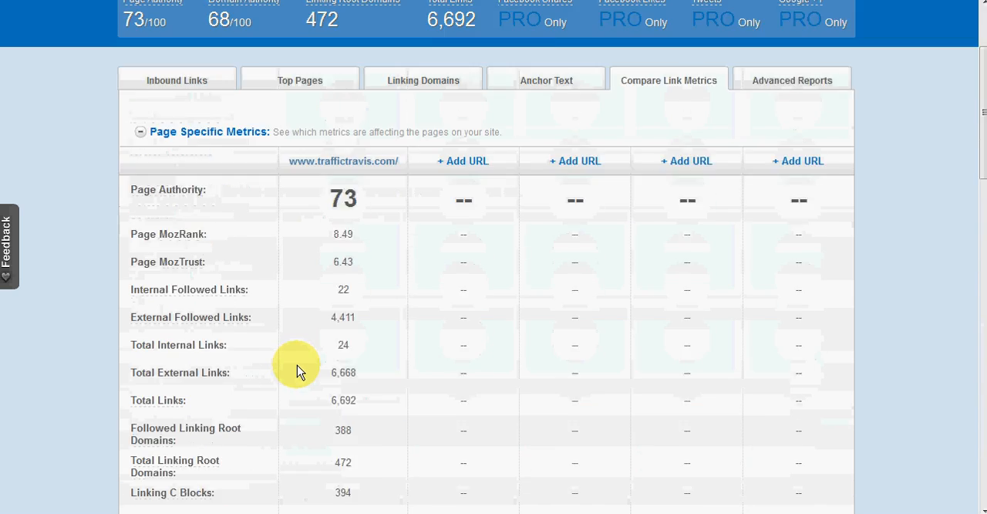
scroll("up", 3)
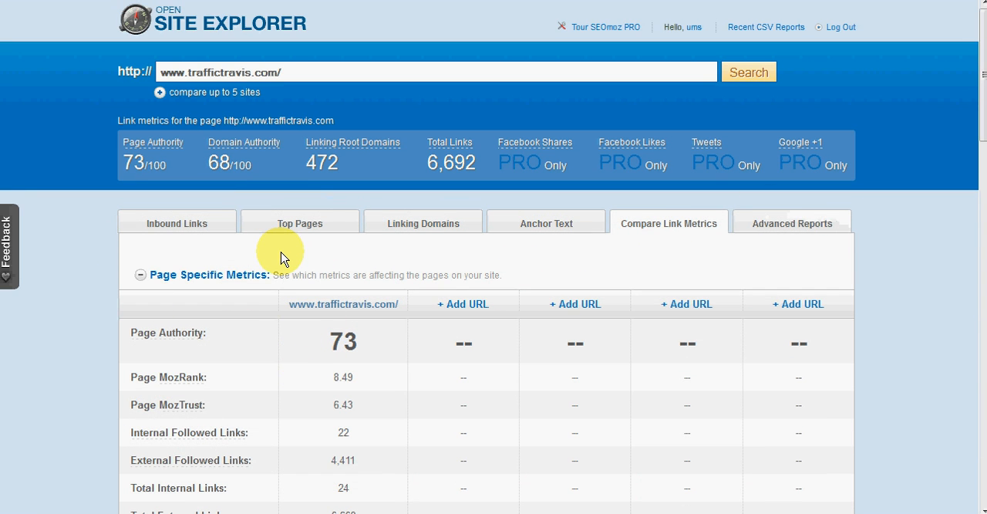
scroll("down", 3)
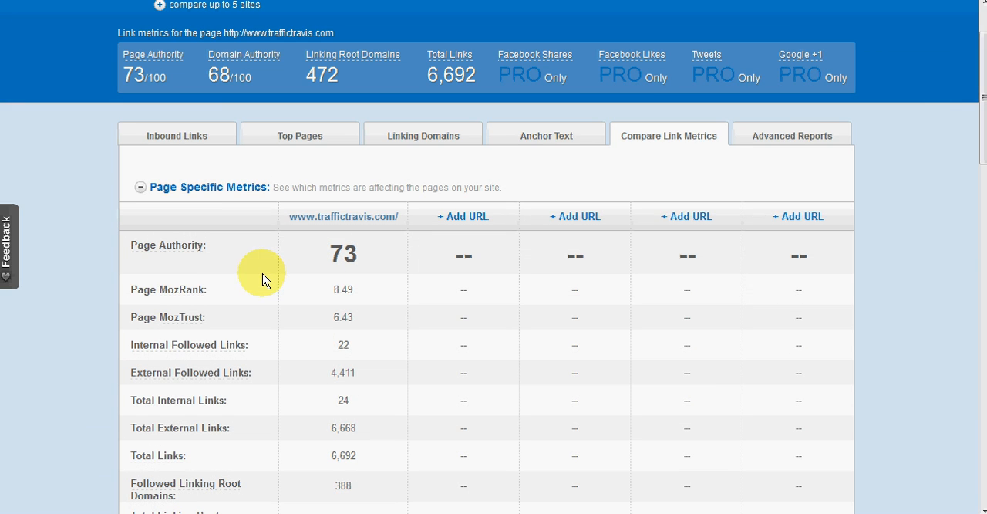
mouse_move(463, 216)
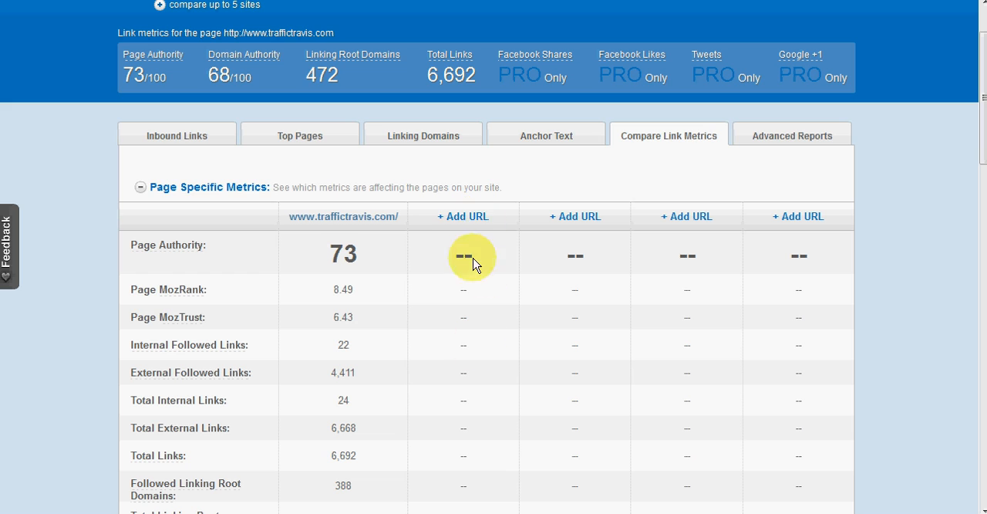
mouse_move(461, 404)
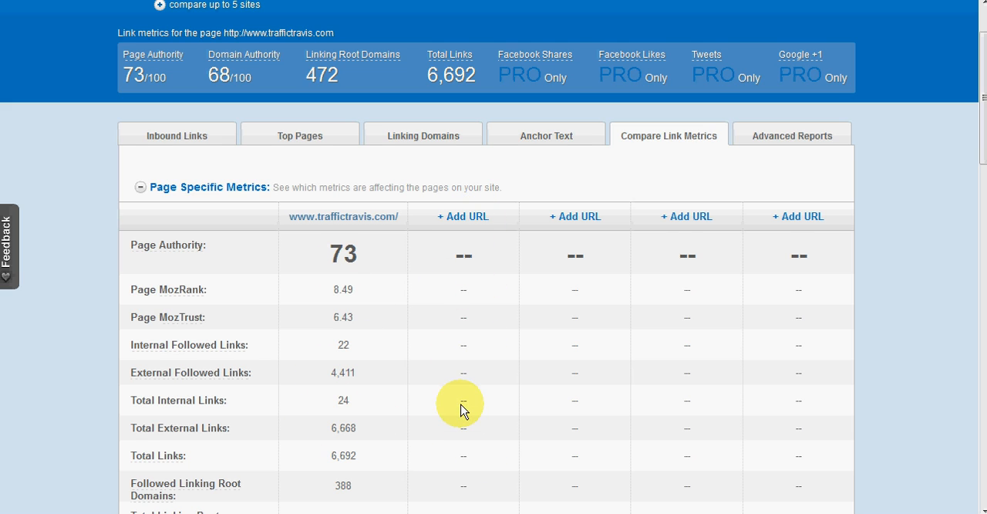
scroll("up", 3)
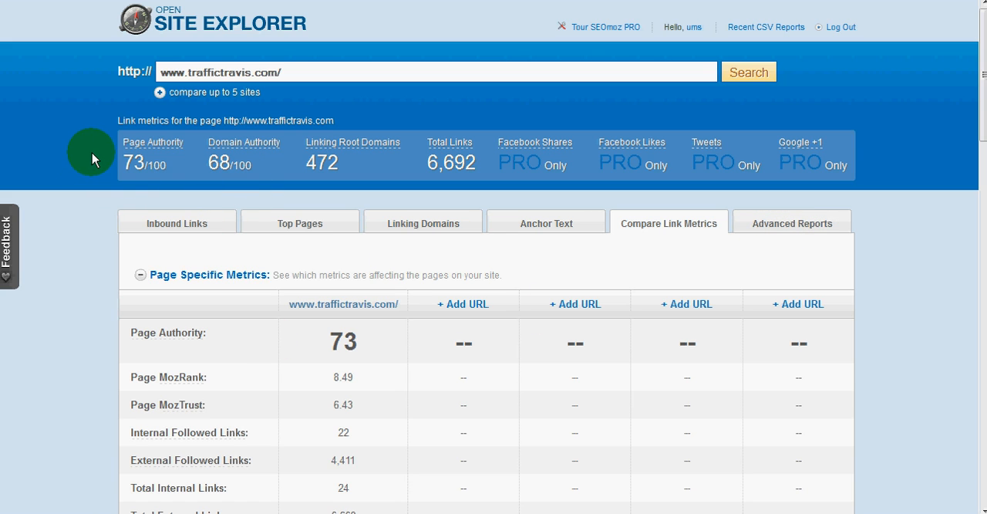
mouse_move(85, 100)
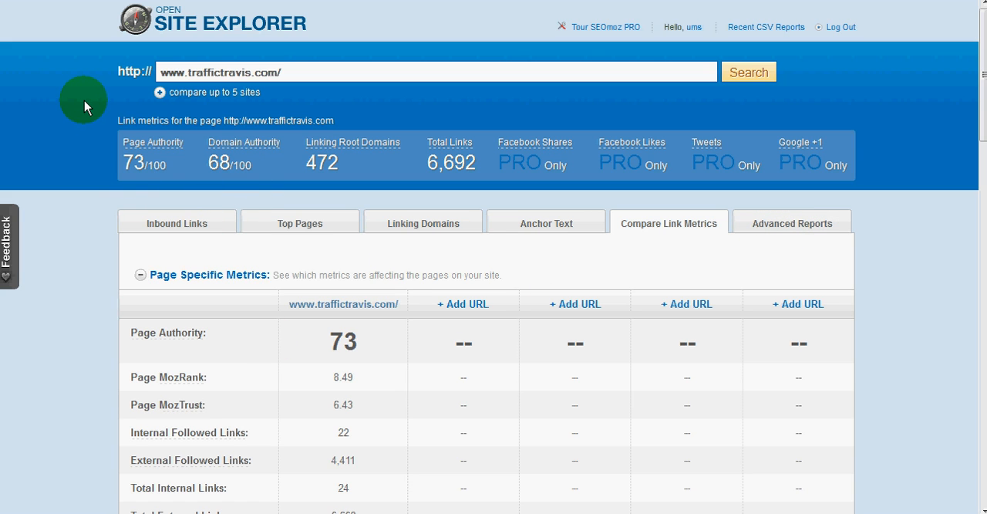
mouse_move(374, 81)
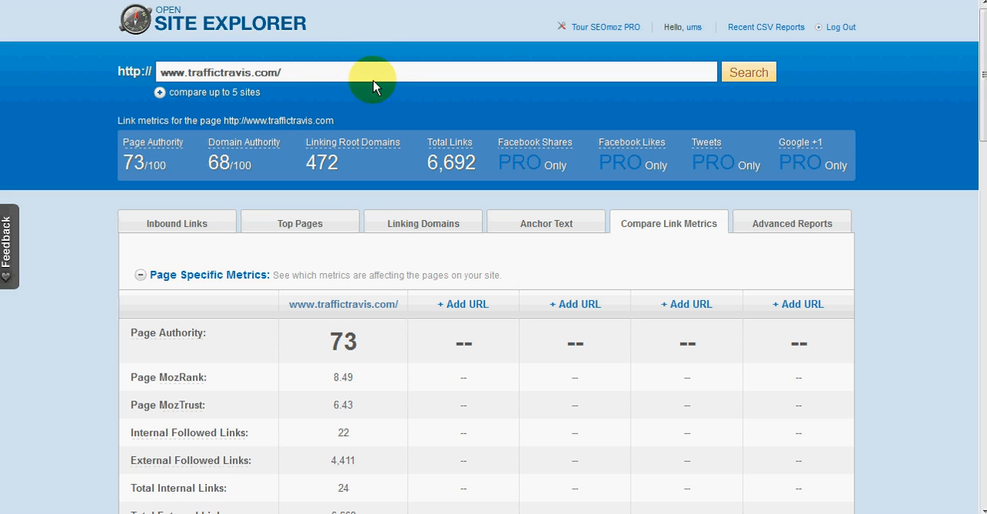
mouse_move(363, 81)
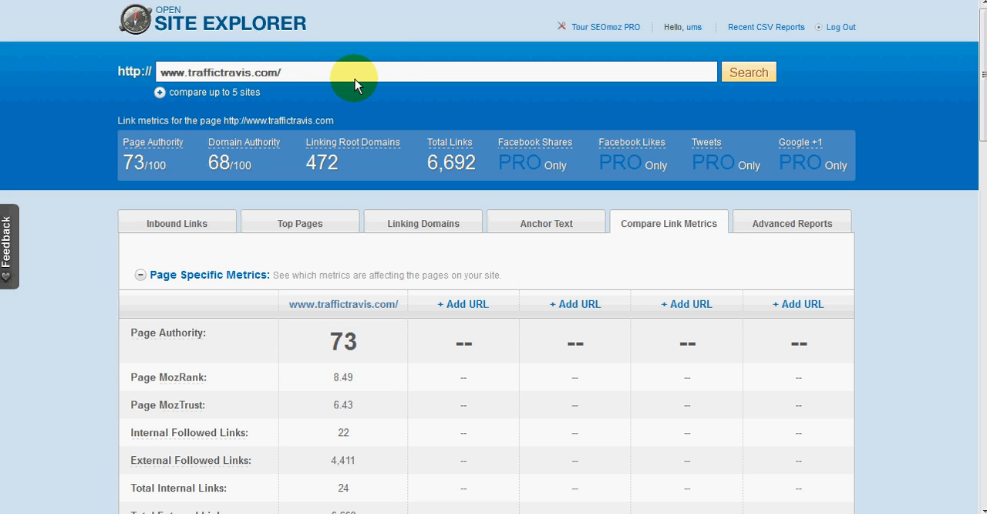
mouse_move(361, 285)
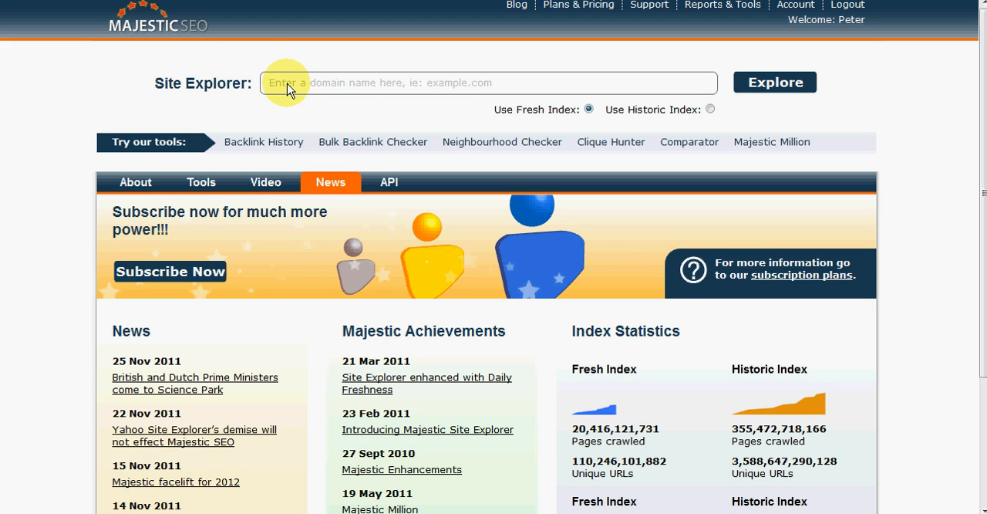
type("www")
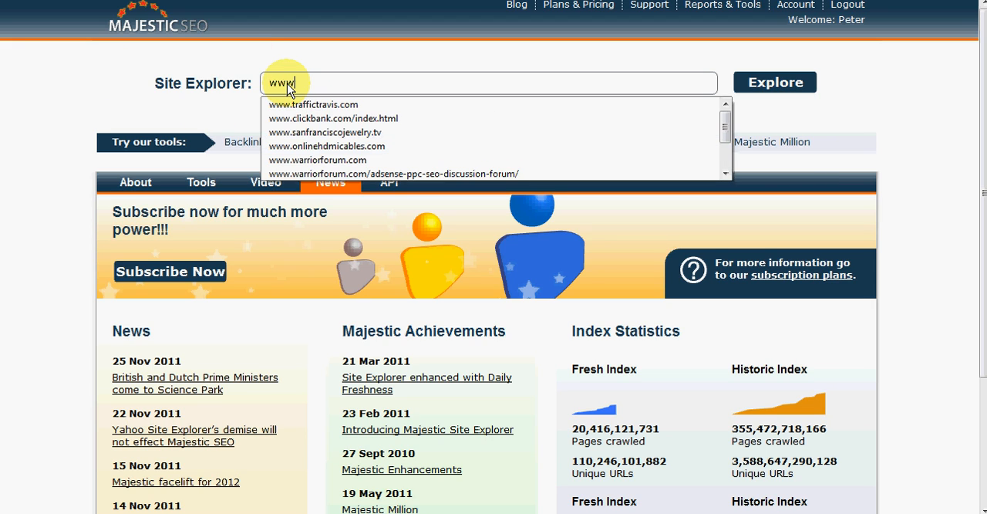
left_click(313, 105)
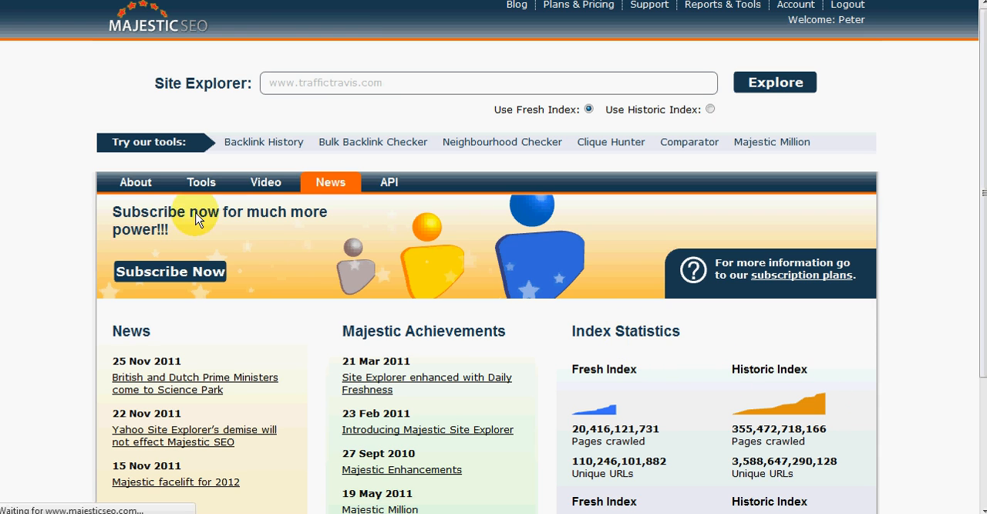
Step: Scroll the summary's subdomain info and backlink history: 2,377 referring domains, 73,789 backlinks
left_click(775, 82)
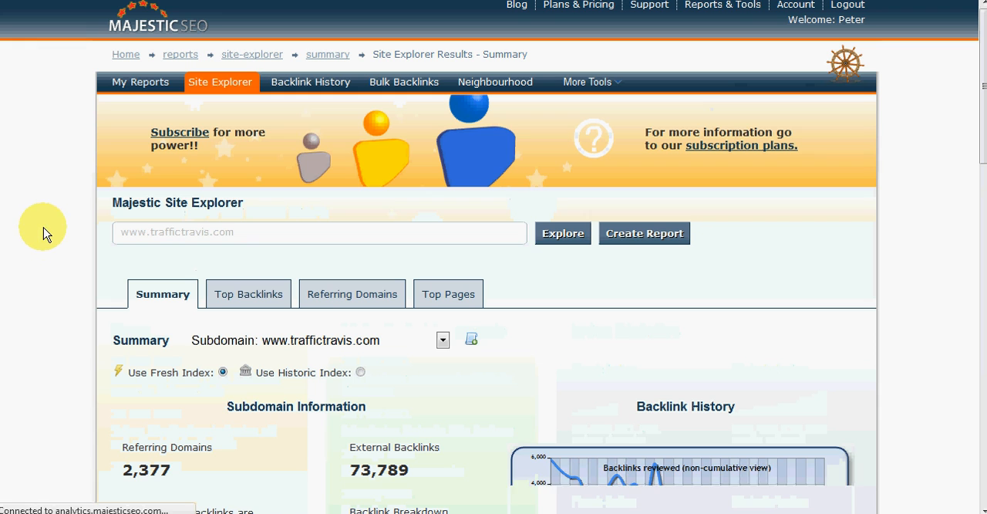
scroll("down", 3)
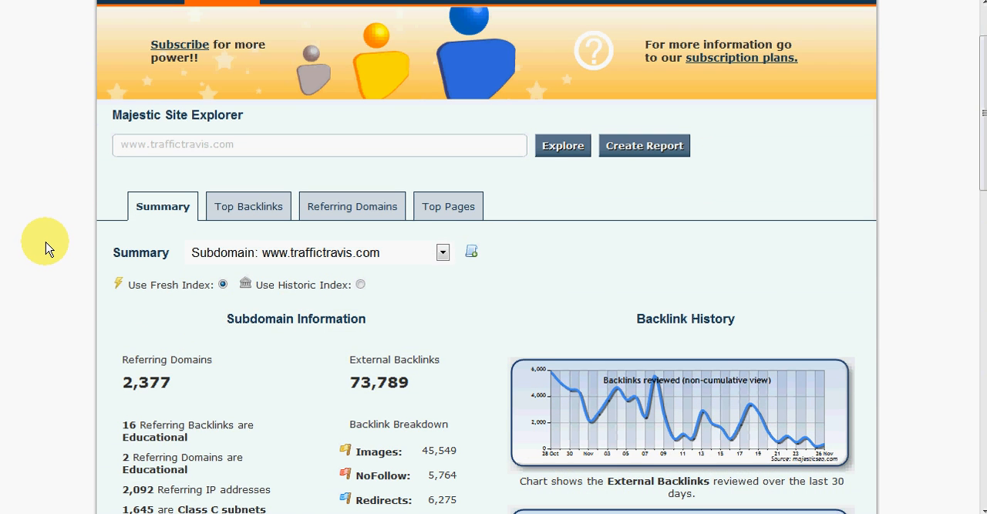
scroll("down", 3)
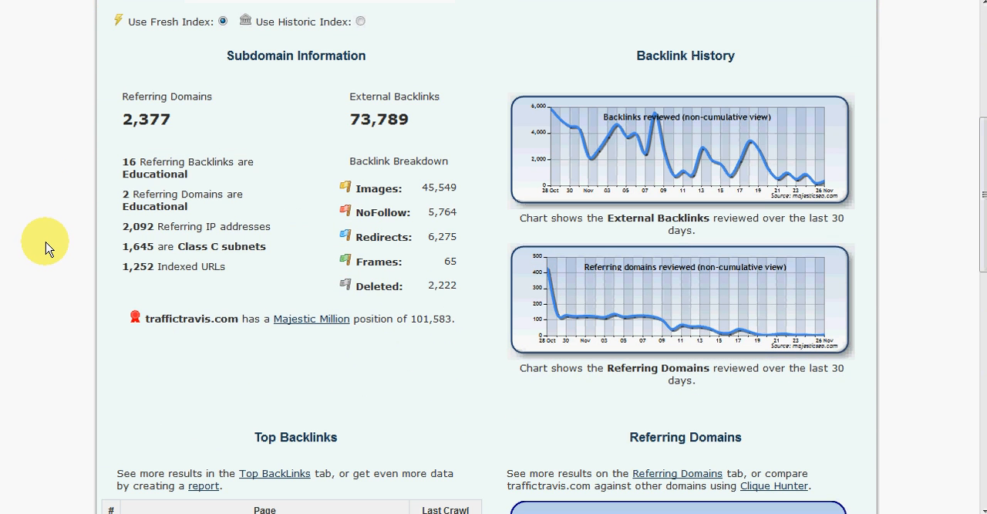
mouse_move(148, 133)
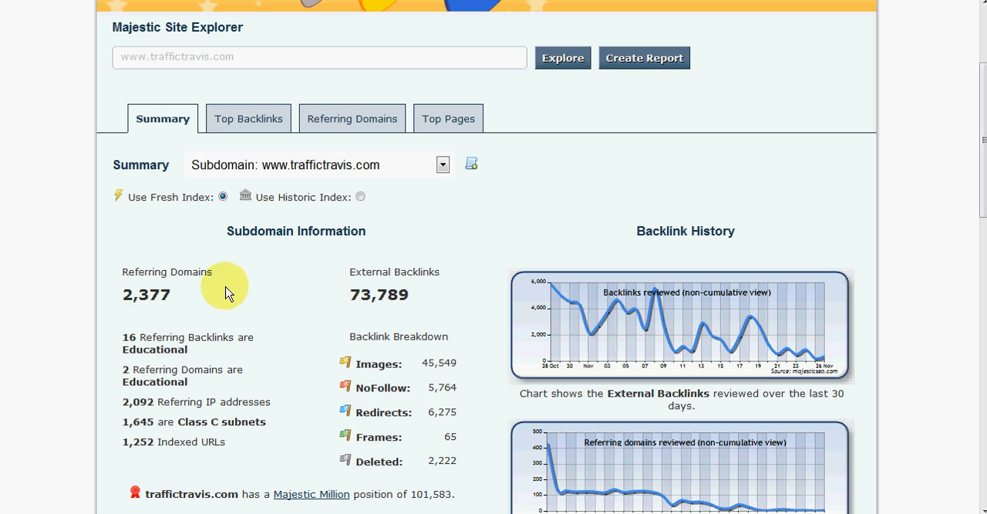
scroll("down", 3)
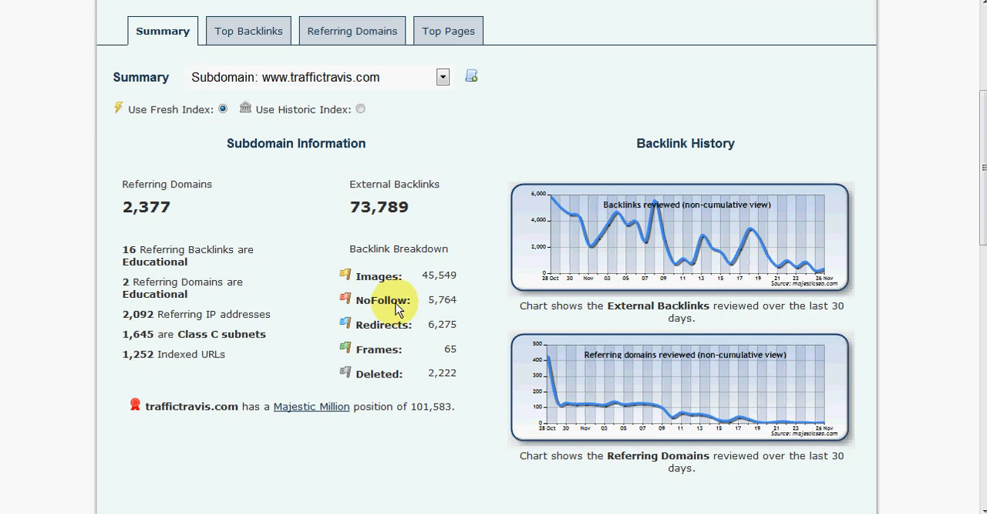
scroll("down", 3)
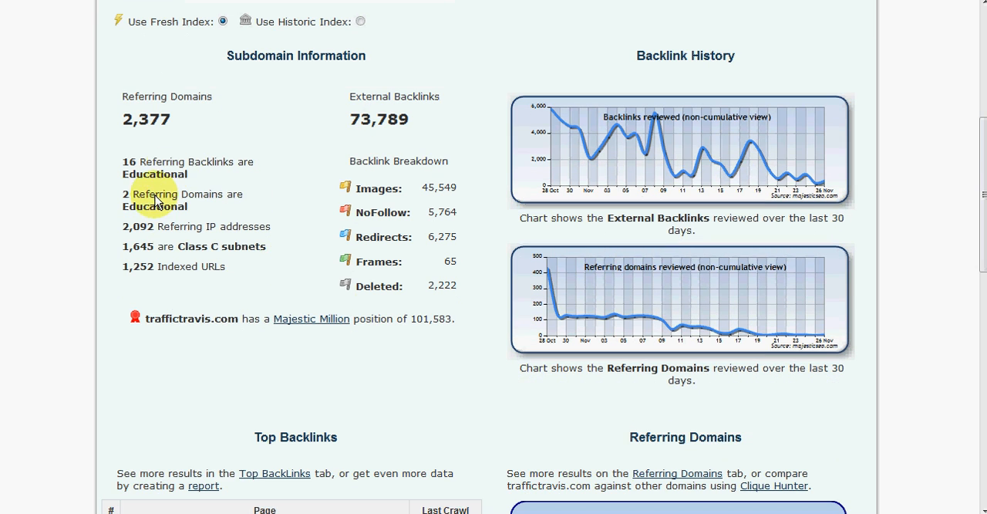
mouse_move(312, 237)
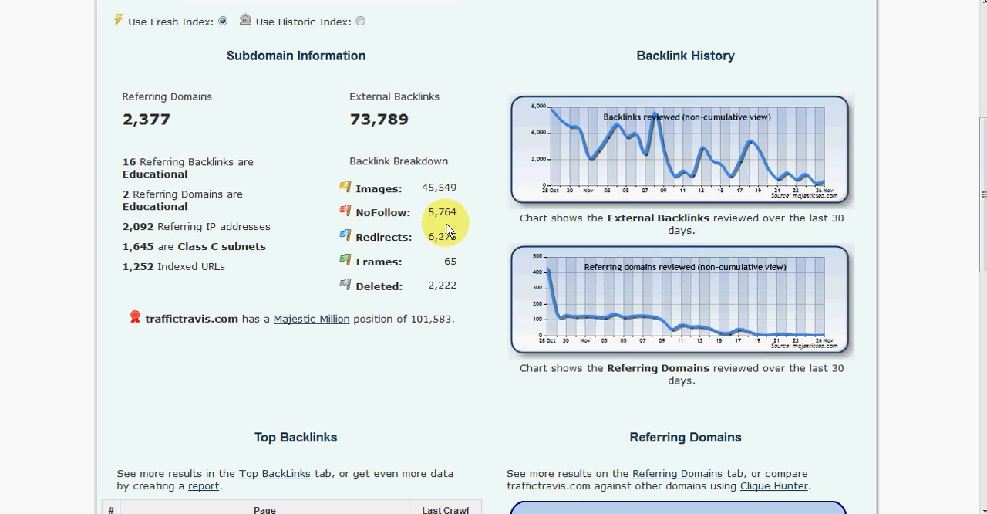
scroll("down", 3)
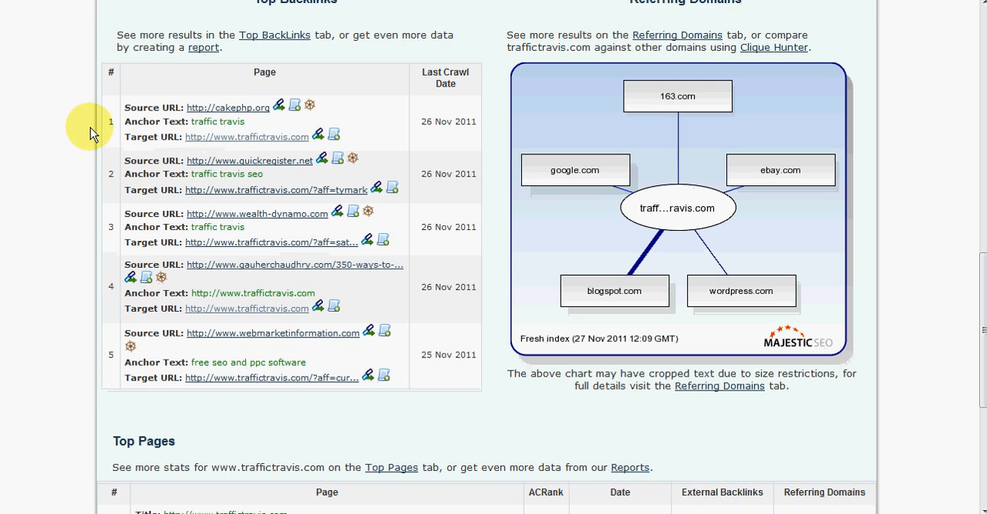
mouse_move(228, 77)
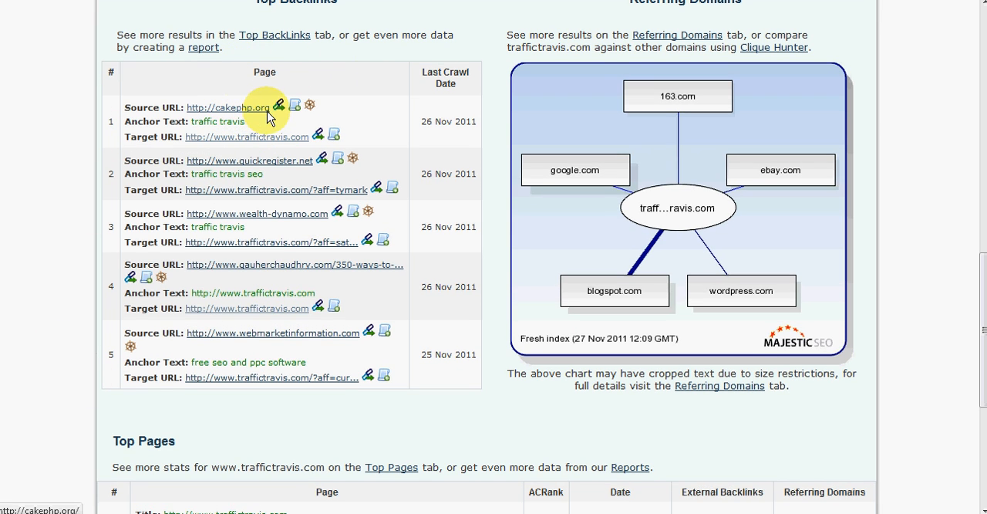
mouse_move(353, 354)
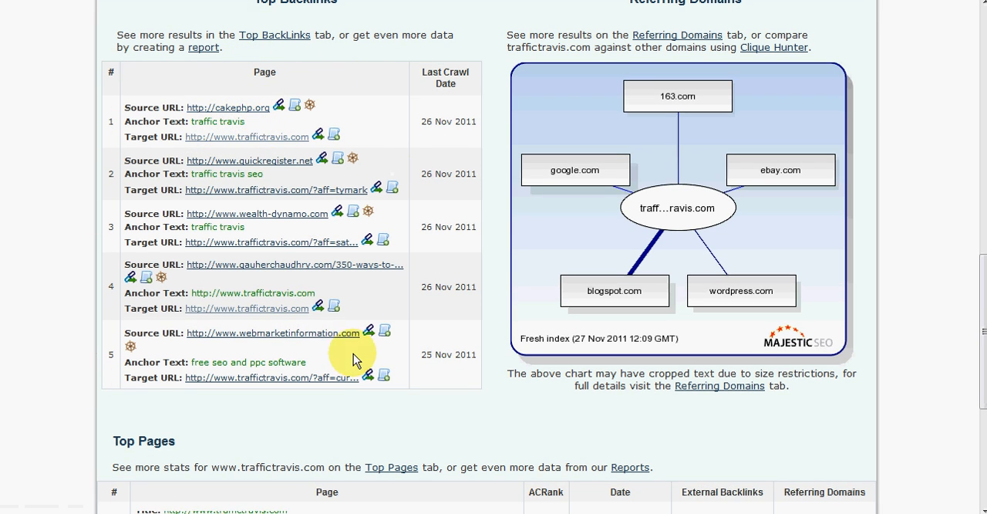
mouse_move(693, 316)
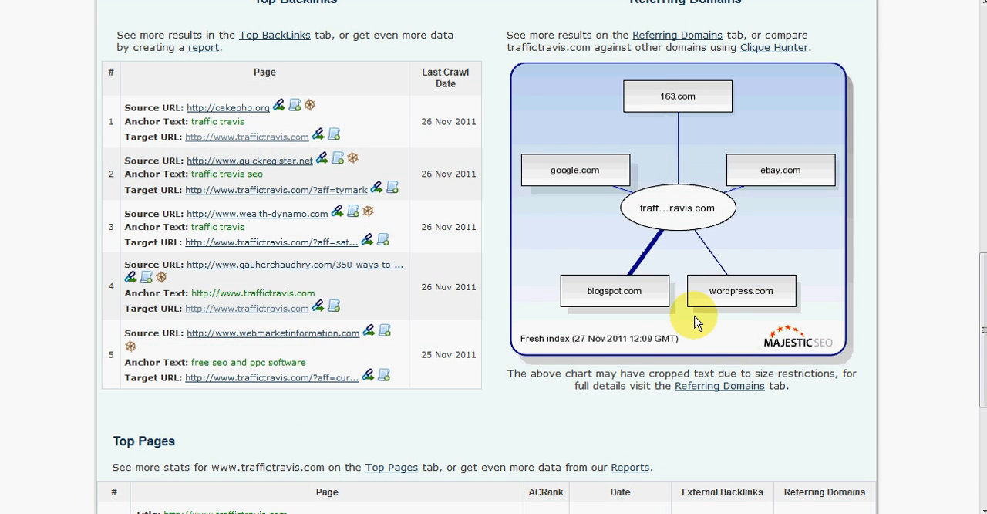
mouse_move(733, 258)
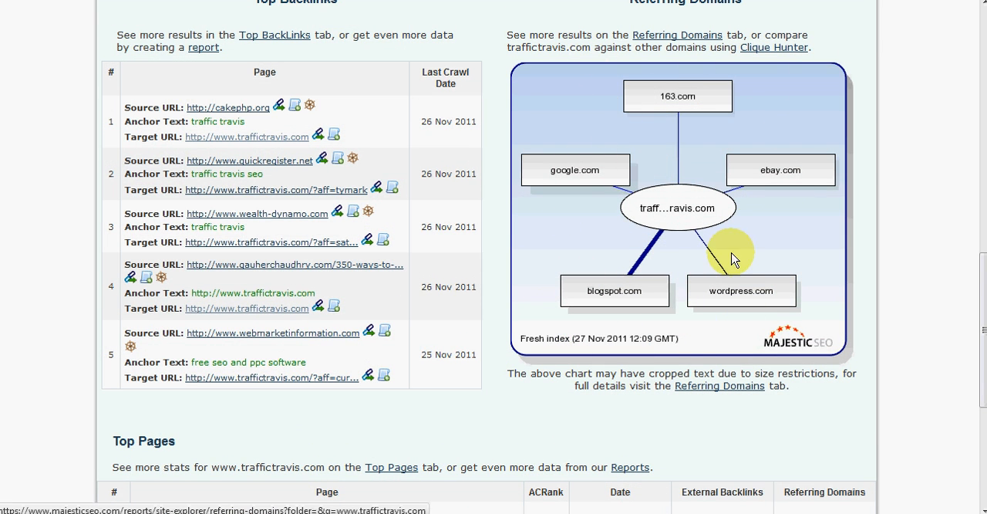
mouse_move(780, 169)
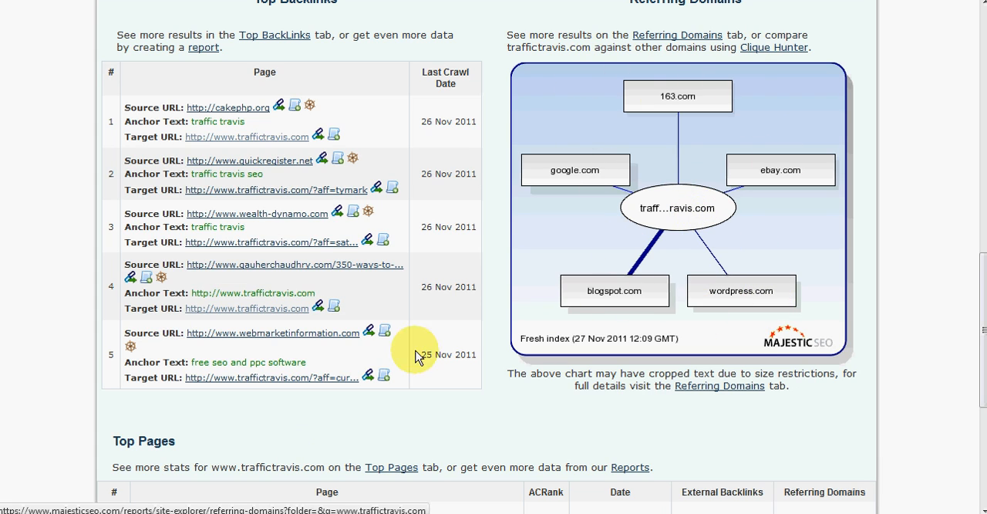
scroll("down", 3)
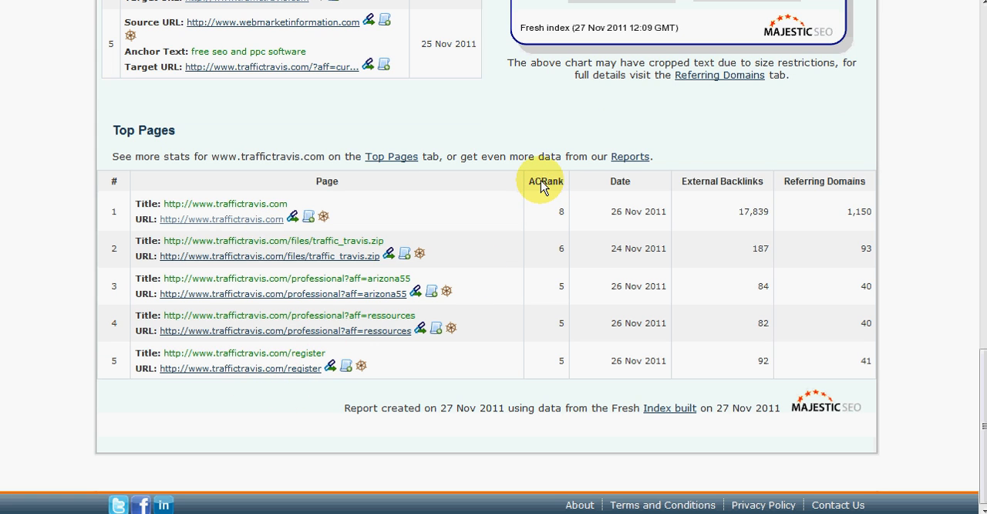
mouse_move(493, 189)
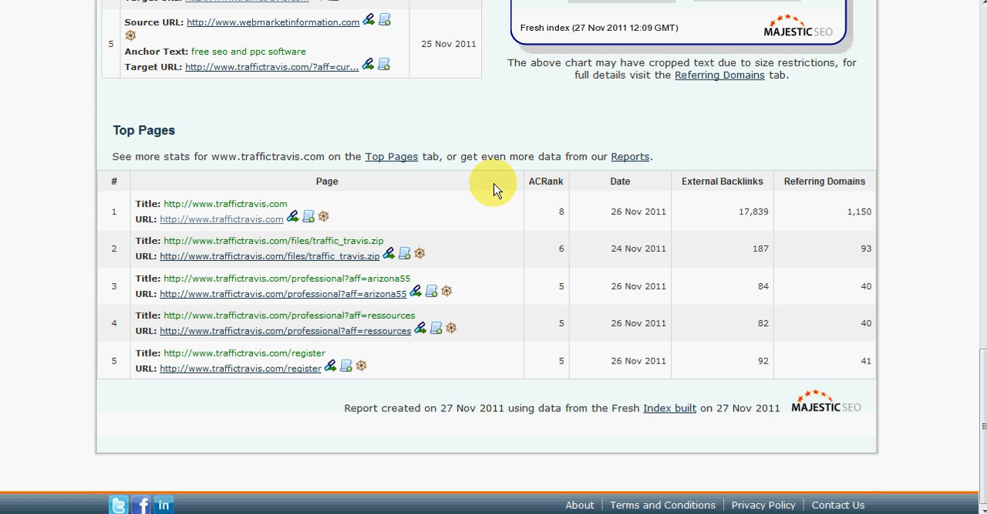
mouse_move(536, 193)
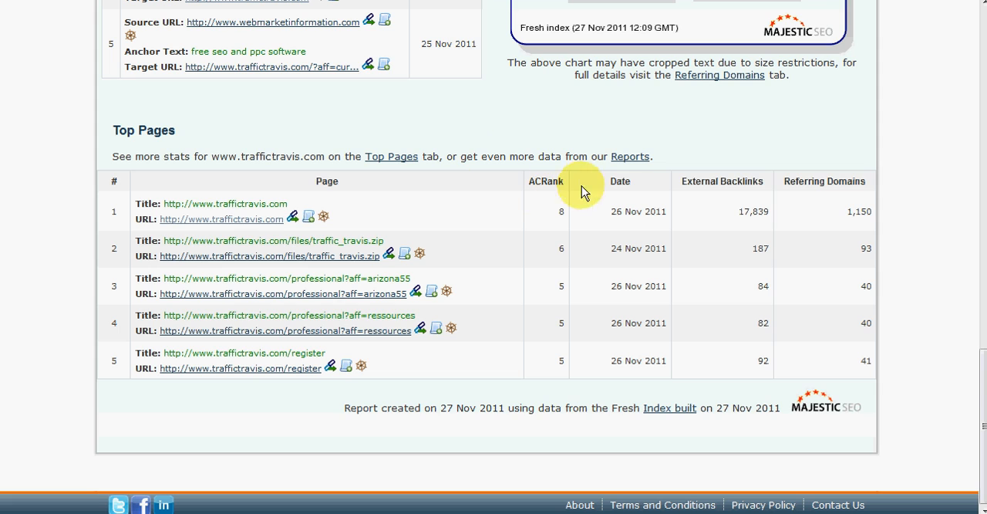
mouse_move(567, 222)
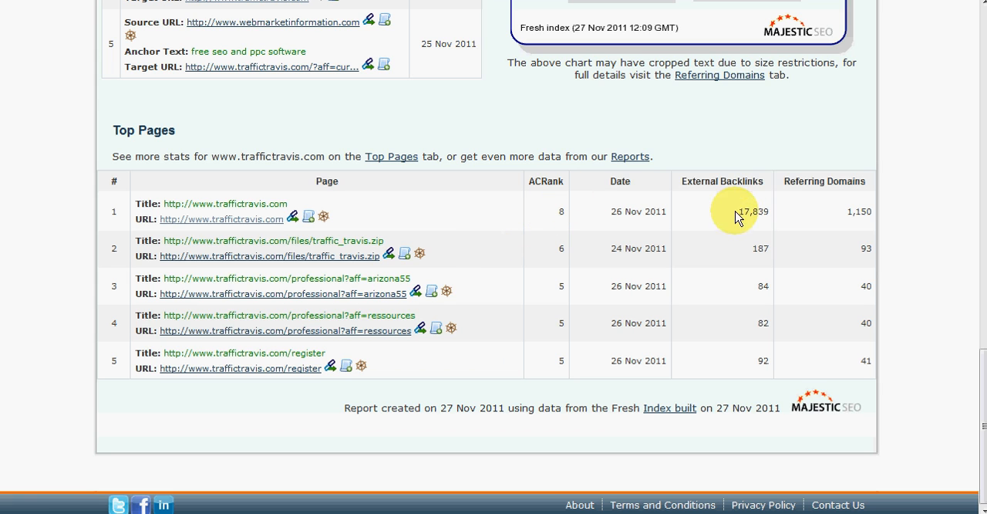
mouse_move(789, 216)
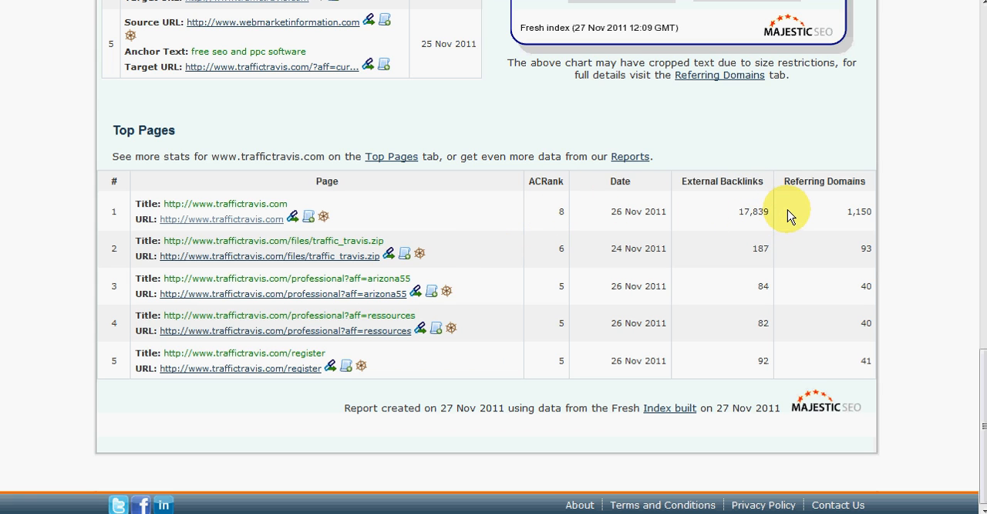
mouse_move(867, 222)
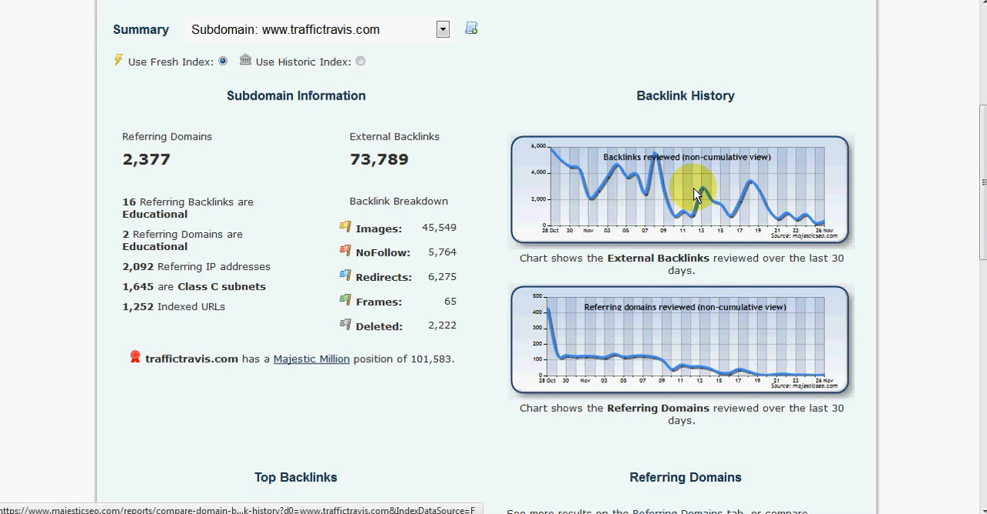
mouse_move(668, 197)
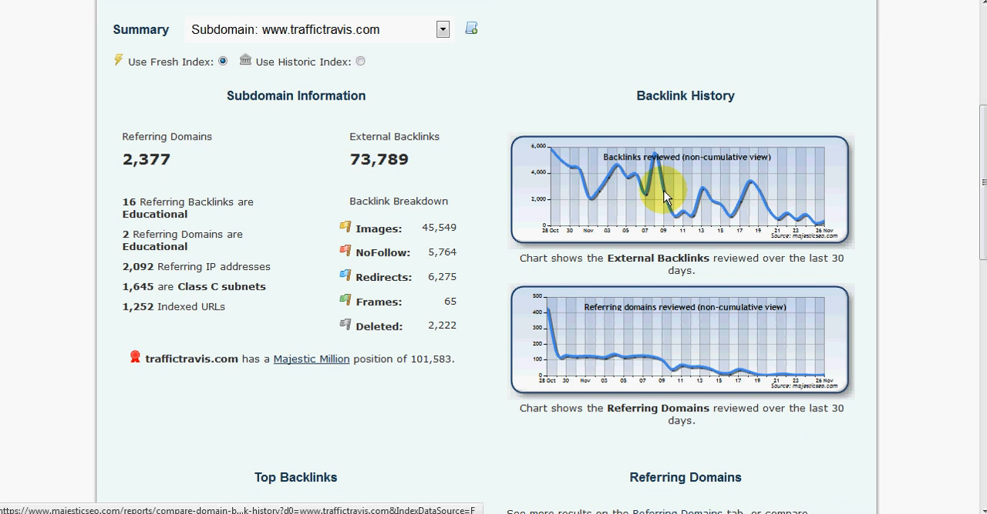
mouse_move(660, 200)
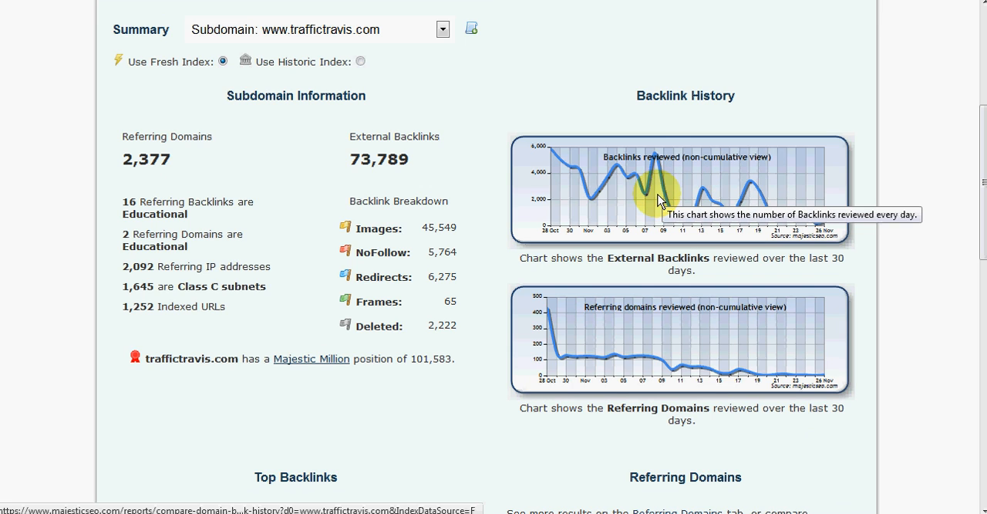
mouse_move(623, 216)
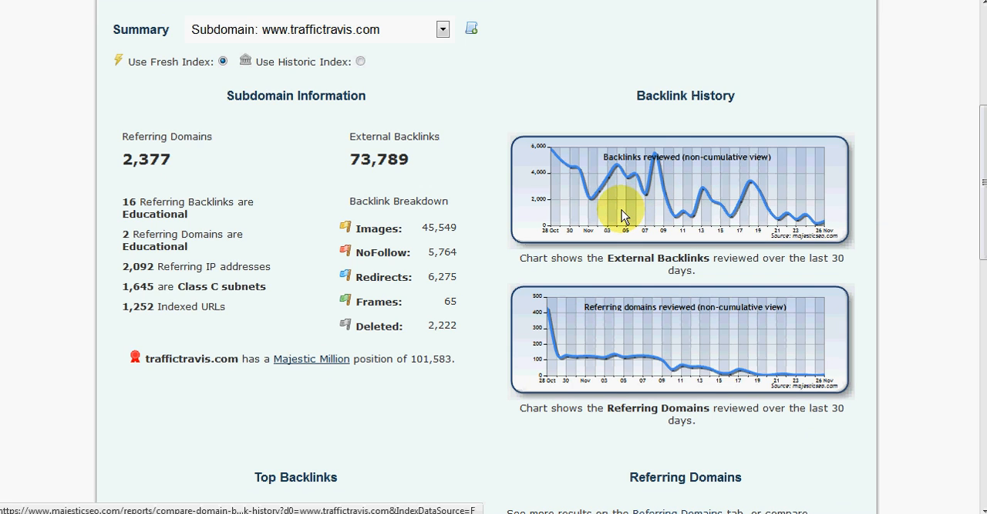
mouse_move(710, 190)
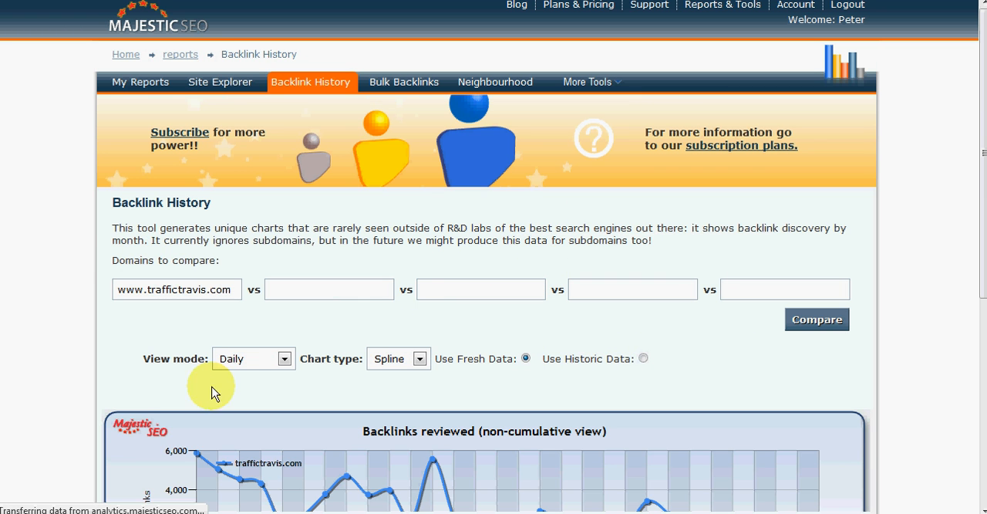
scroll("down", 3)
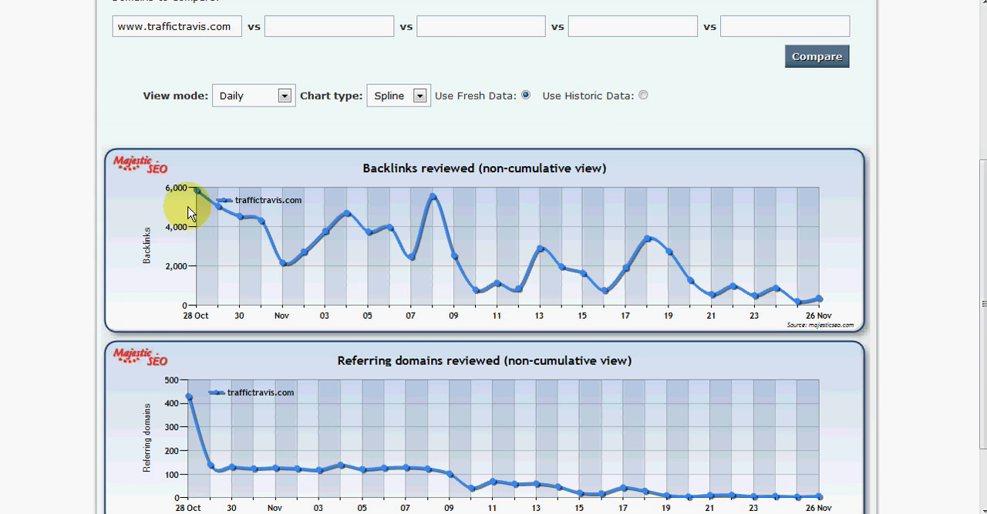
mouse_move(606, 176)
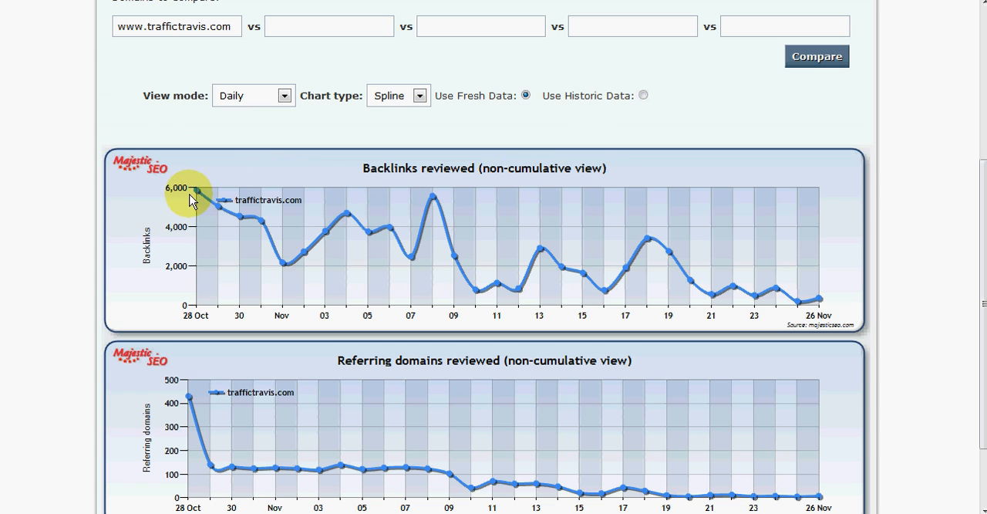
mouse_move(270, 231)
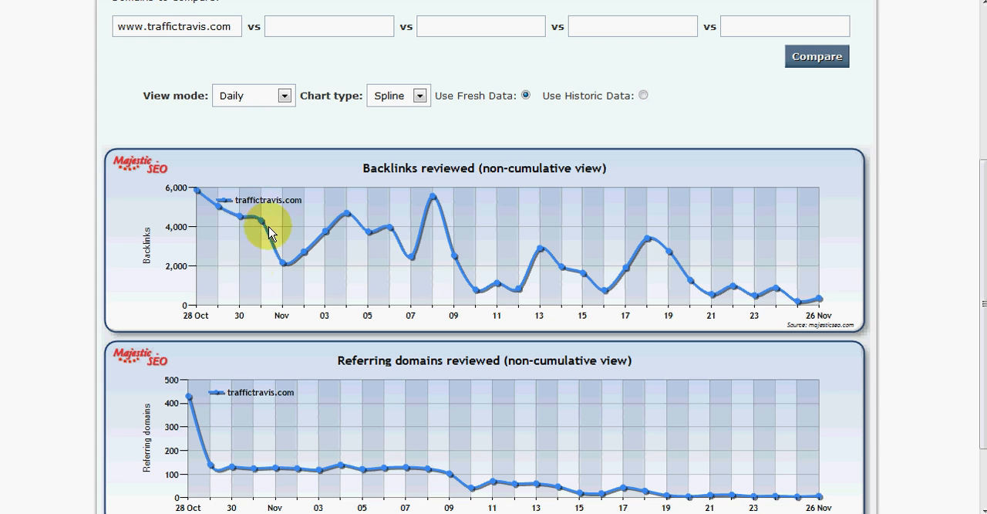
mouse_move(337, 221)
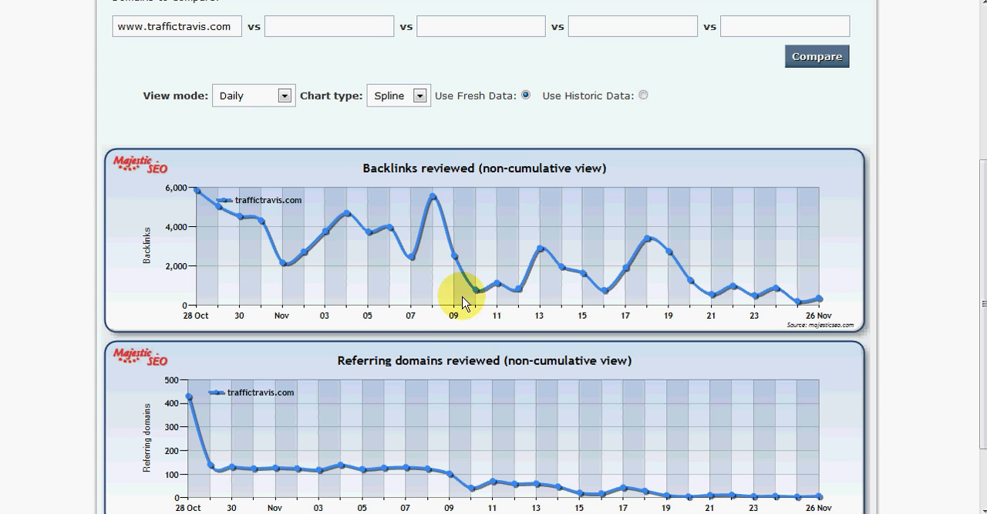
mouse_move(345, 294)
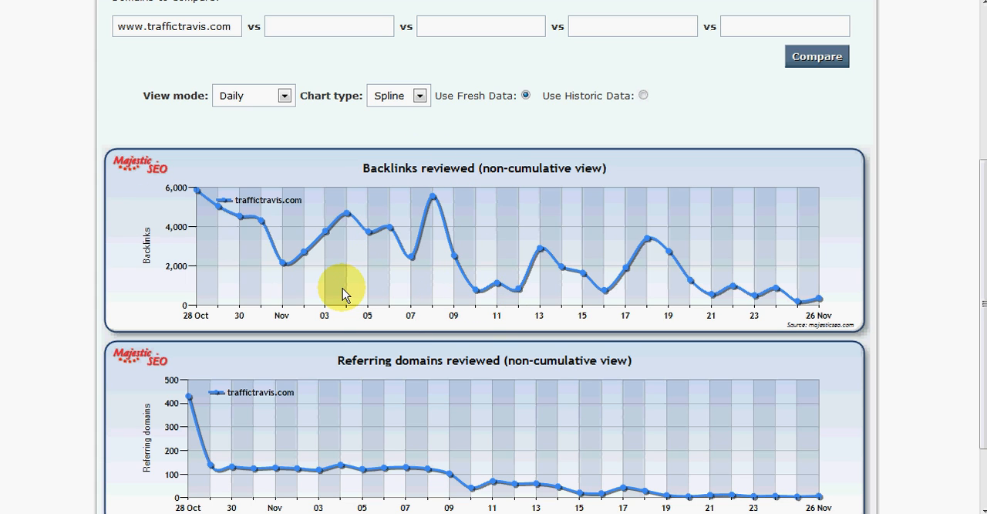
mouse_move(684, 252)
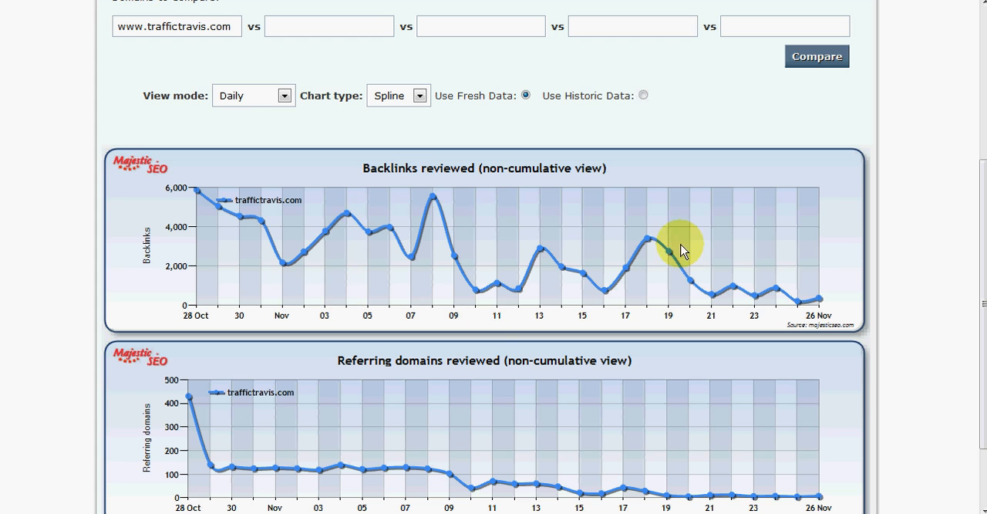
mouse_move(378, 245)
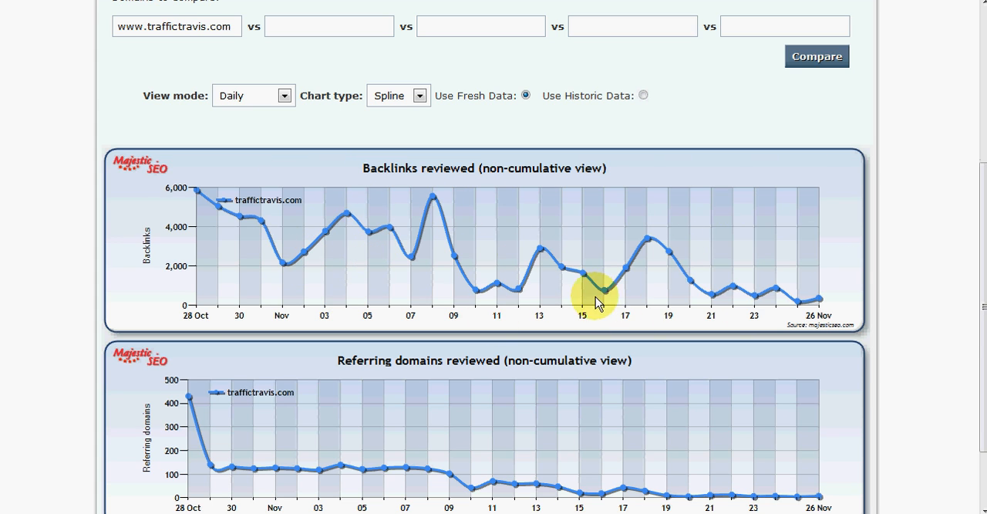
scroll("down", 3)
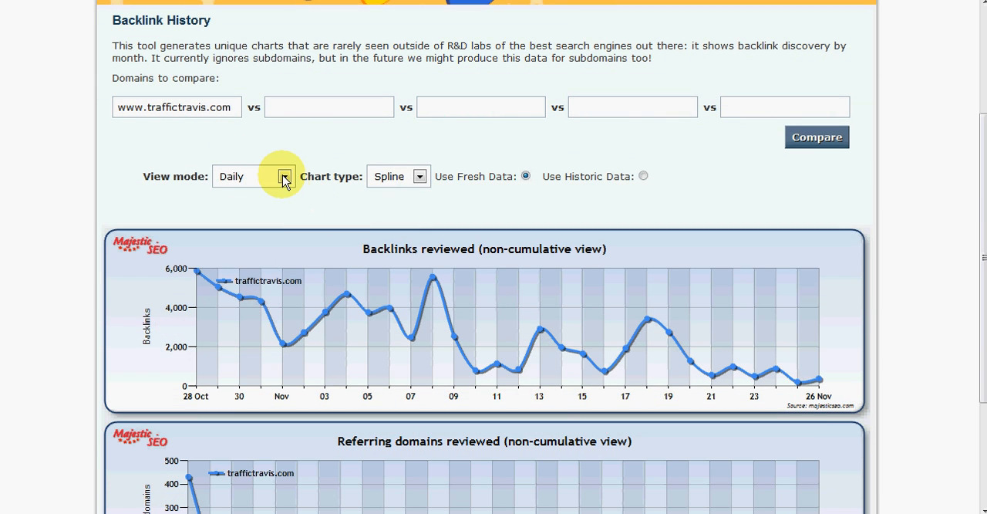
Step: Set the history View mode to Cumulative, showing backlinks reaching about 74,000
left_click(284, 176)
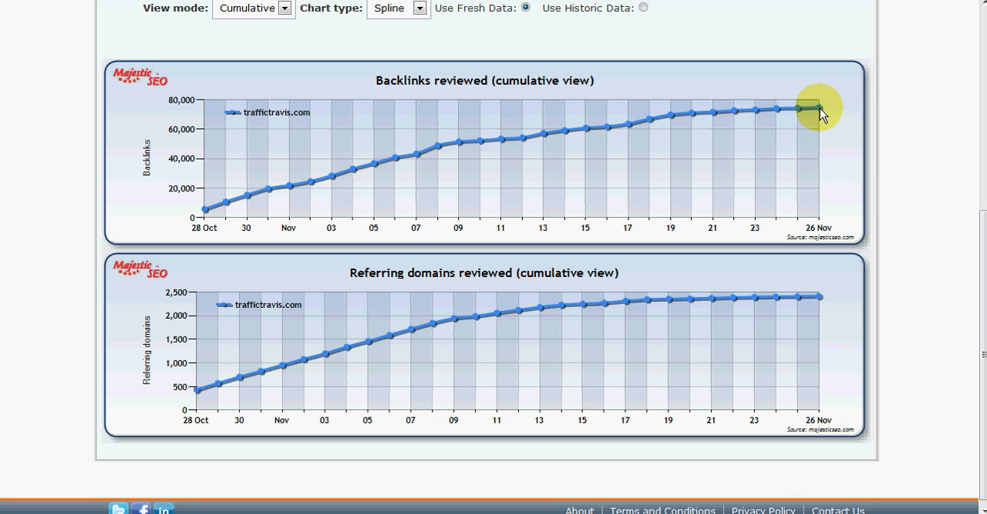
mouse_move(816, 114)
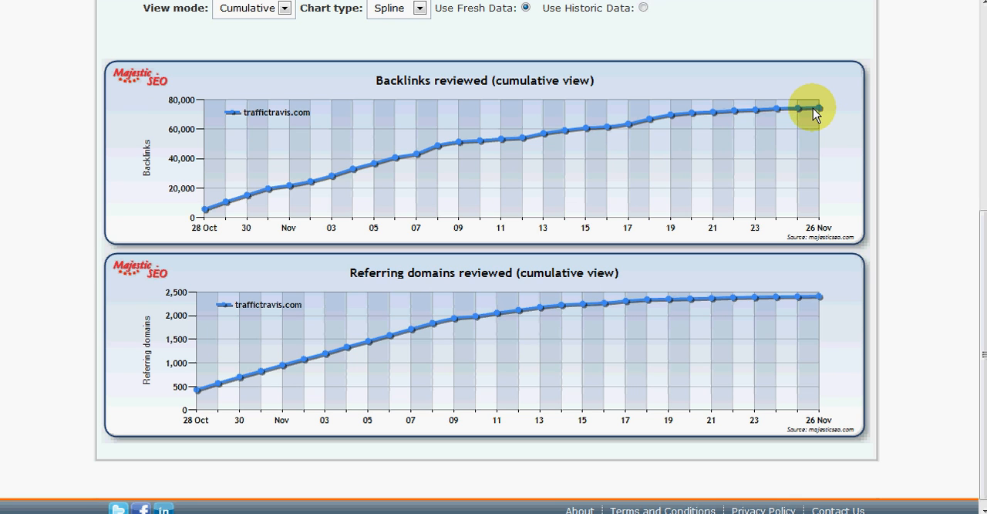
scroll("up", 3)
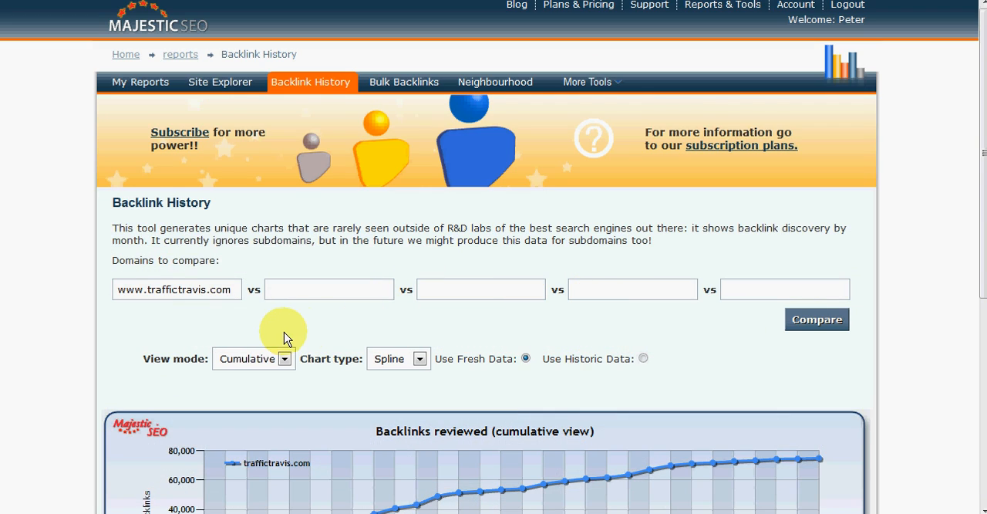
Step: Add senuke.com in the 'vs' field and view both domains' cumulative charts
scroll("down", 3)
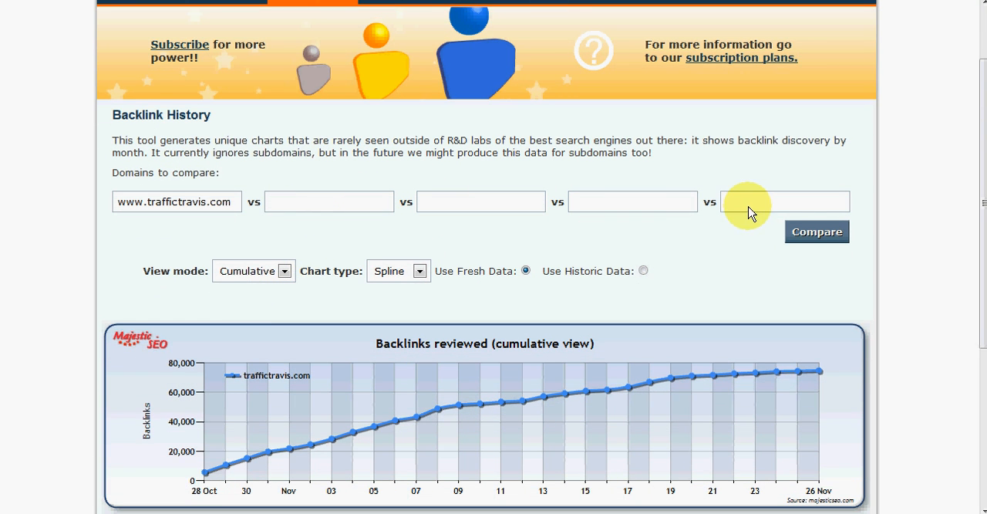
left_click(328, 201)
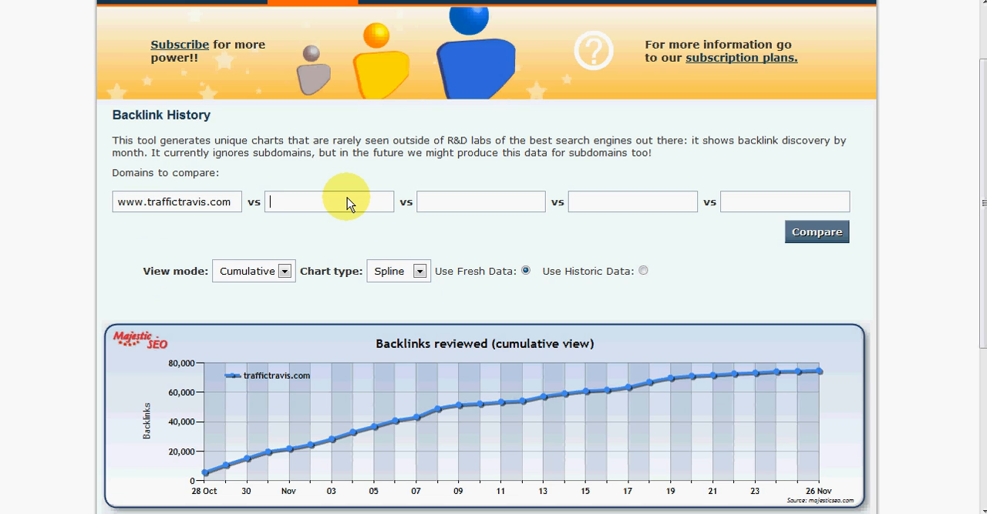
type("senuke.c")
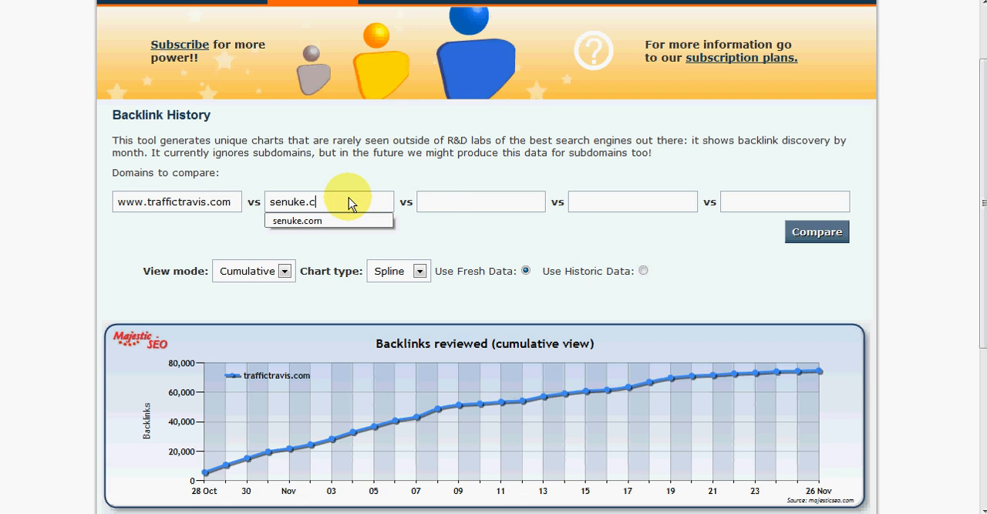
left_click(816, 231)
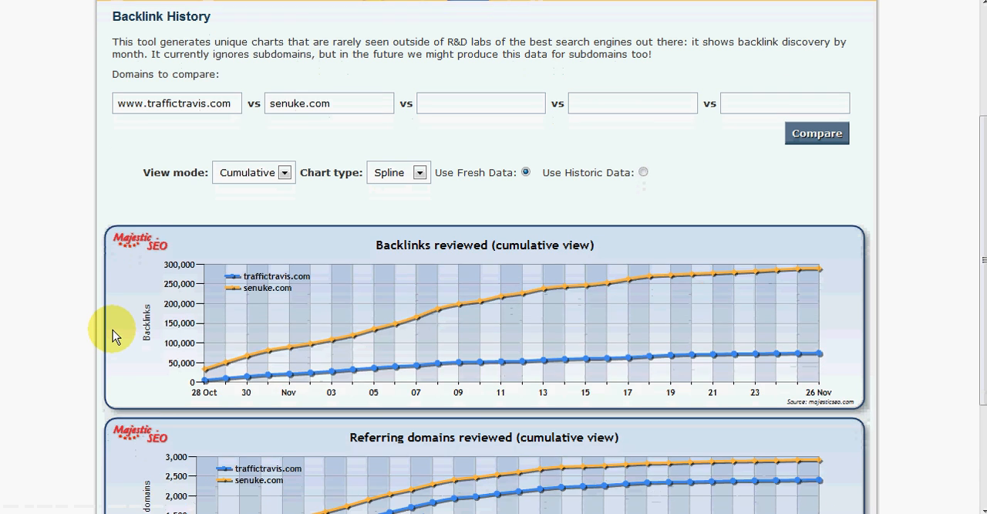
scroll("down", 3)
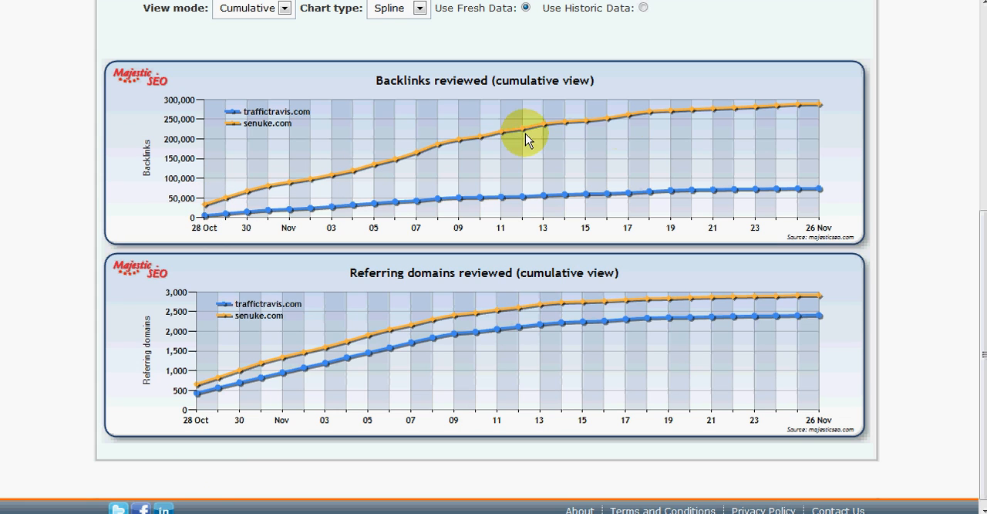
mouse_move(823, 108)
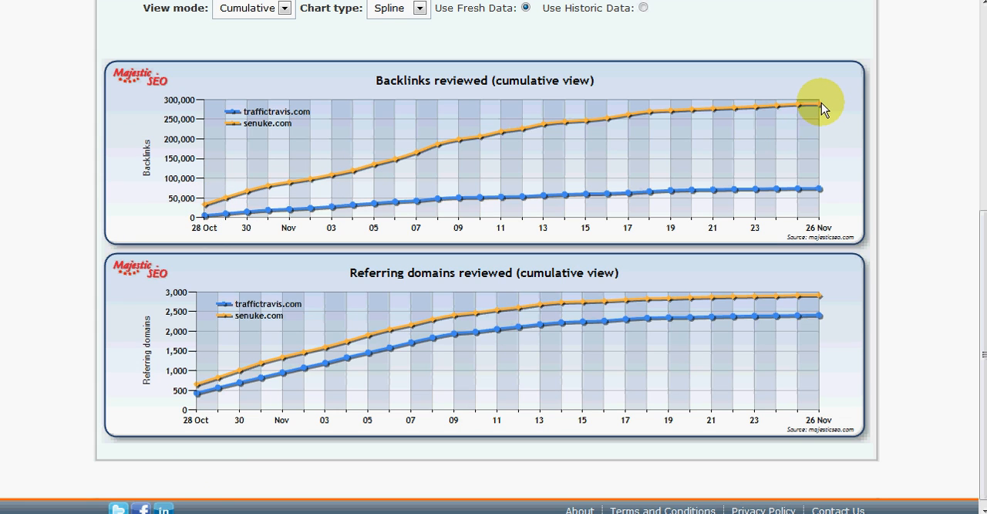
mouse_move(750, 190)
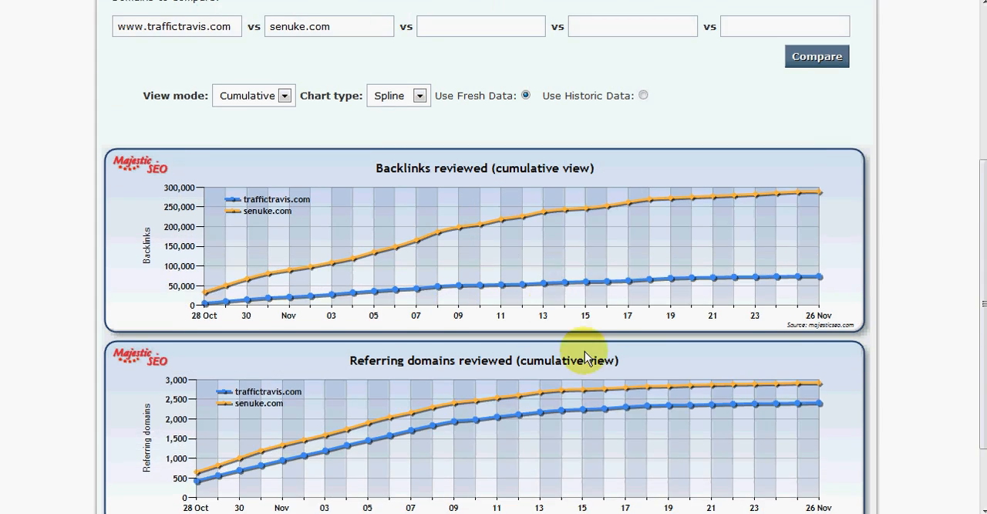
scroll("down", 3)
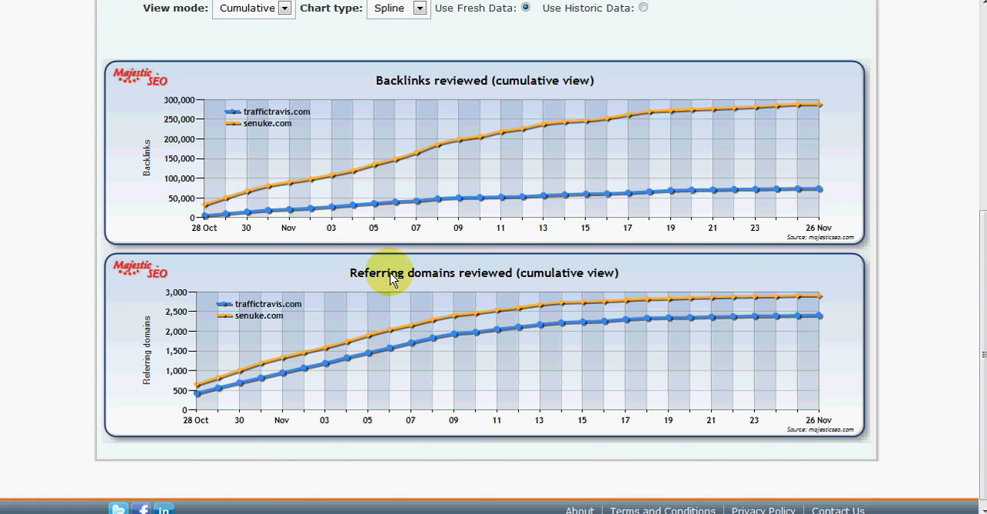
mouse_move(724, 319)
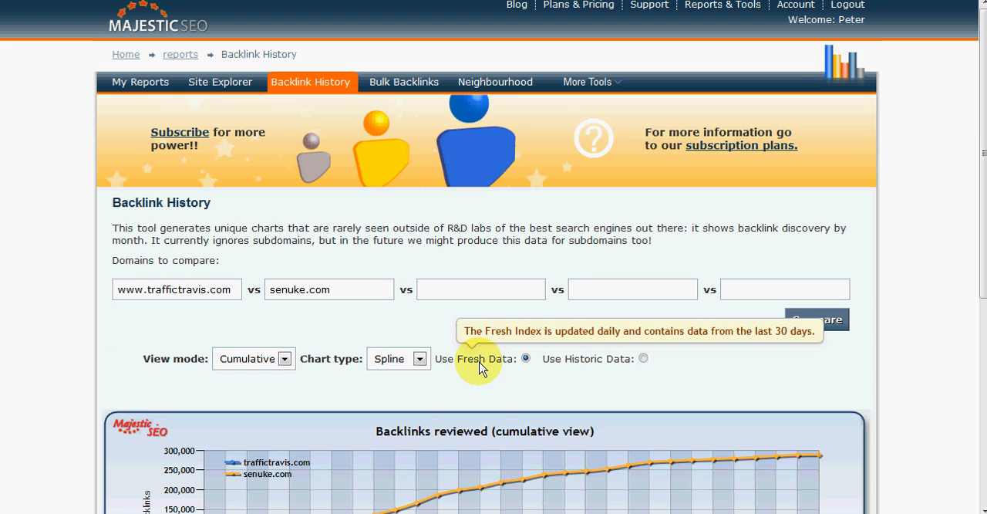
mouse_move(586, 362)
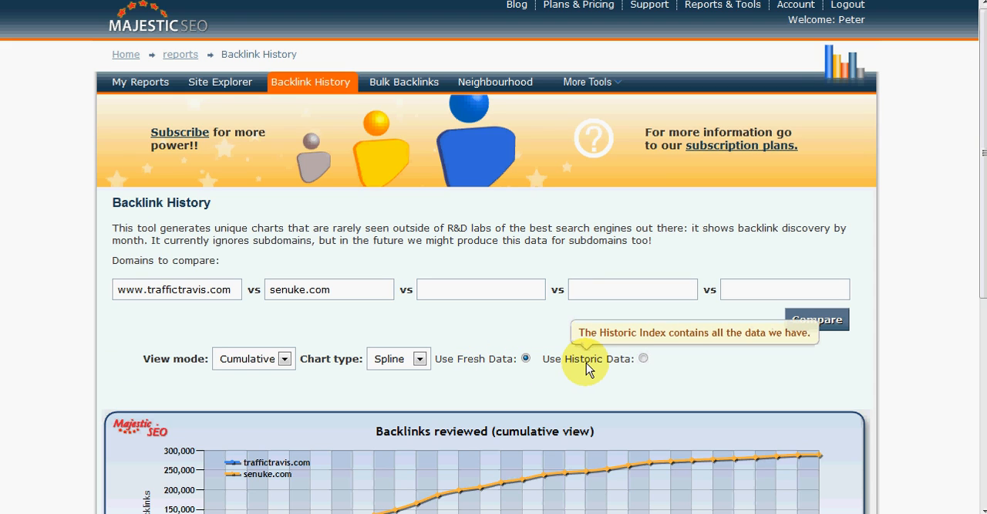
mouse_move(493, 364)
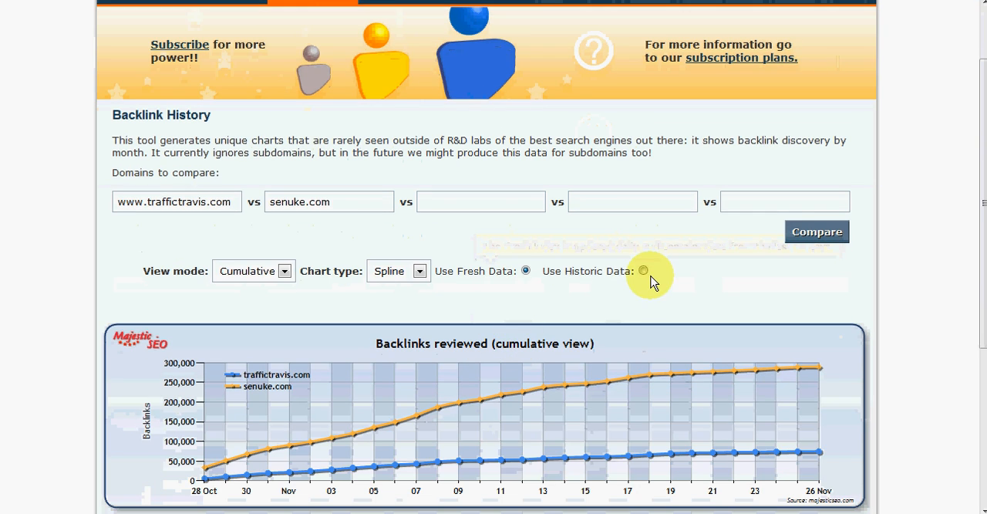
Step: Compare both domains on historic data, showing senuke.com near 1.65 million backlinks
left_click(642, 270)
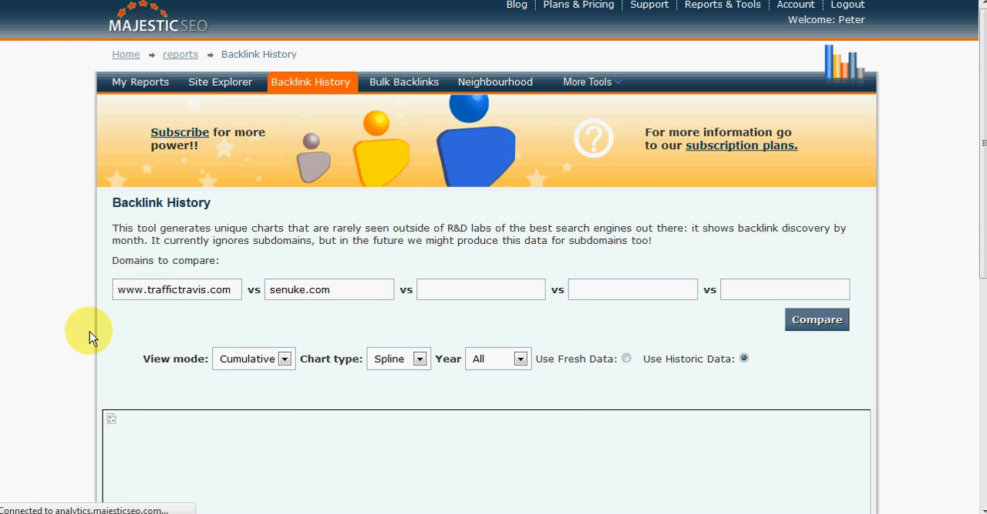
left_click(816, 319)
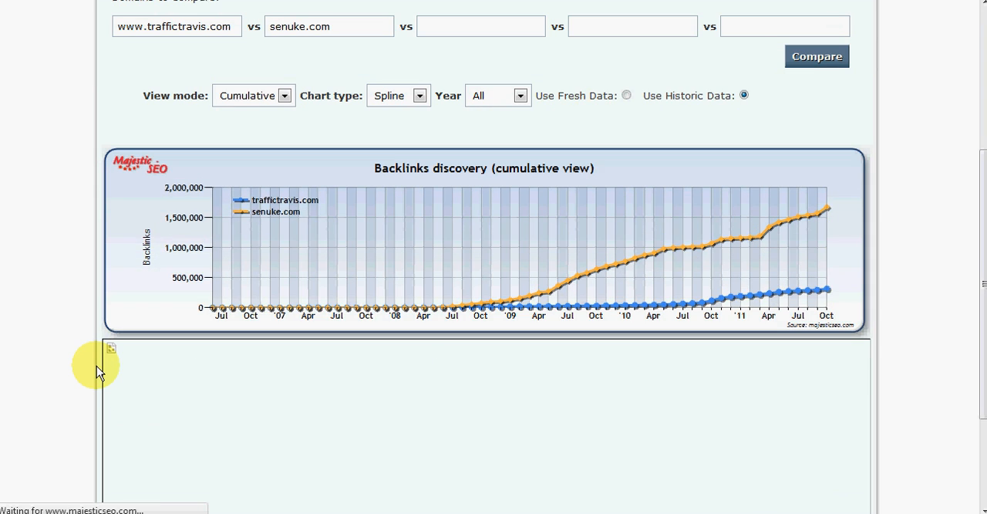
scroll("down", 3)
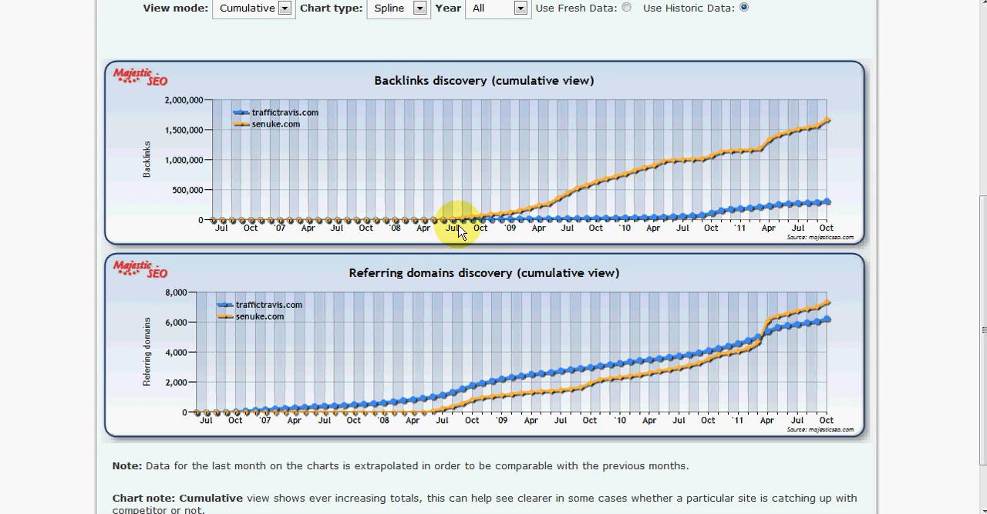
mouse_move(446, 241)
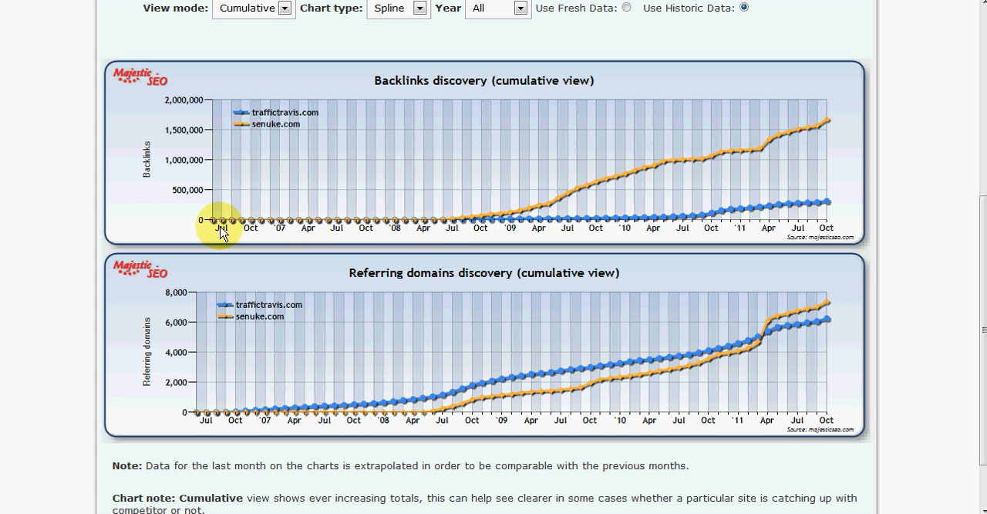
mouse_move(390, 224)
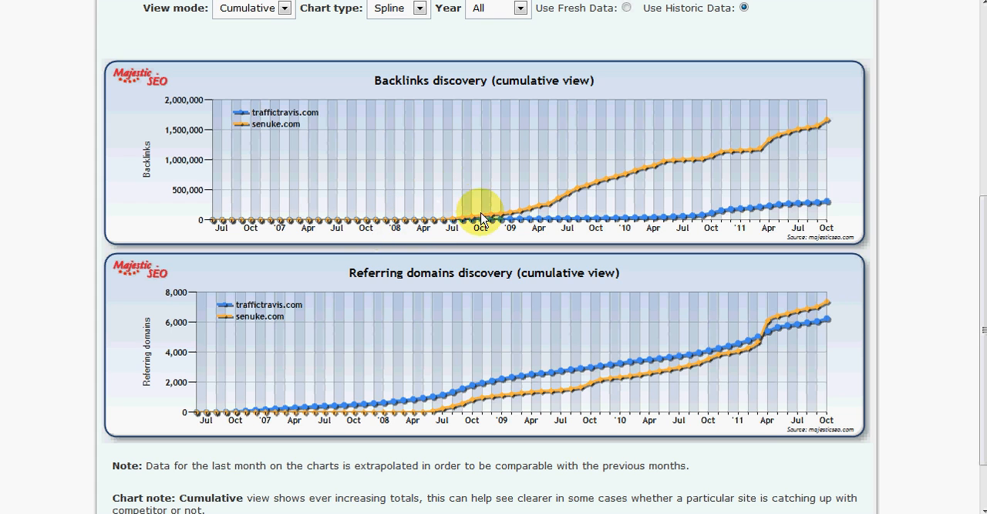
mouse_move(384, 419)
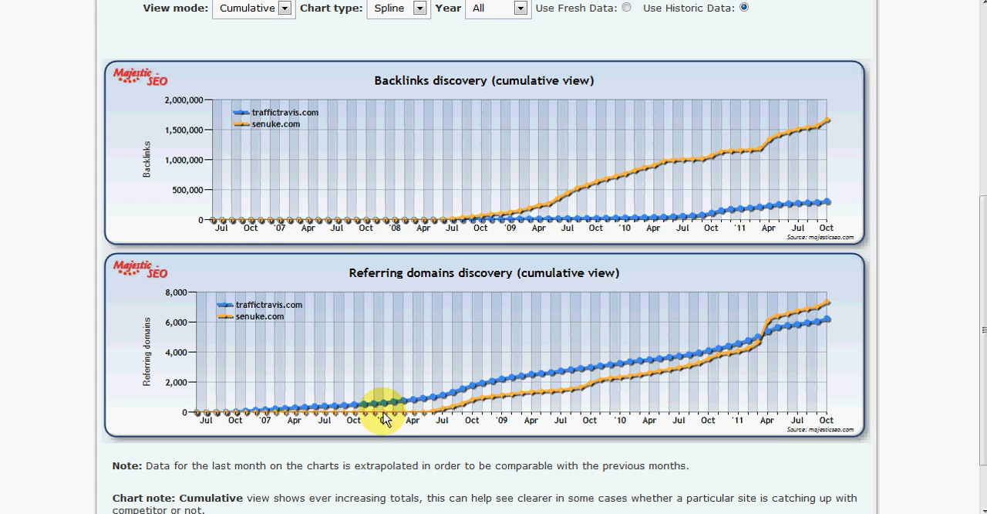
mouse_move(540, 337)
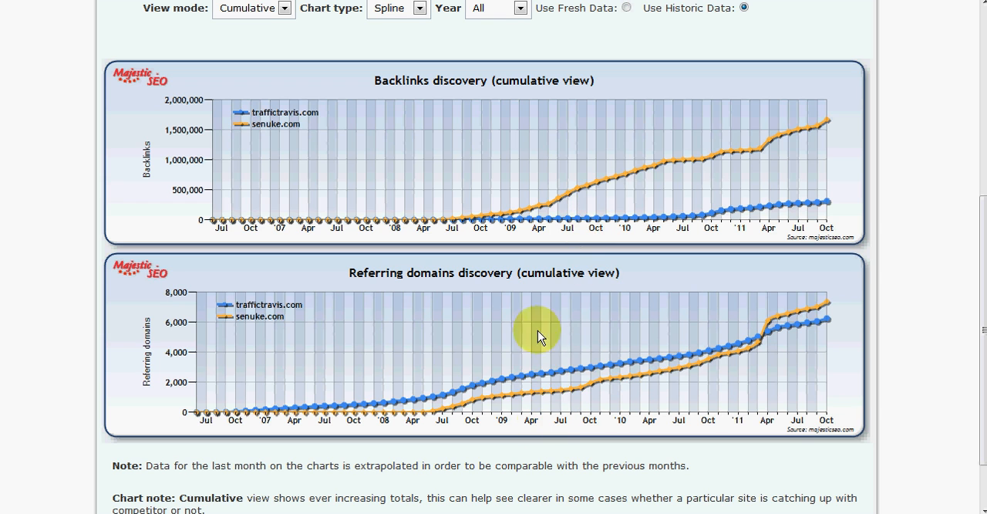
mouse_move(505, 320)
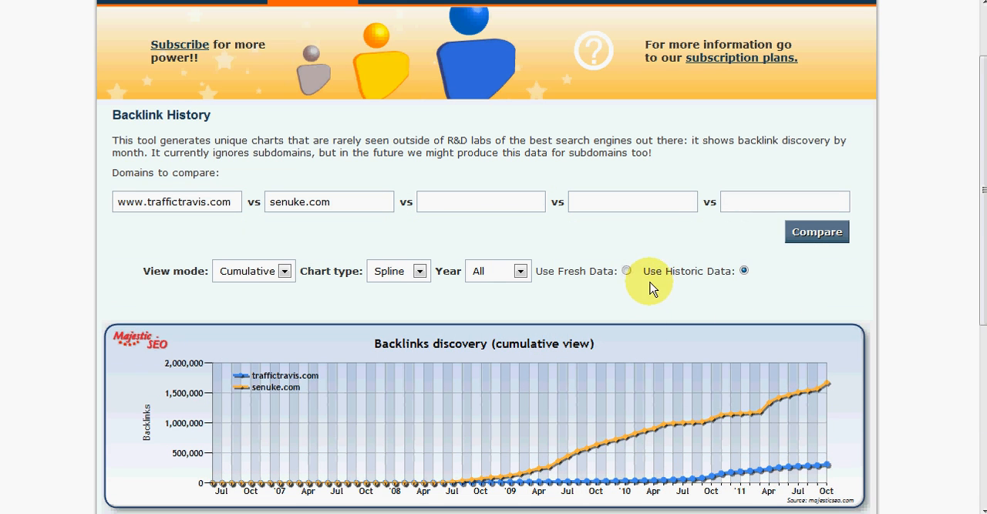
scroll("down", 3)
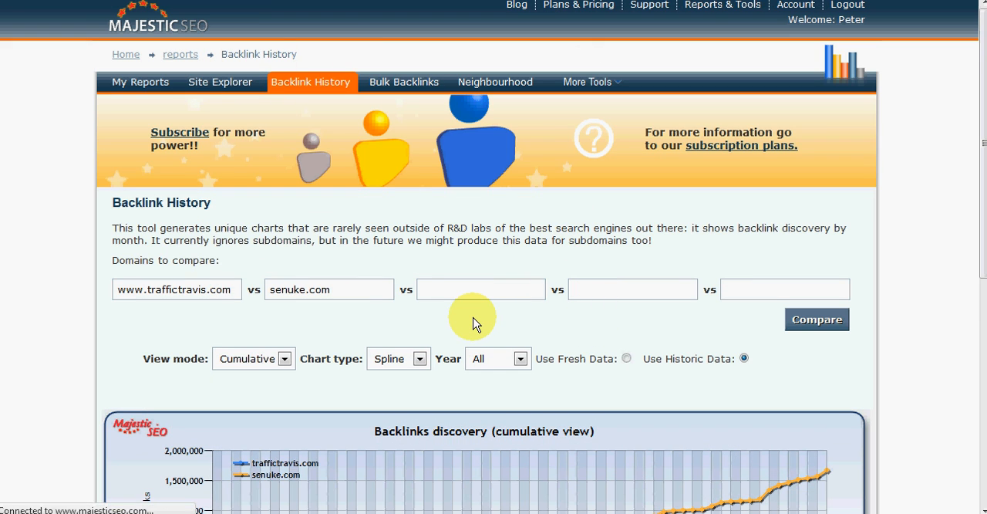
left_click(220, 81)
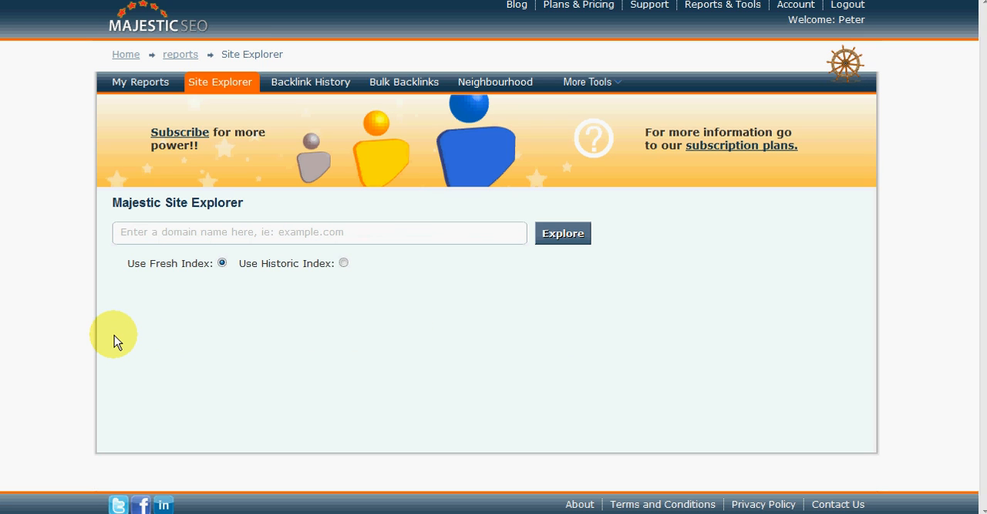
left_click(320, 232)
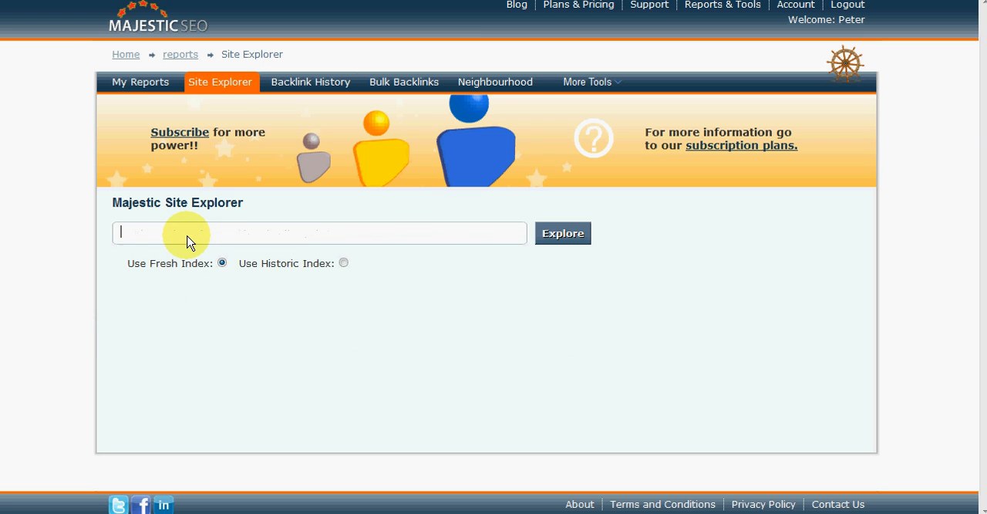
type("www.tri")
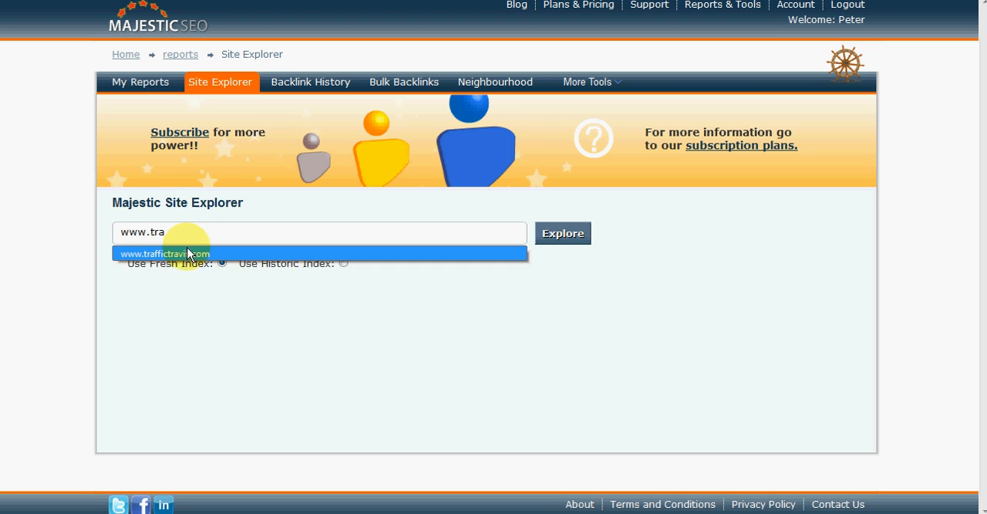
left_click(167, 253)
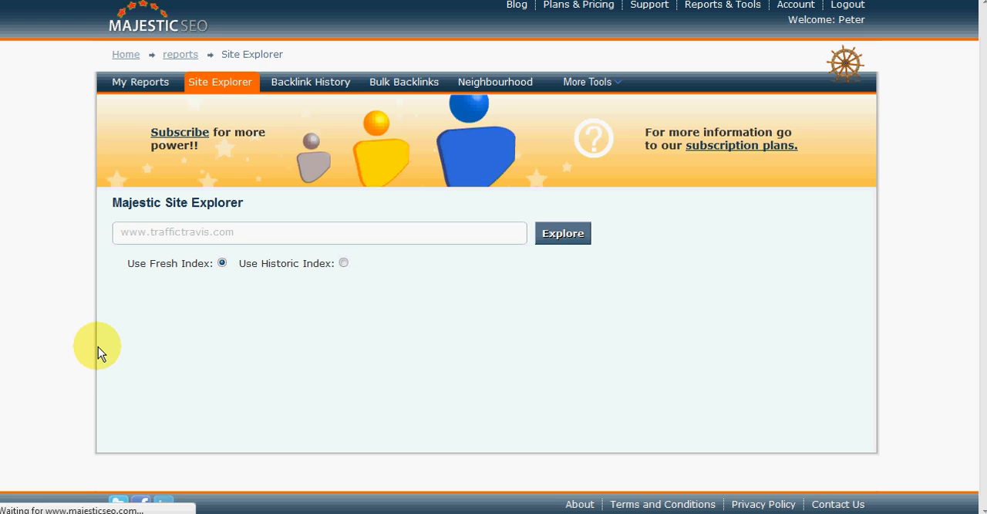
left_click(563, 233)
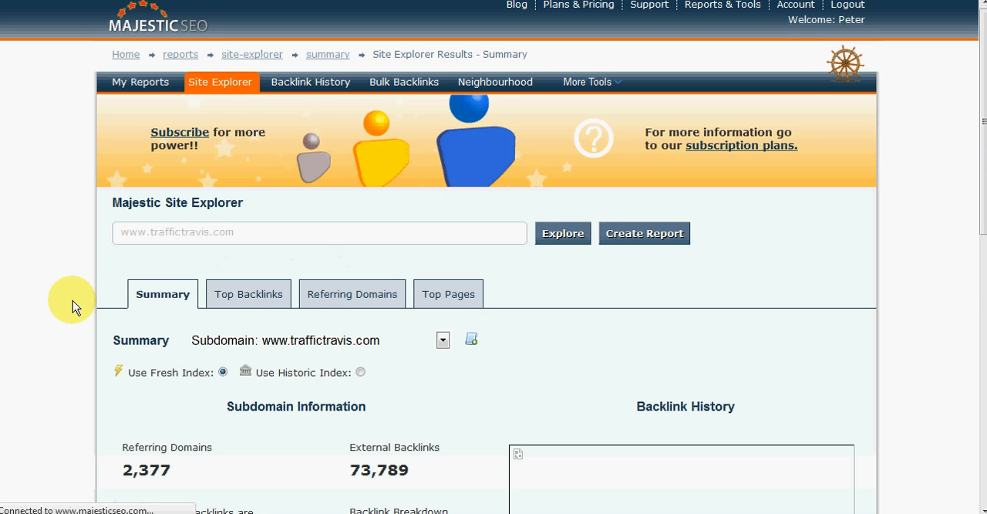
Step: Review traffictravis.com's top backlinks, referring domains and top pages with their counts
scroll("down", 3)
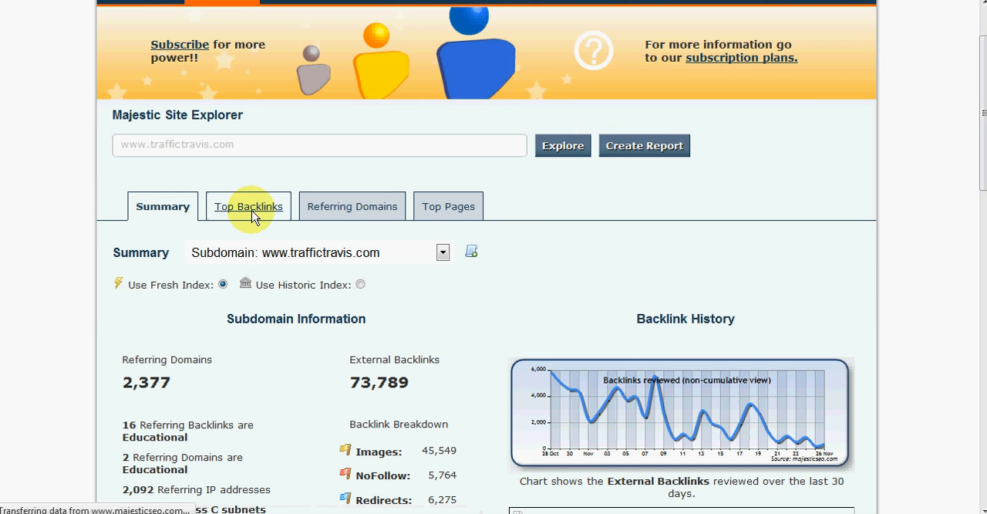
left_click(247, 206)
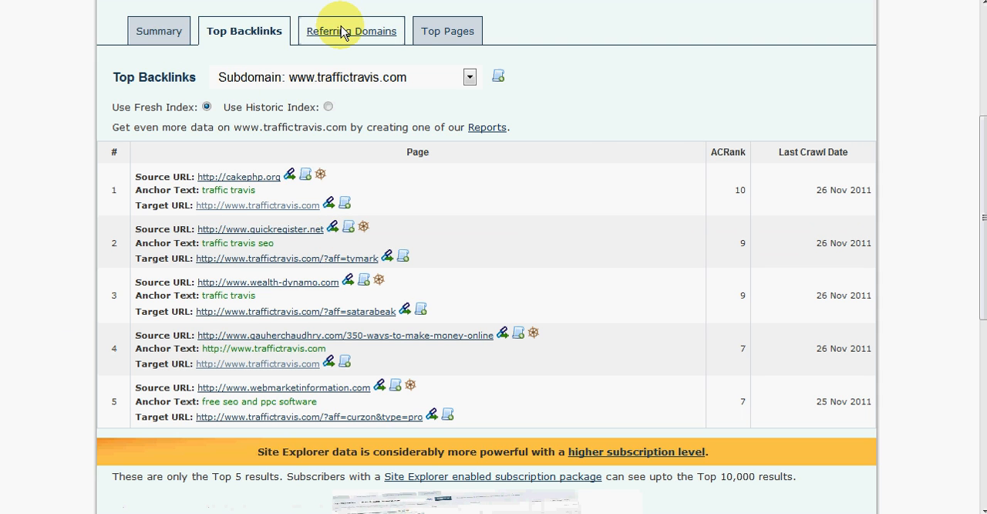
mouse_move(587, 213)
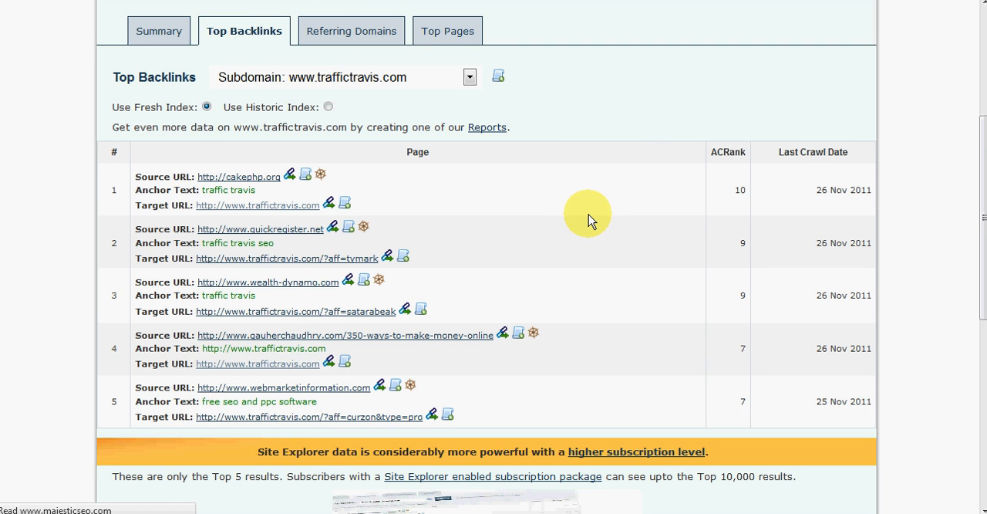
left_click(351, 31)
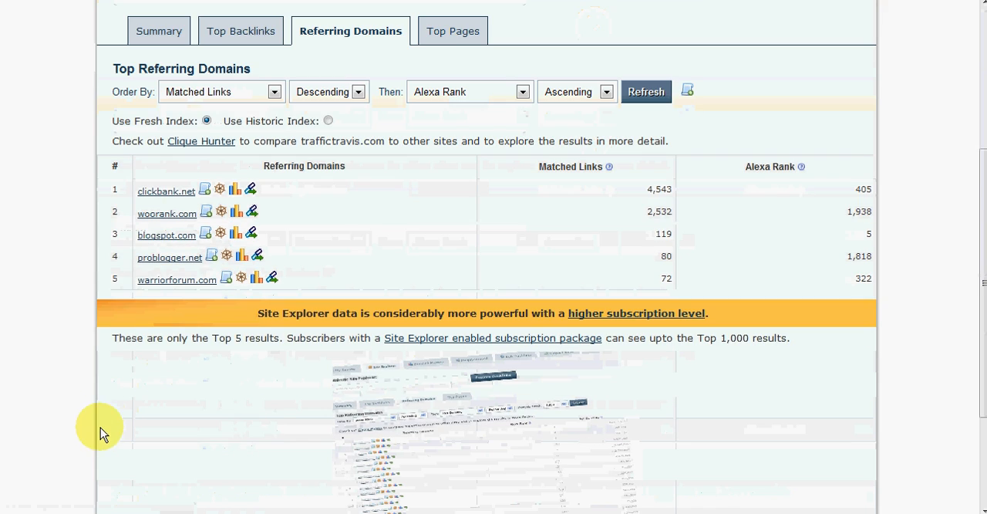
mouse_move(235, 190)
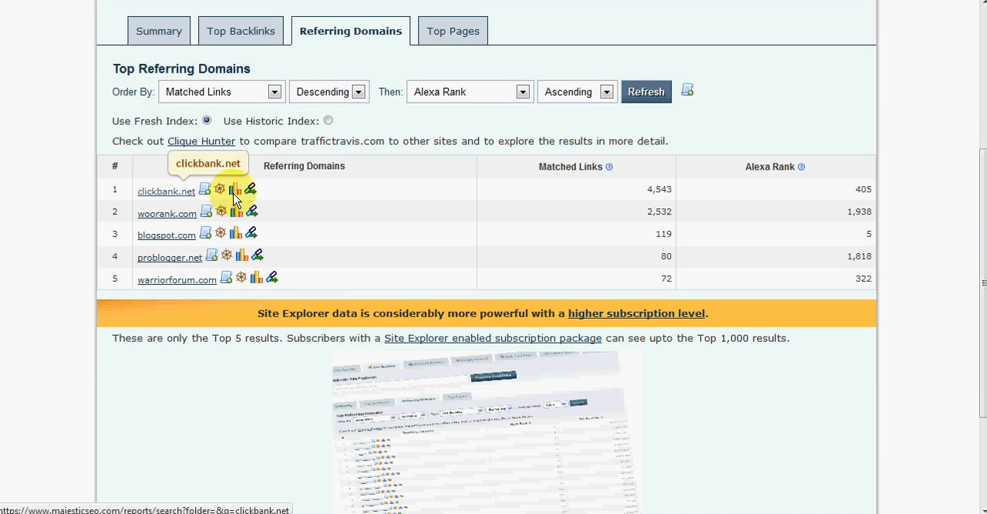
mouse_move(465, 235)
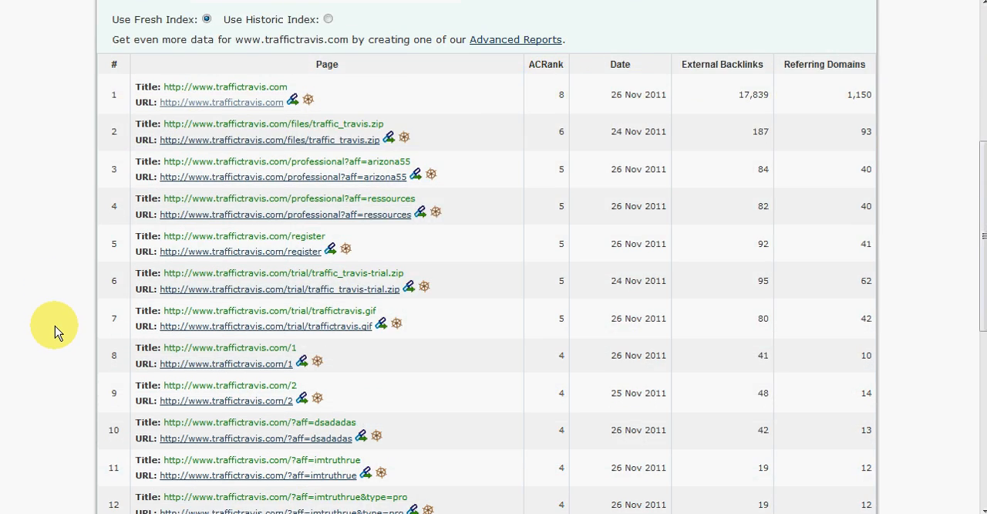
scroll("down", 3)
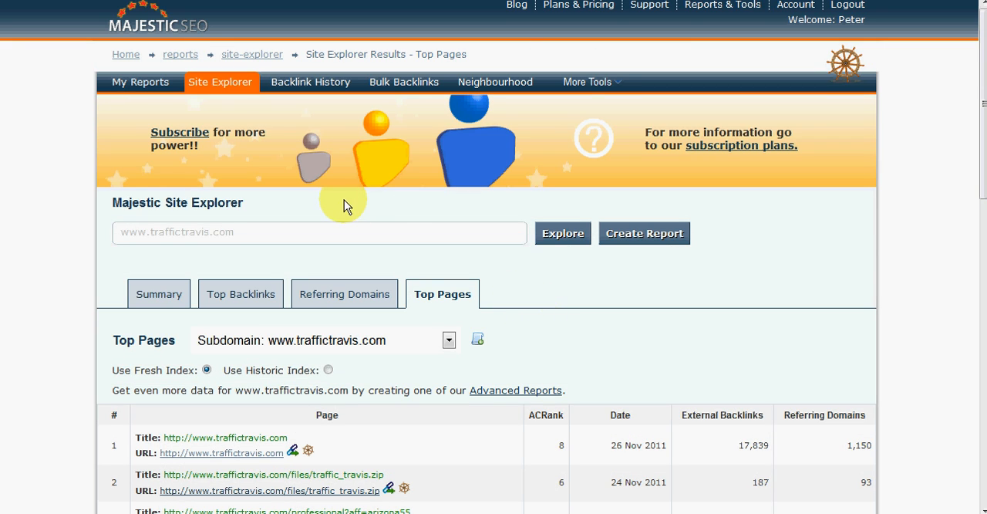
mouse_move(826, 196)
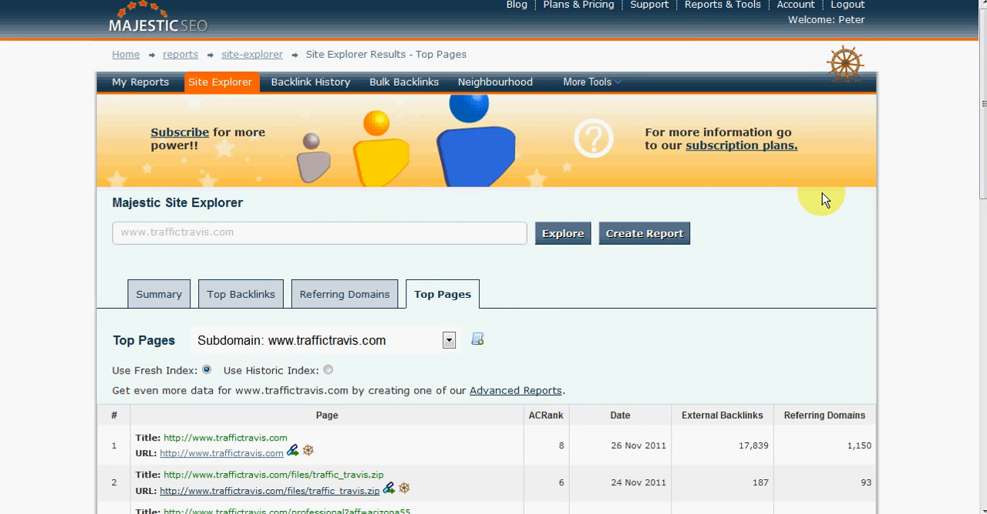
mouse_move(769, 243)
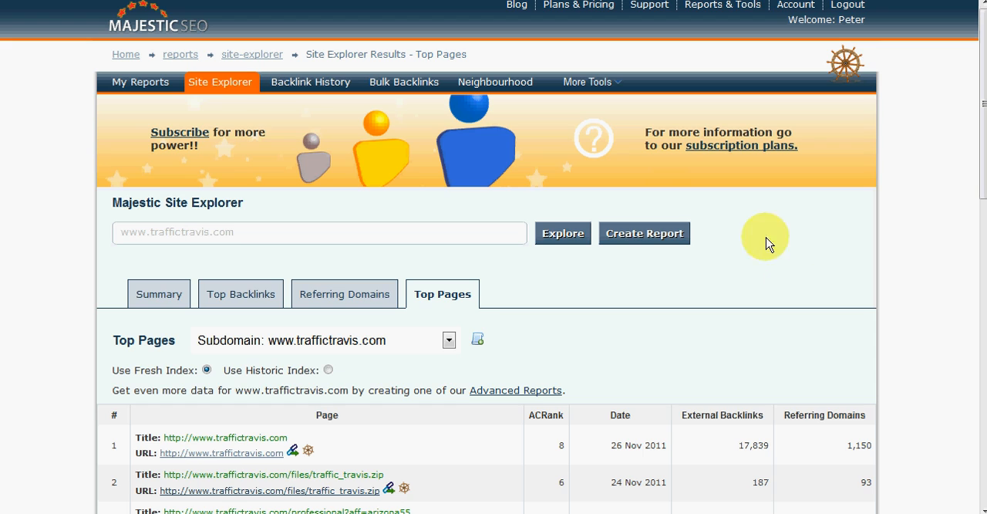
mouse_move(674, 329)
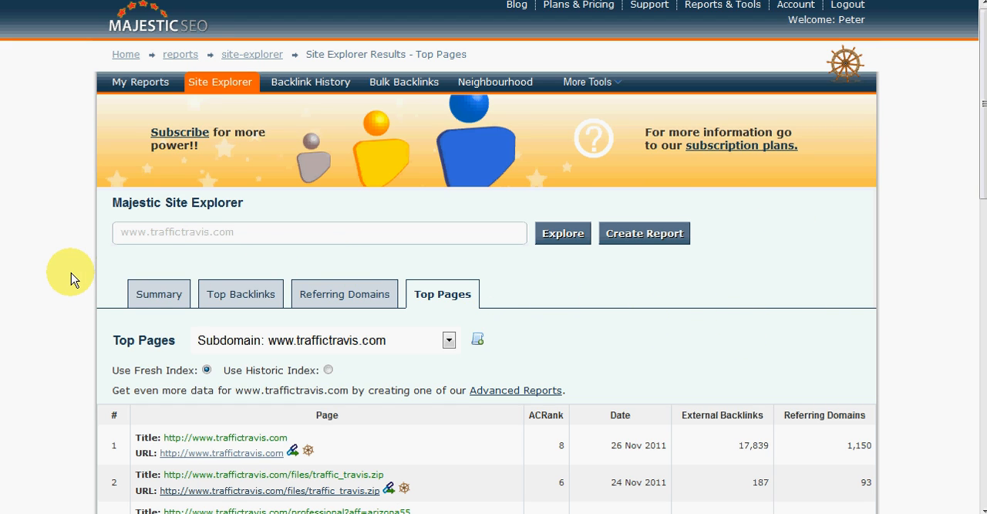
scroll("down", 3)
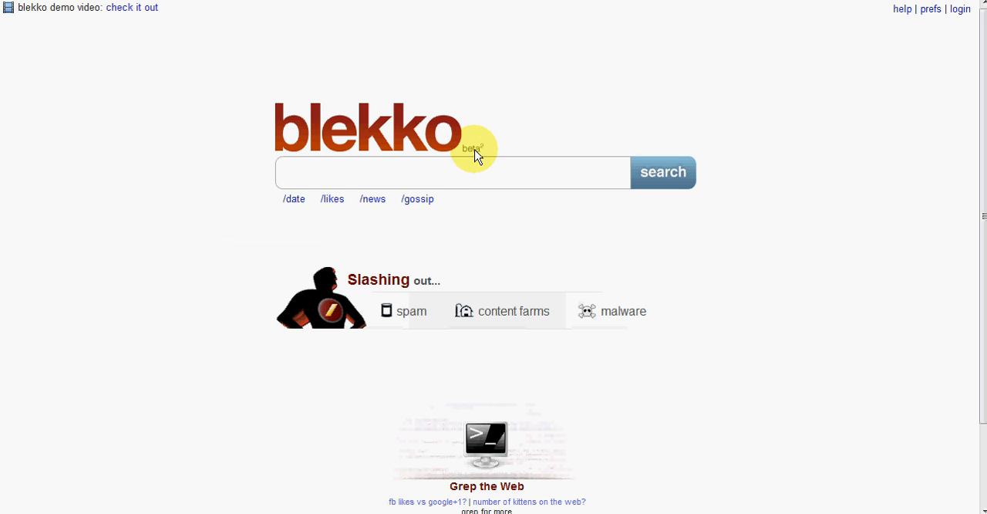
mouse_move(475, 159)
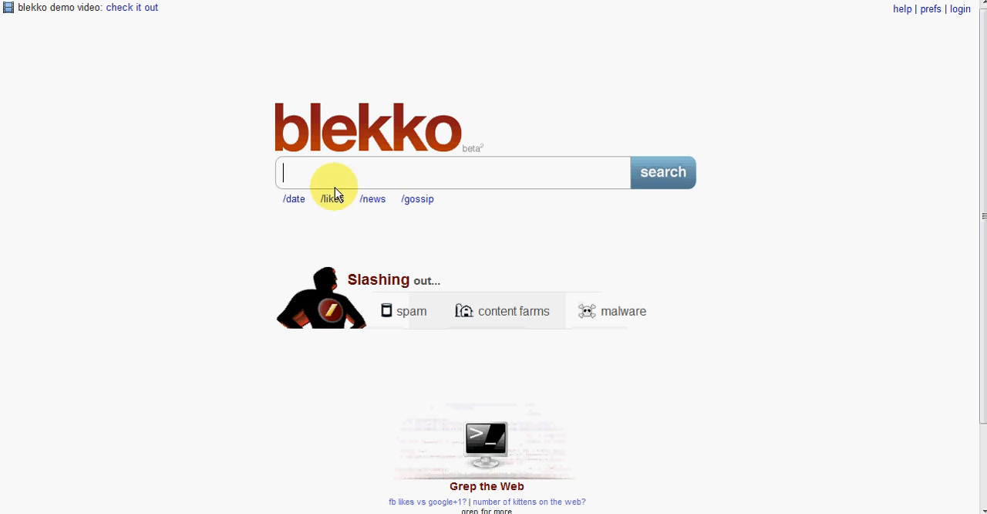
mouse_move(315, 183)
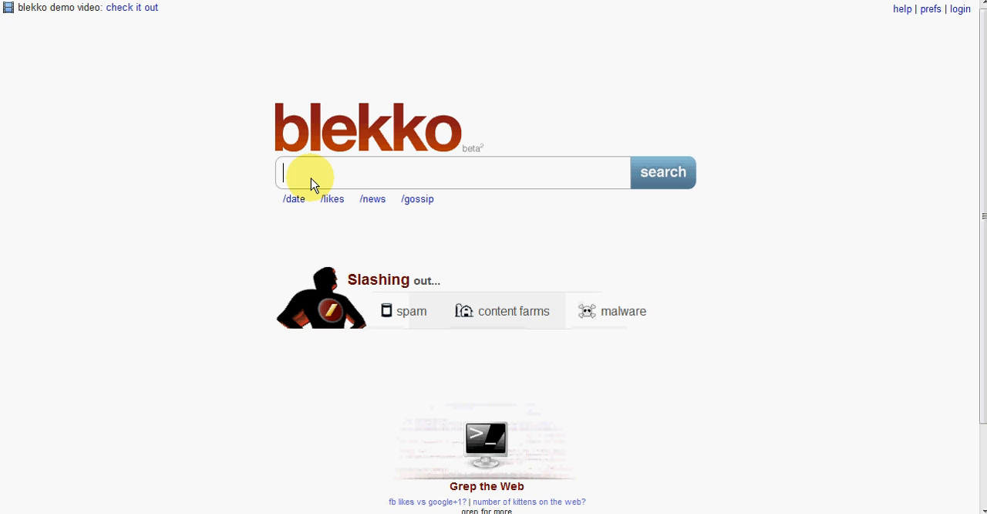
type("www.")
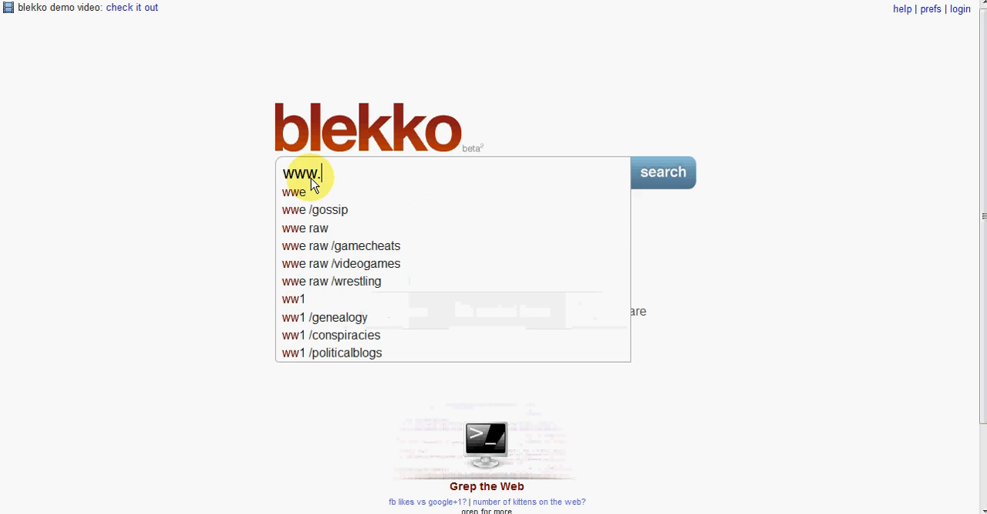
type("traffict")
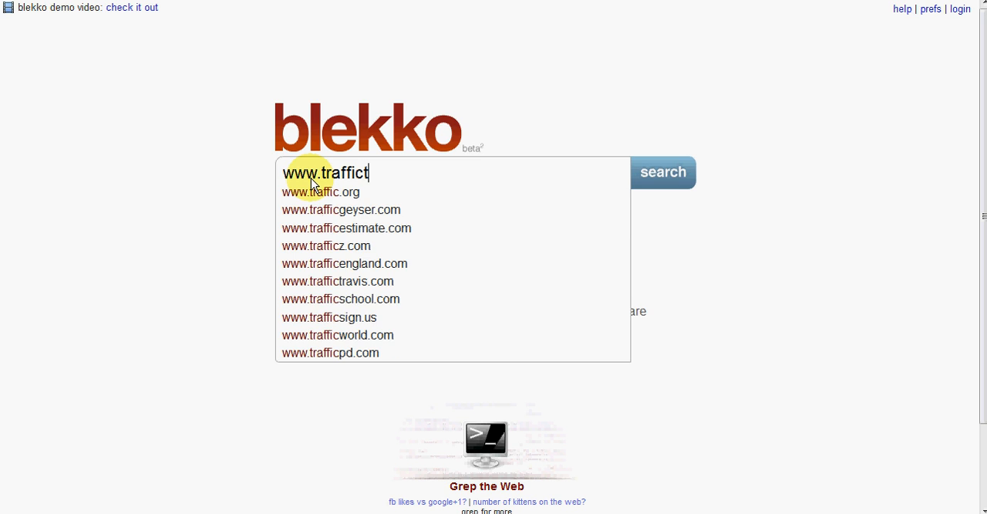
type("raffi")
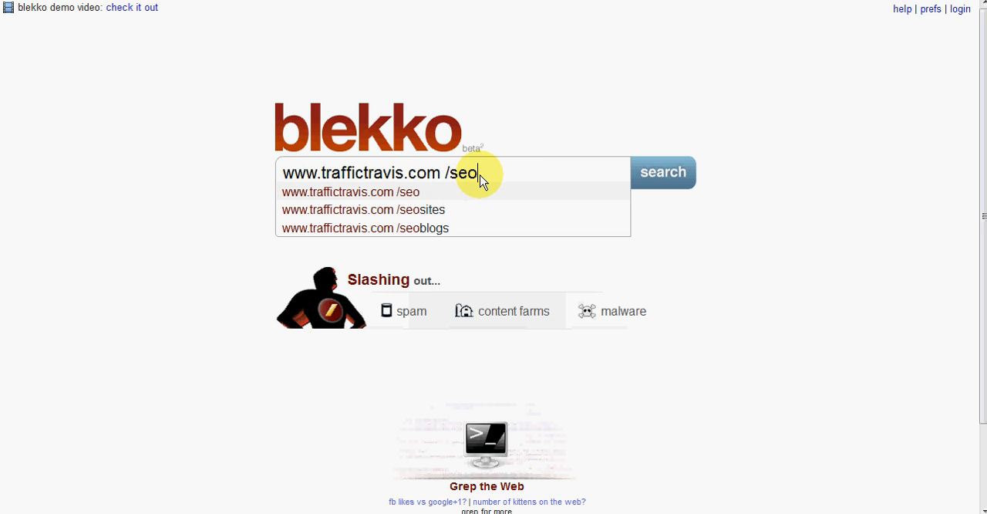
mouse_move(562, 165)
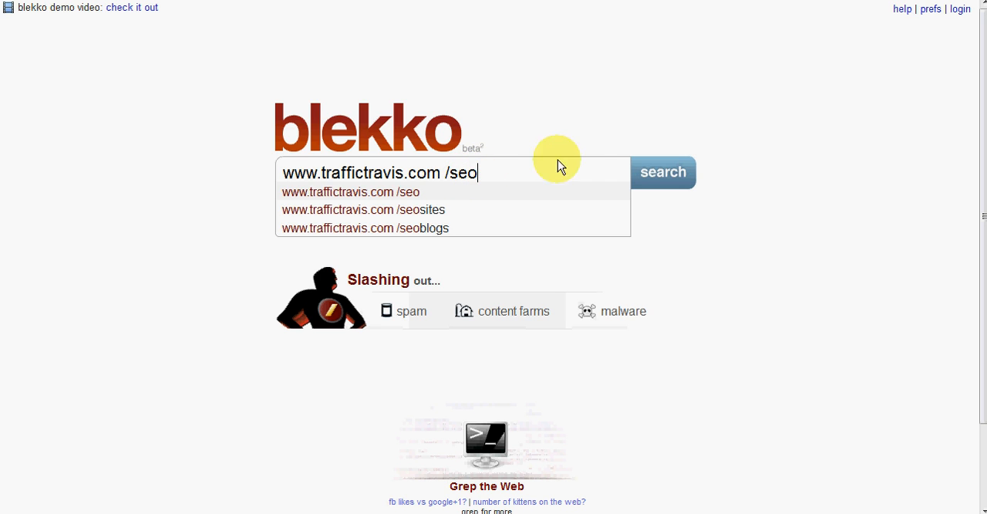
left_click(662, 171)
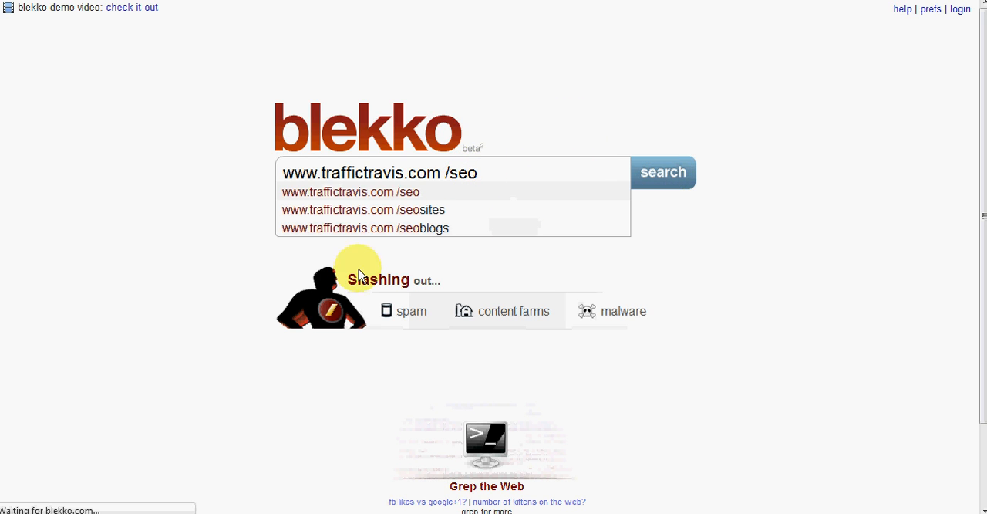
left_click(662, 171)
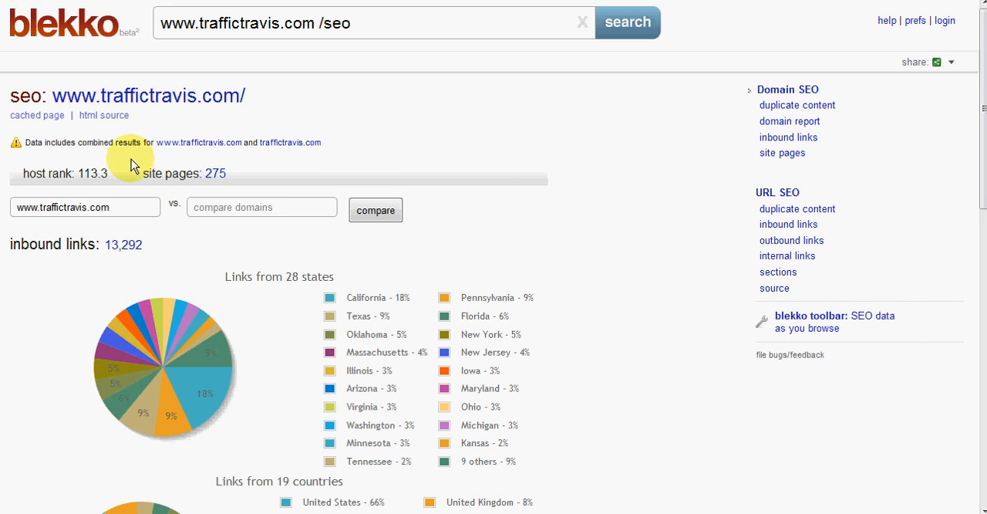
mouse_move(169, 154)
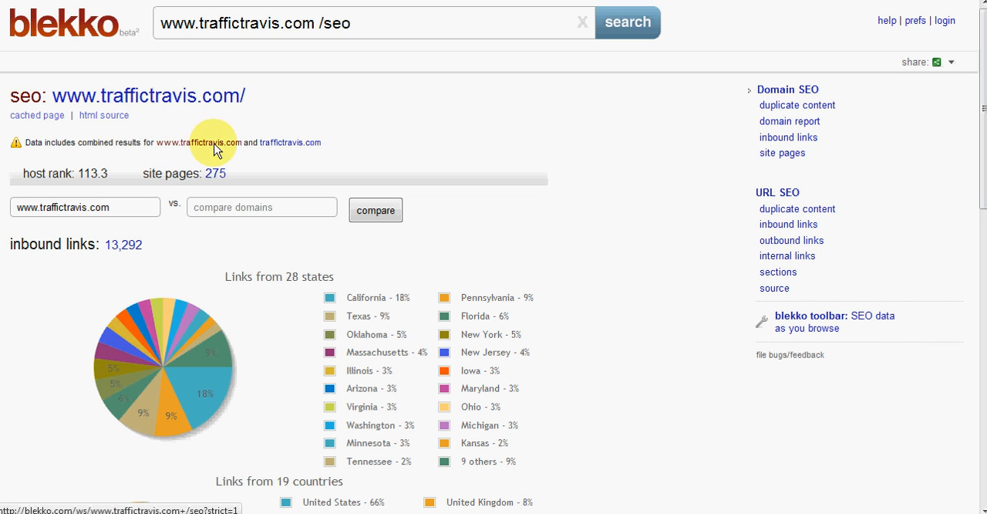
scroll("down", 3)
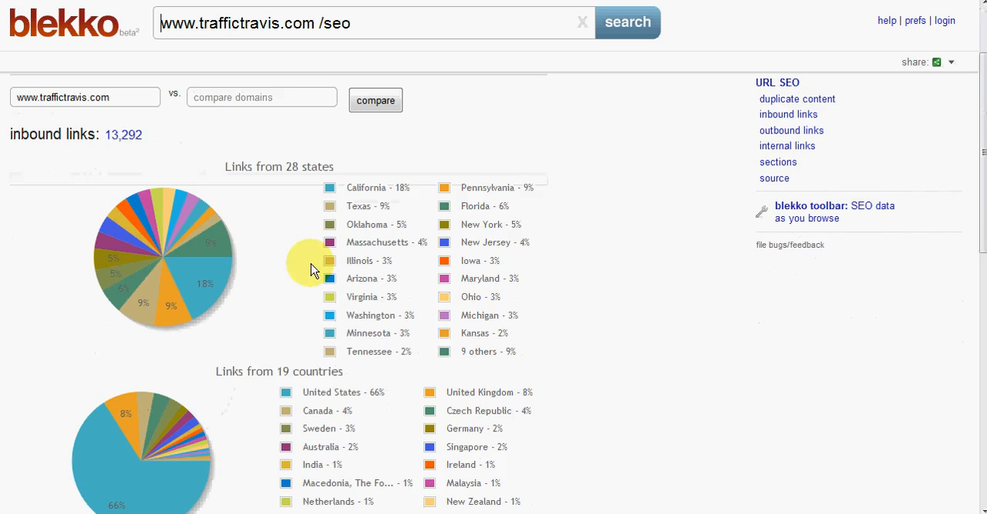
scroll("down", 3)
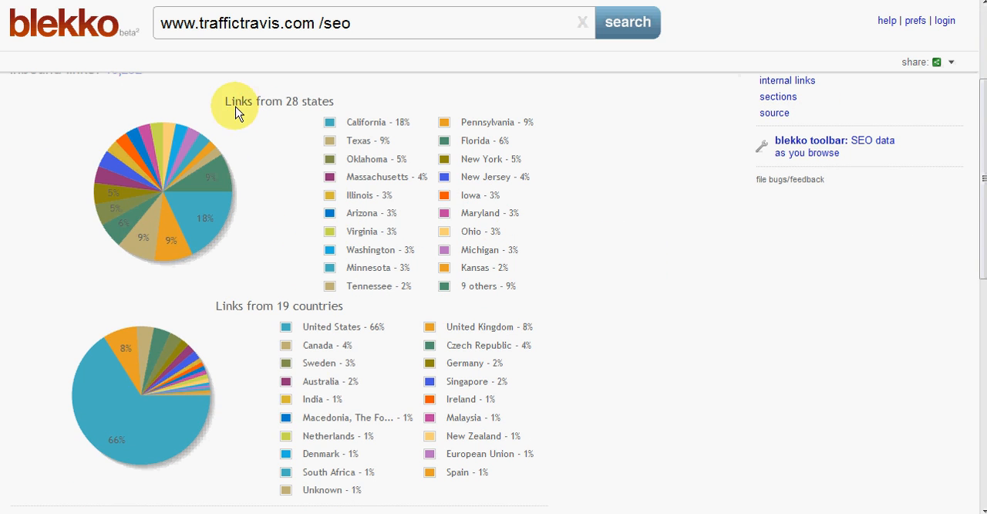
mouse_move(299, 467)
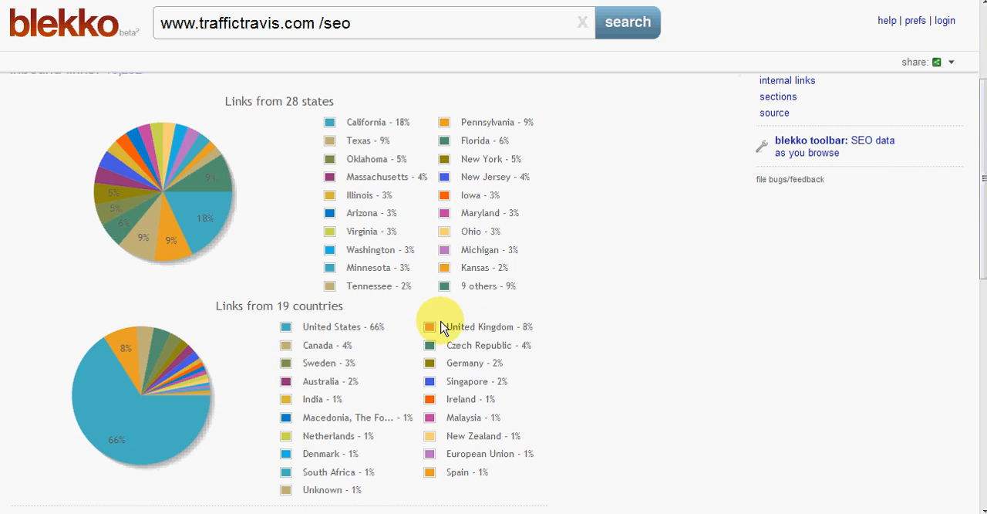
scroll("down", 3)
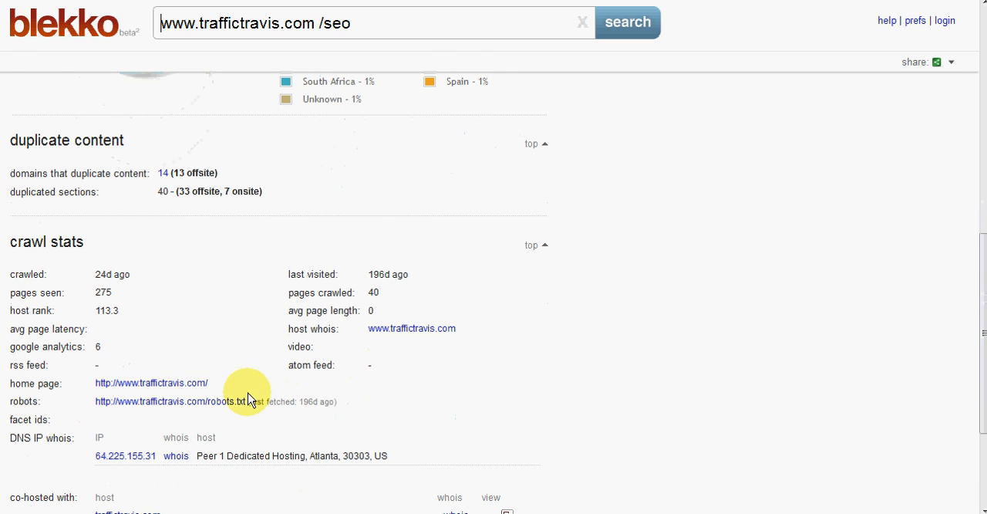
mouse_move(162, 196)
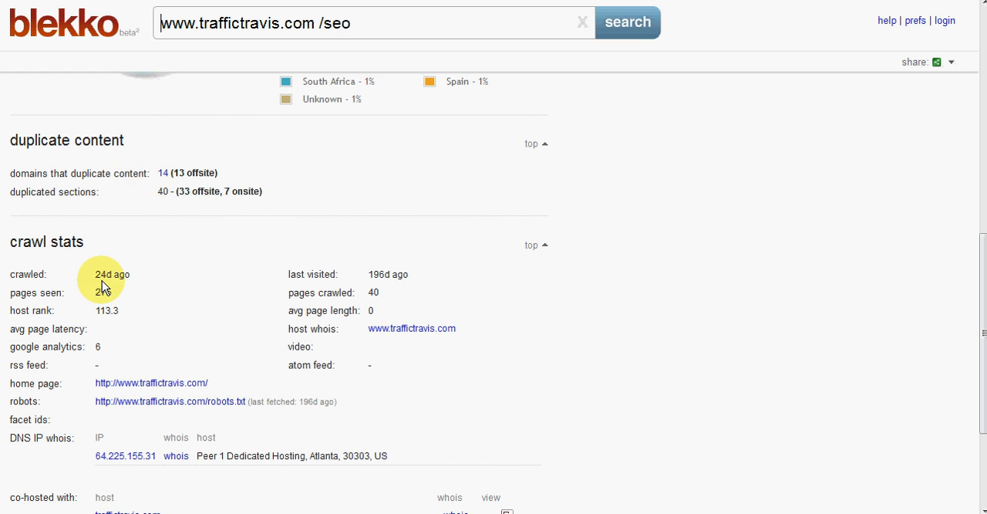
scroll("down", 3)
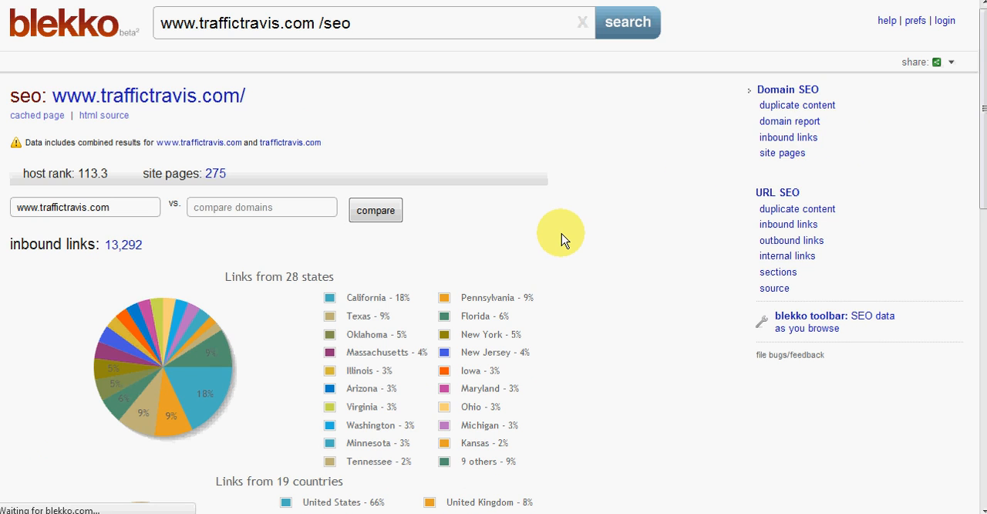
Step: Open the /domainlinks report listing 13,292 inbound links from 467 domains, led by youtube
left_click(788, 136)
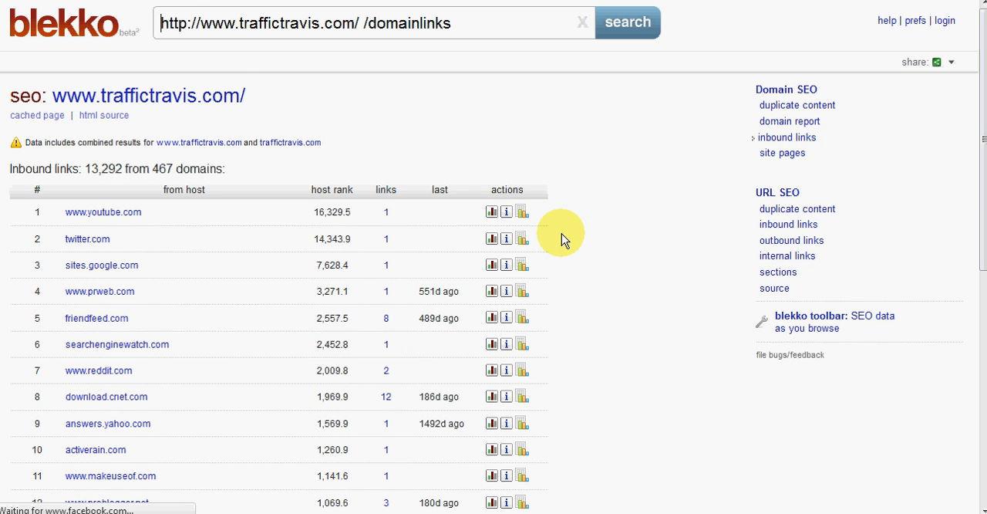
mouse_move(35, 183)
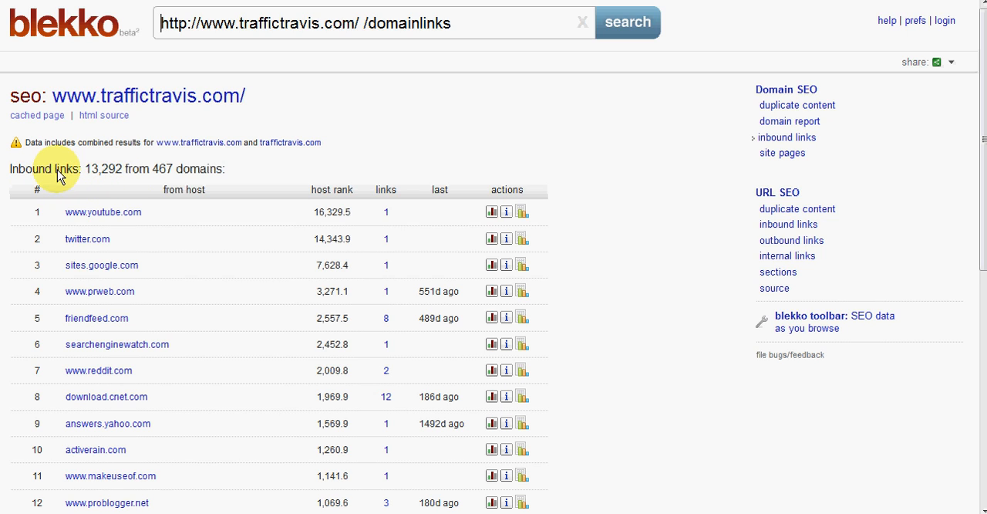
mouse_move(306, 163)
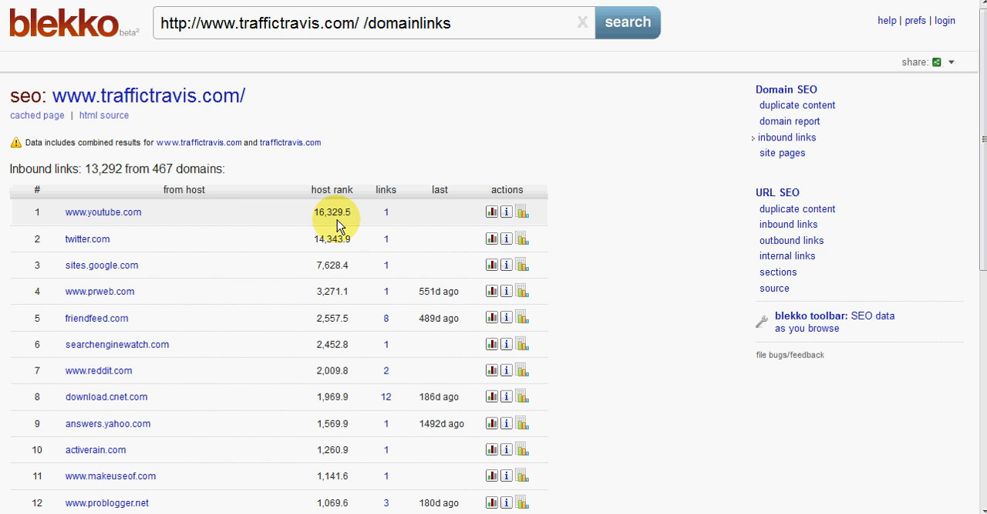
mouse_move(321, 230)
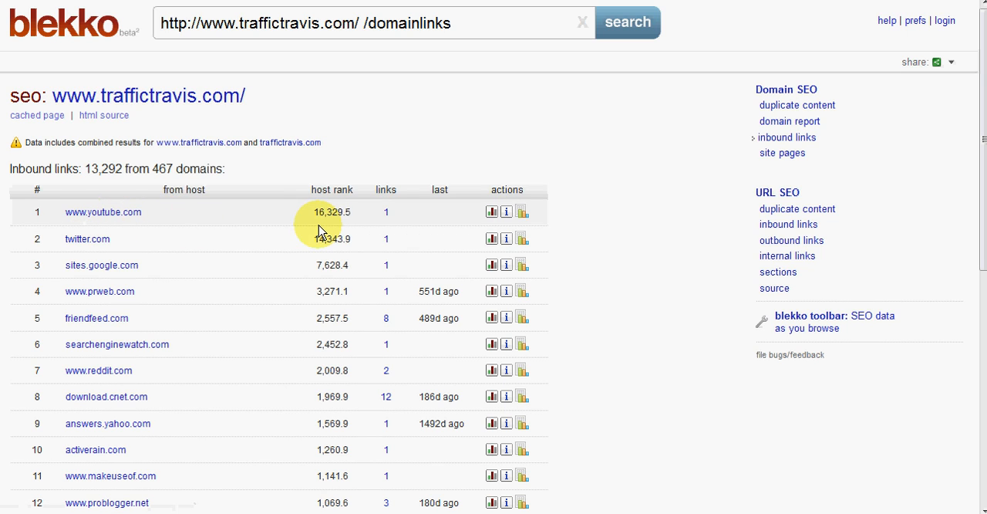
mouse_move(341, 207)
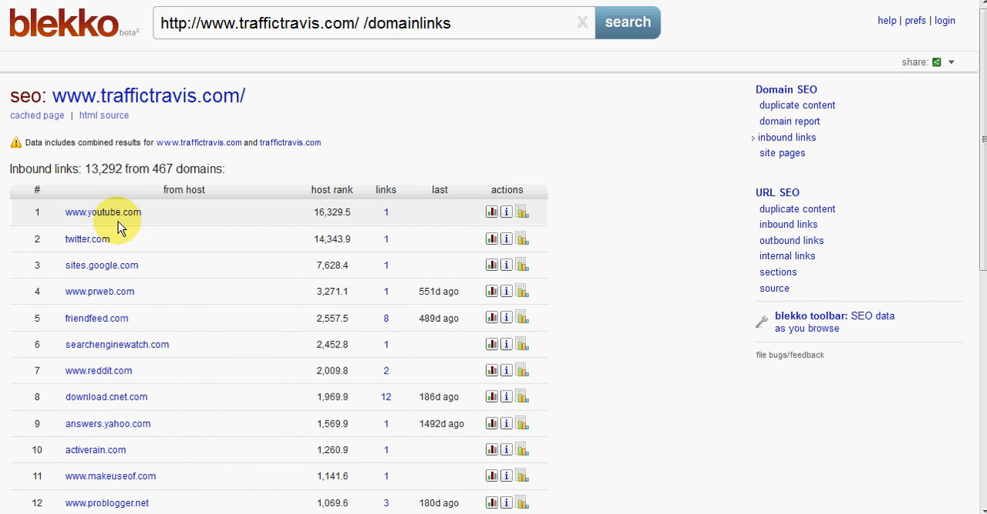
mouse_move(524, 211)
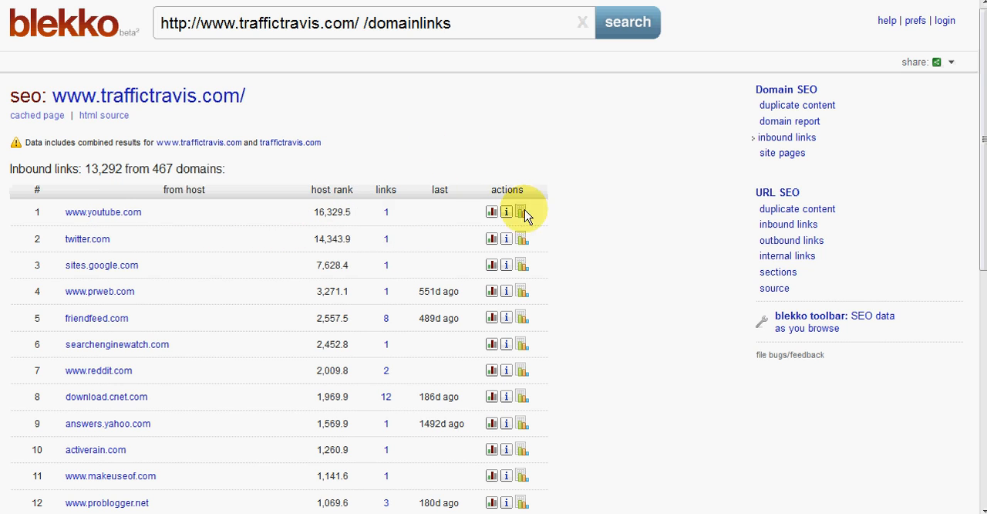
mouse_move(420, 194)
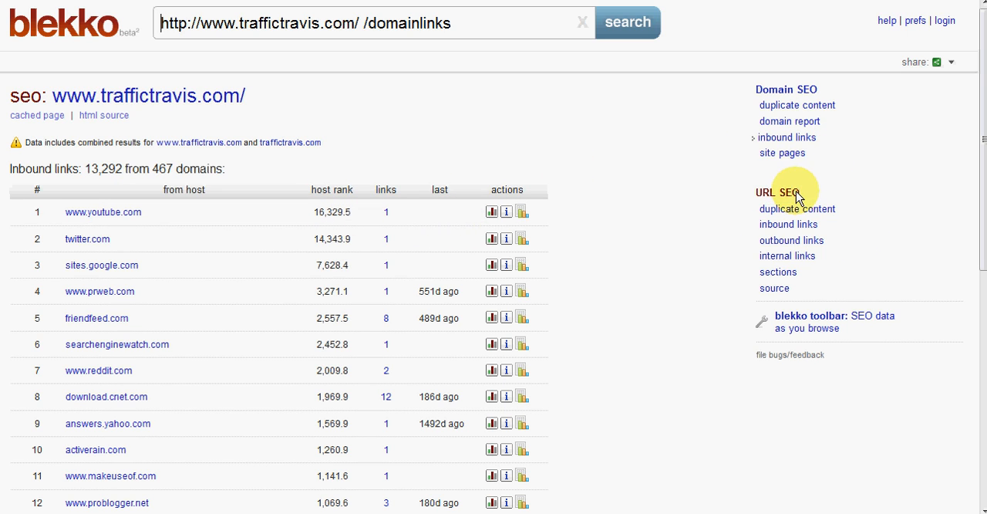
mouse_move(798, 239)
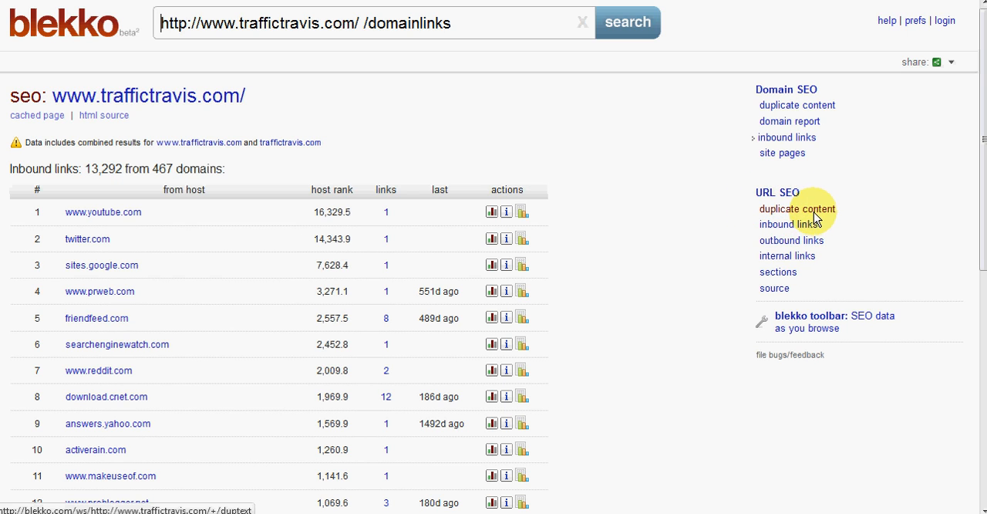
mouse_move(837, 217)
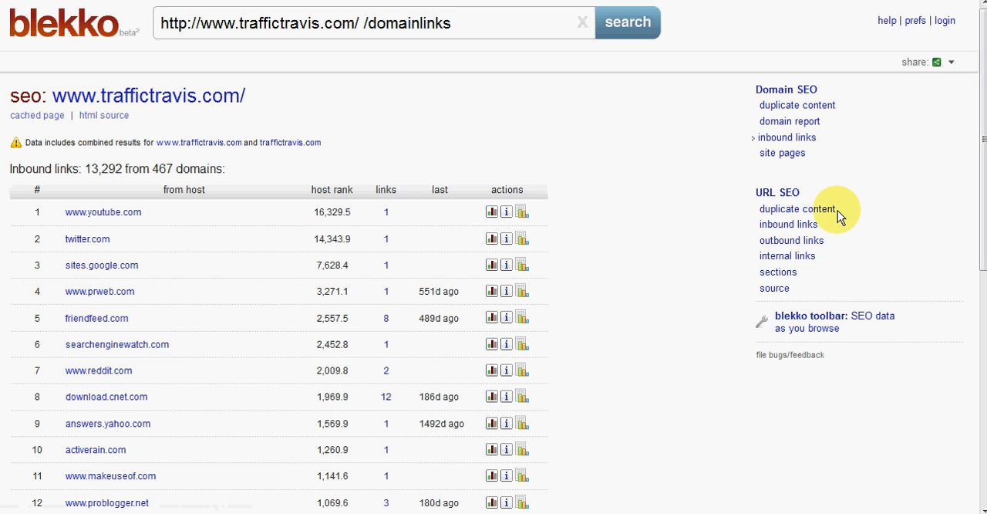
mouse_move(787, 225)
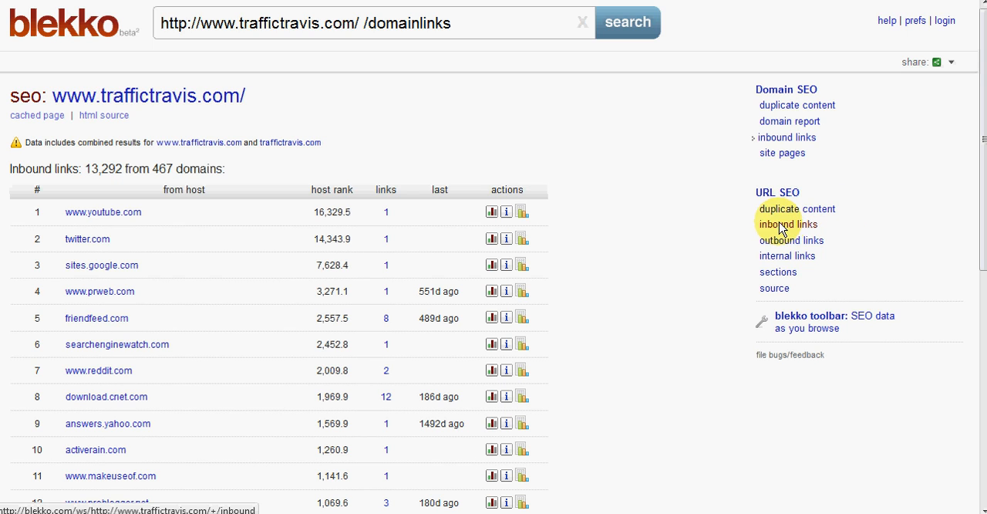
mouse_move(787, 255)
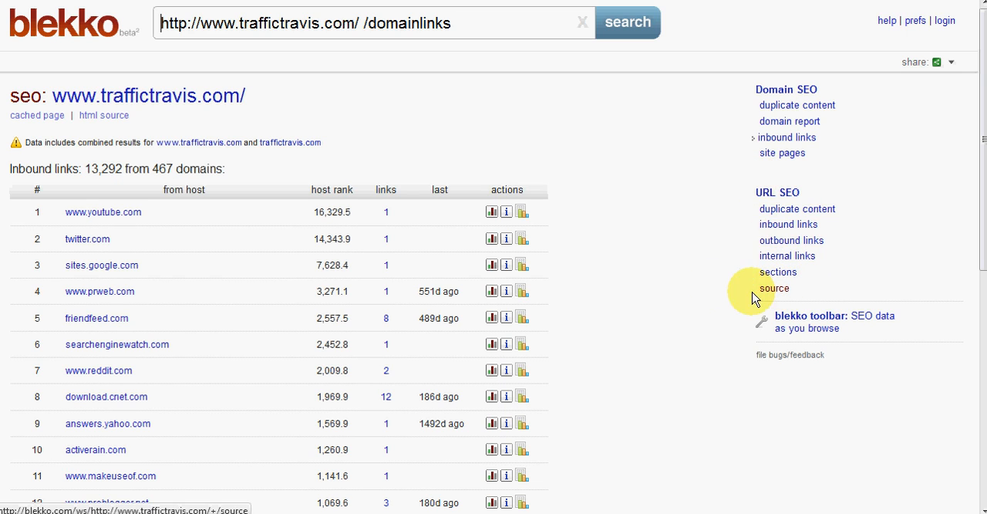
mouse_move(839, 344)
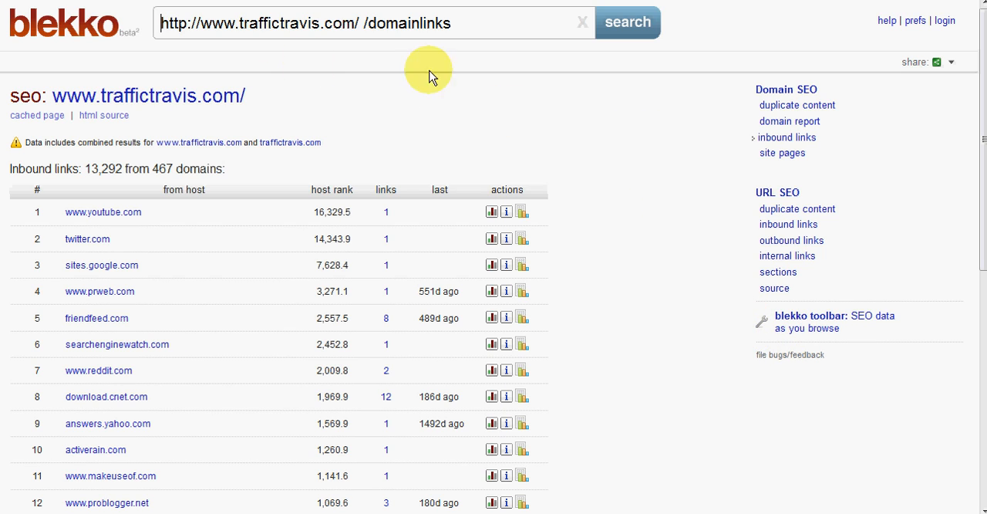
mouse_move(412, 105)
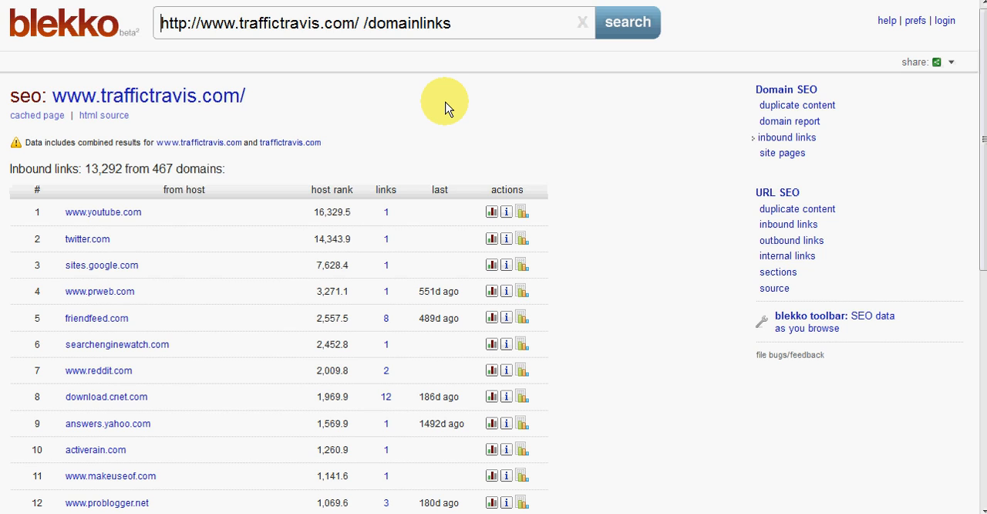
mouse_move(480, 122)
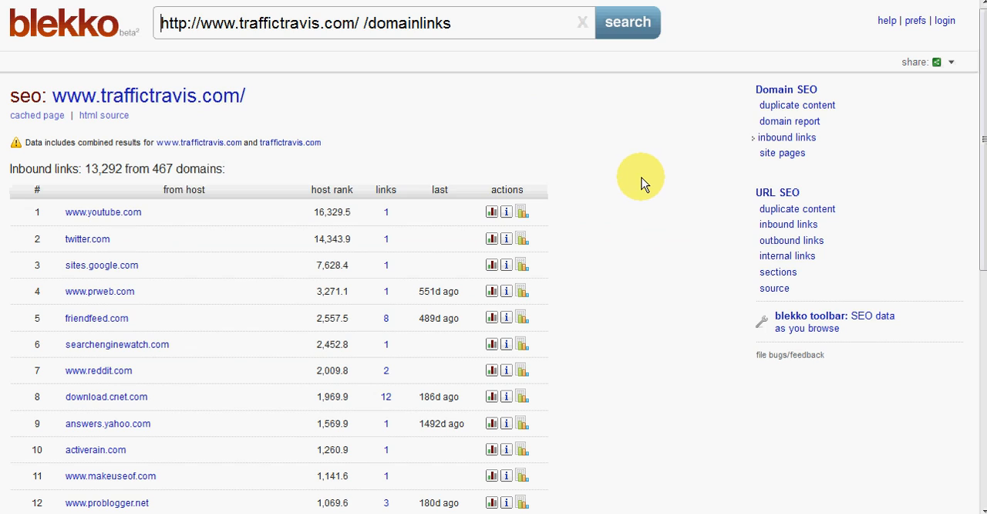
mouse_move(625, 183)
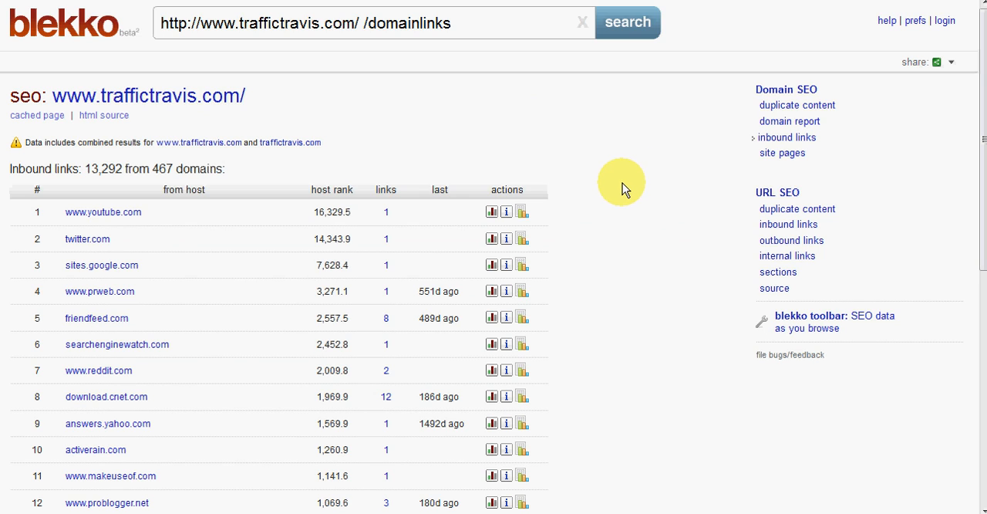